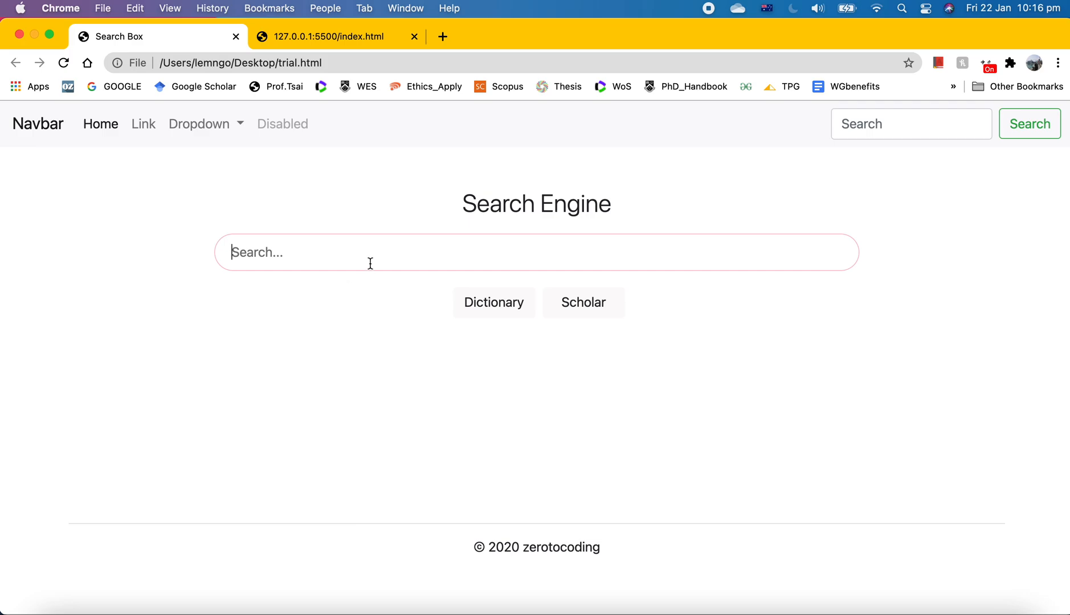
pyautogui.moveTo(671, 239)
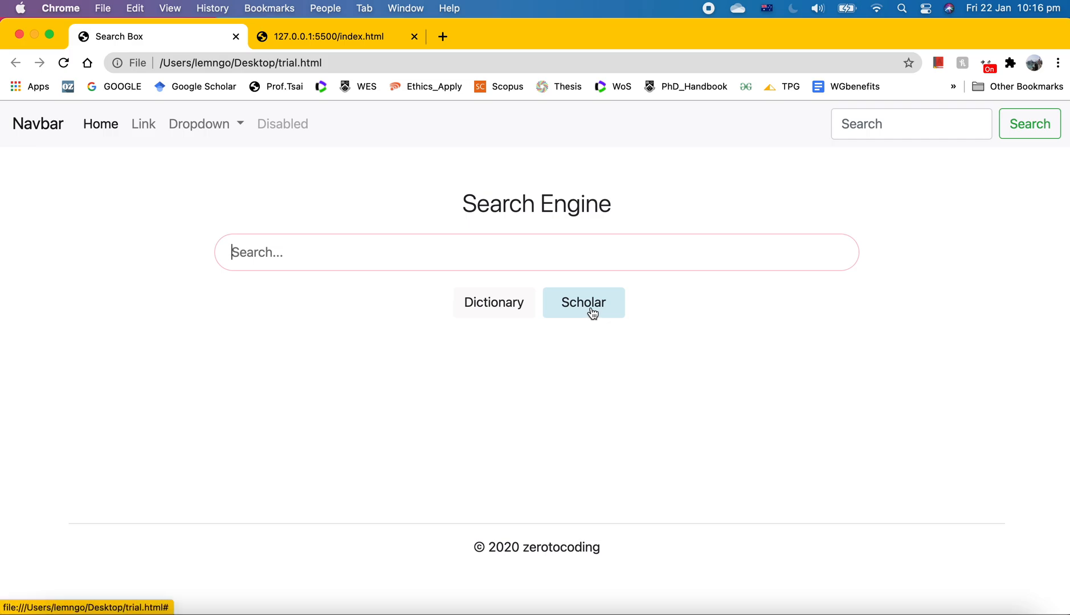
pyautogui.moveTo(586, 325)
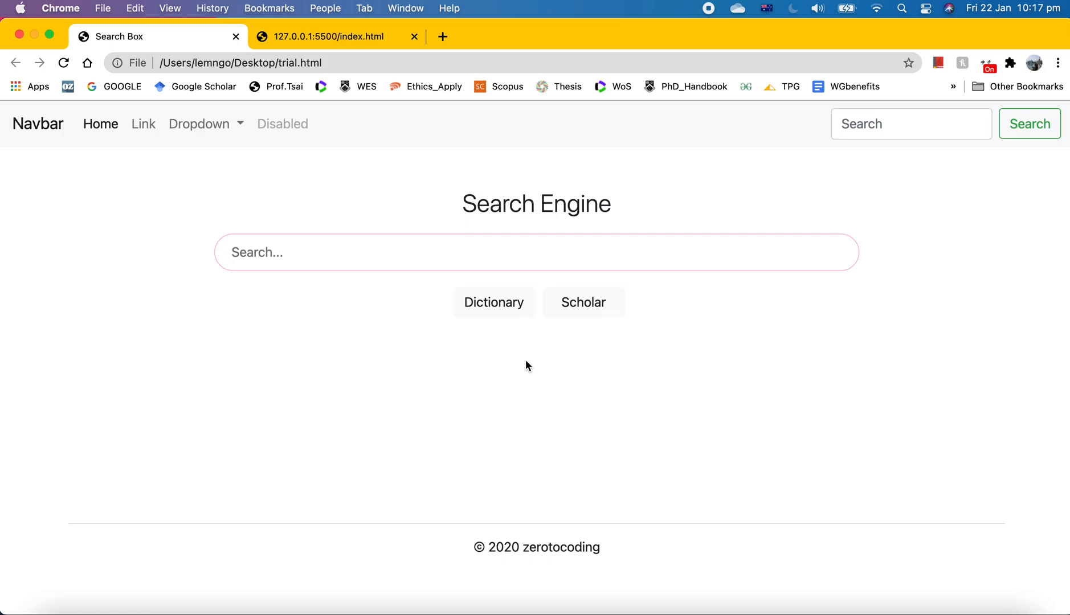
pyautogui.moveTo(783, 453)
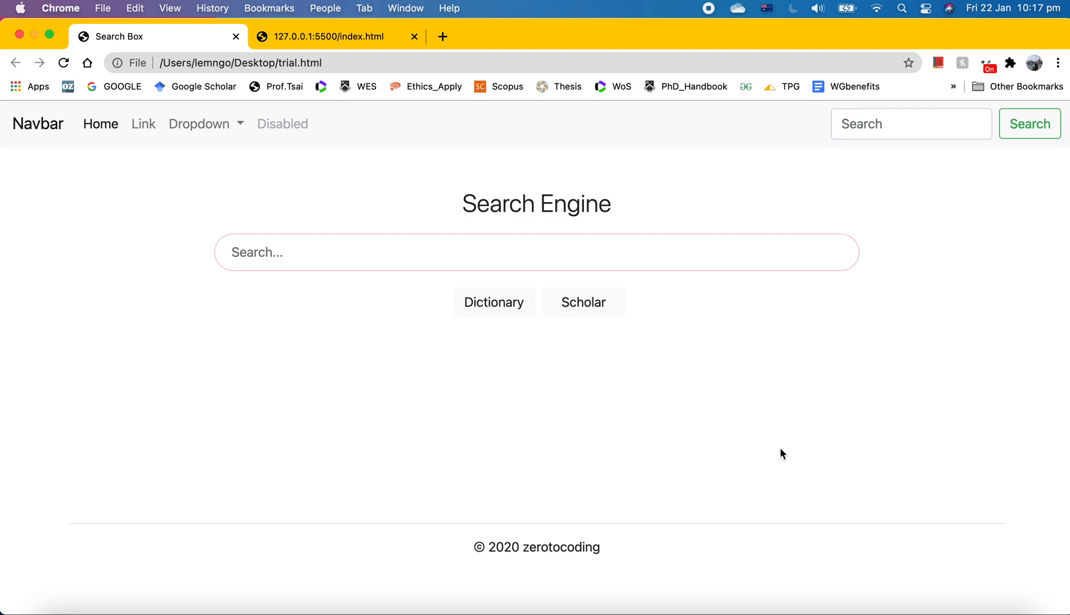
pyautogui.moveTo(829, 483)
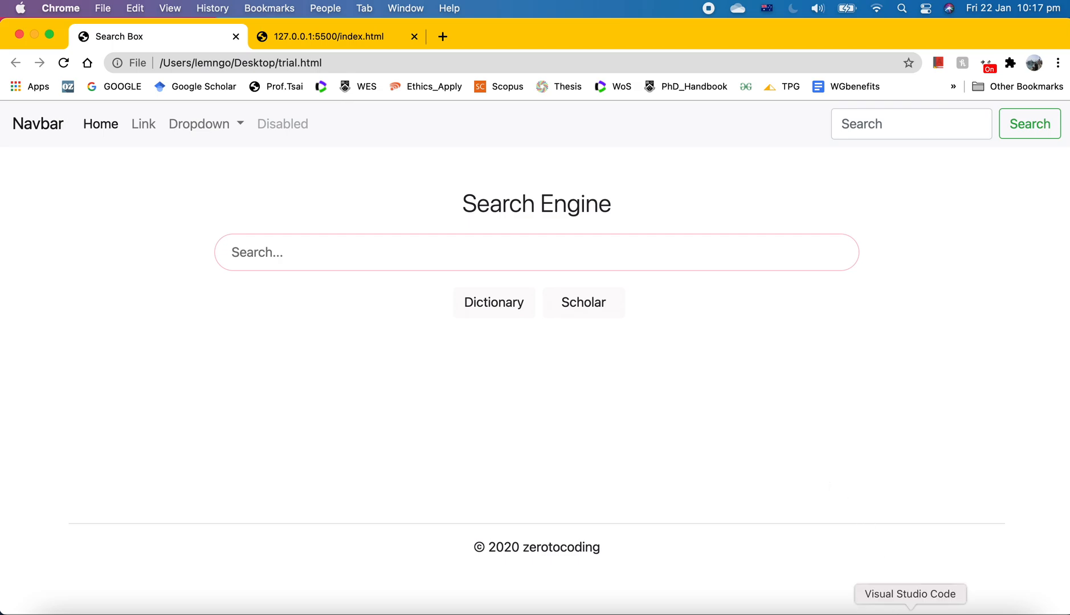
# Generate the HTML5 skeleton in index.html with ! and title the page 'Search Box Page'.
pyautogui.click(910, 593)
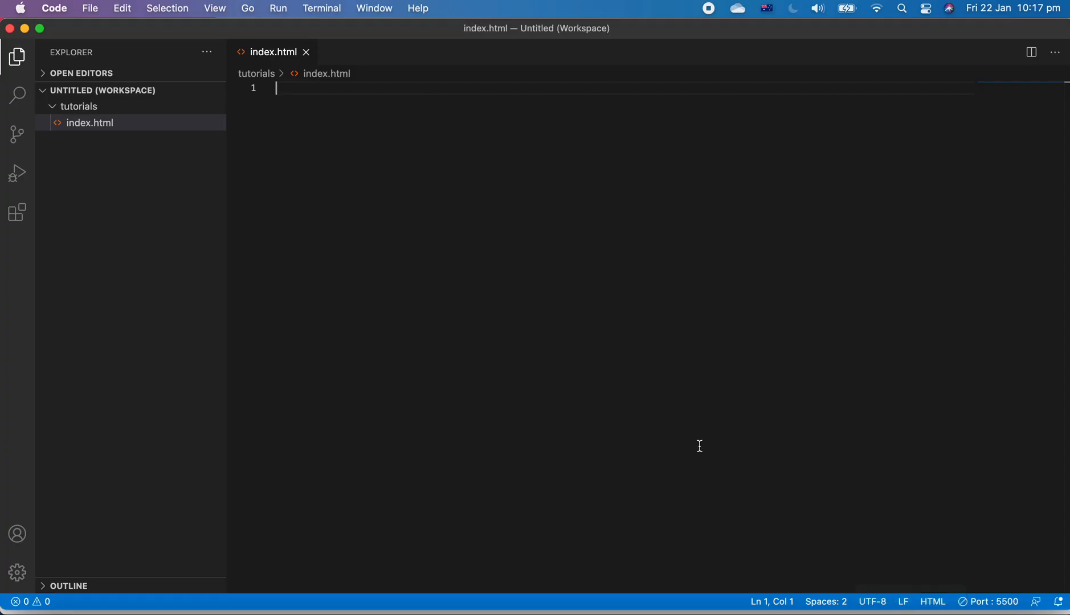
pyautogui.moveTo(534, 350)
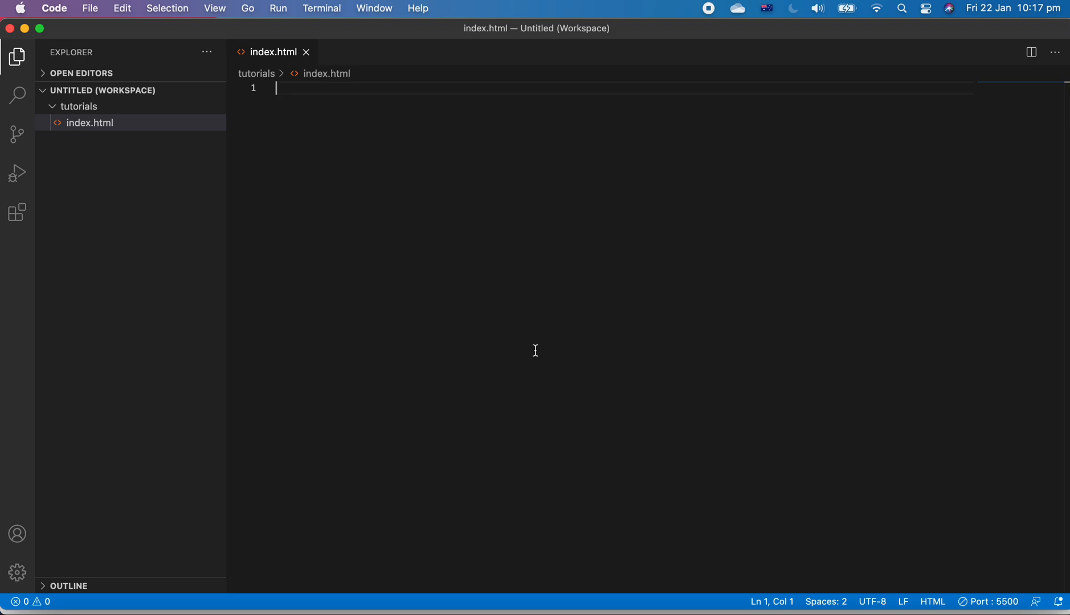
pyautogui.moveTo(266, 260)
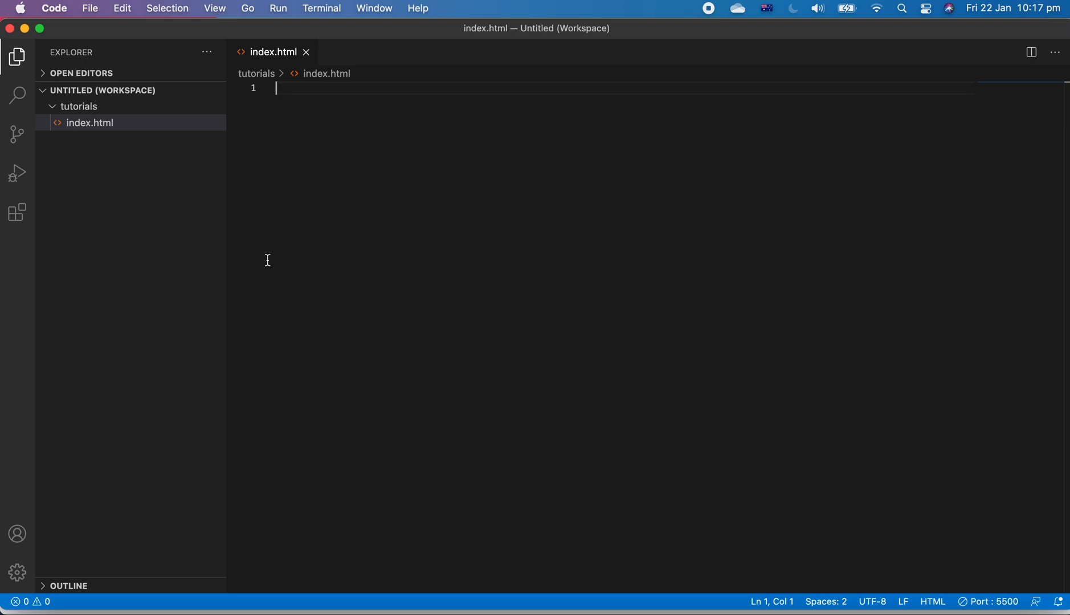
pyautogui.moveTo(151, 136)
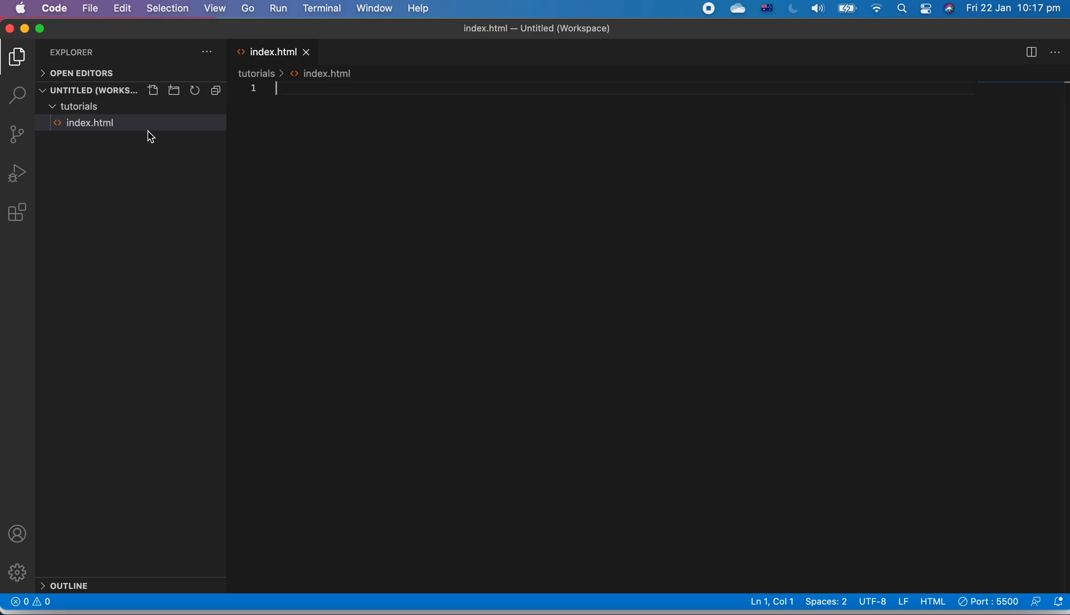
pyautogui.moveTo(369, 123)
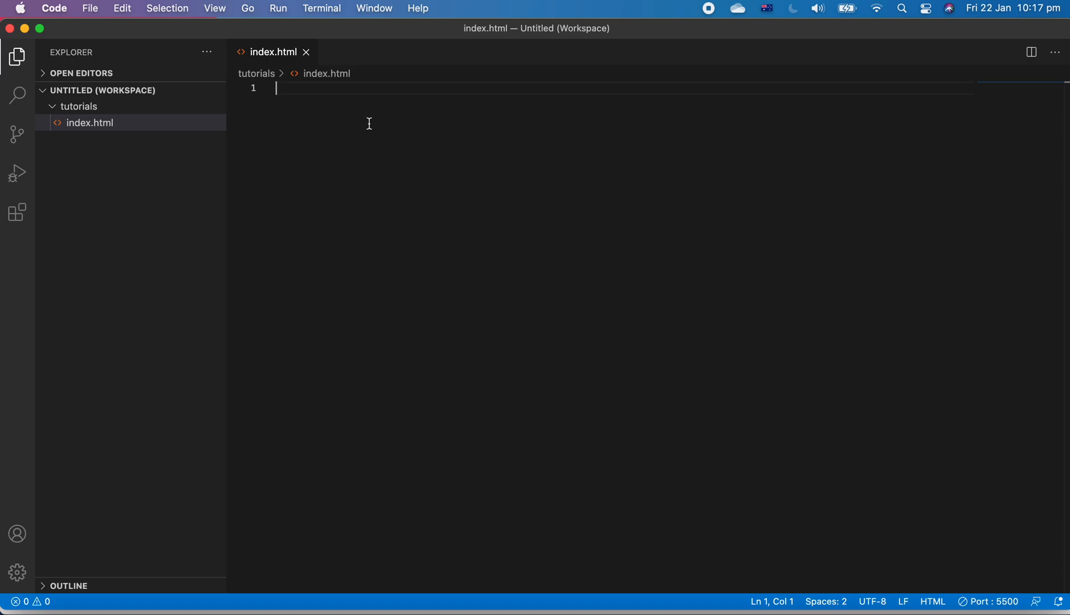
pyautogui.moveTo(286, 124)
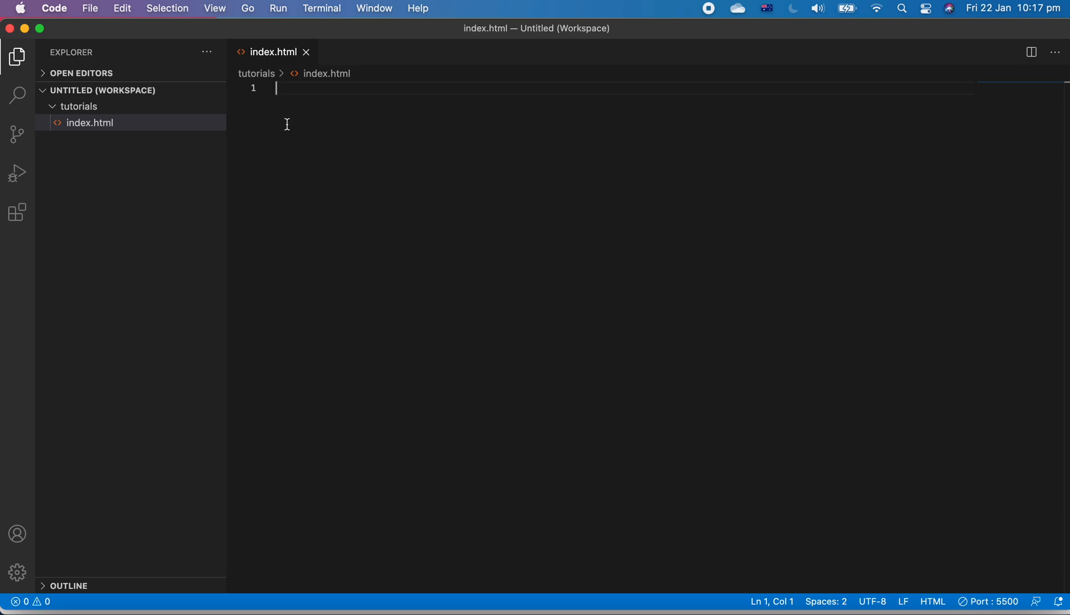
pyautogui.moveTo(157, 132)
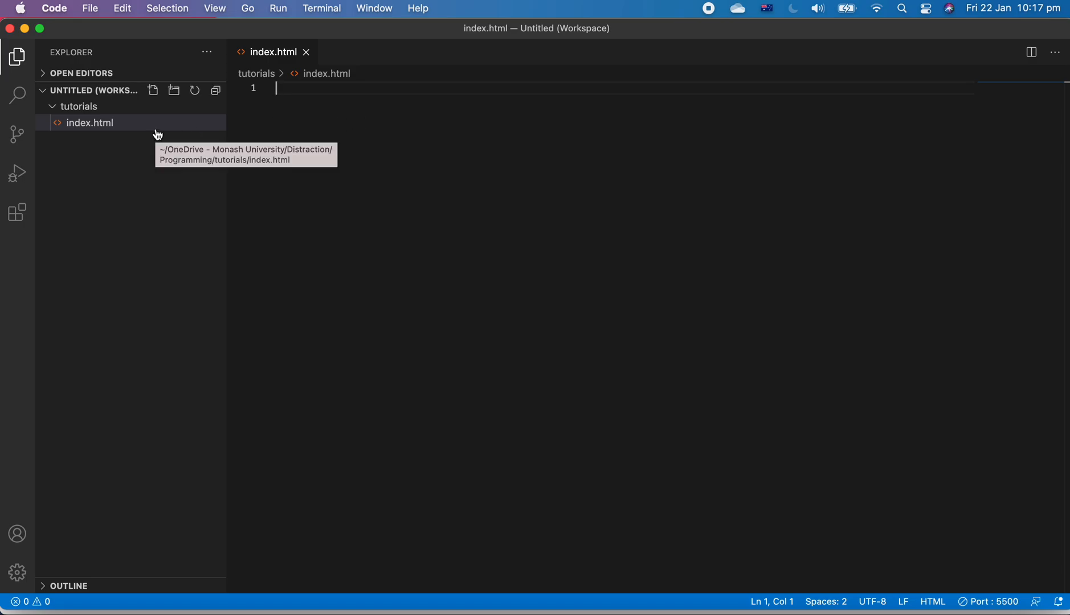
pyautogui.moveTo(86, 288)
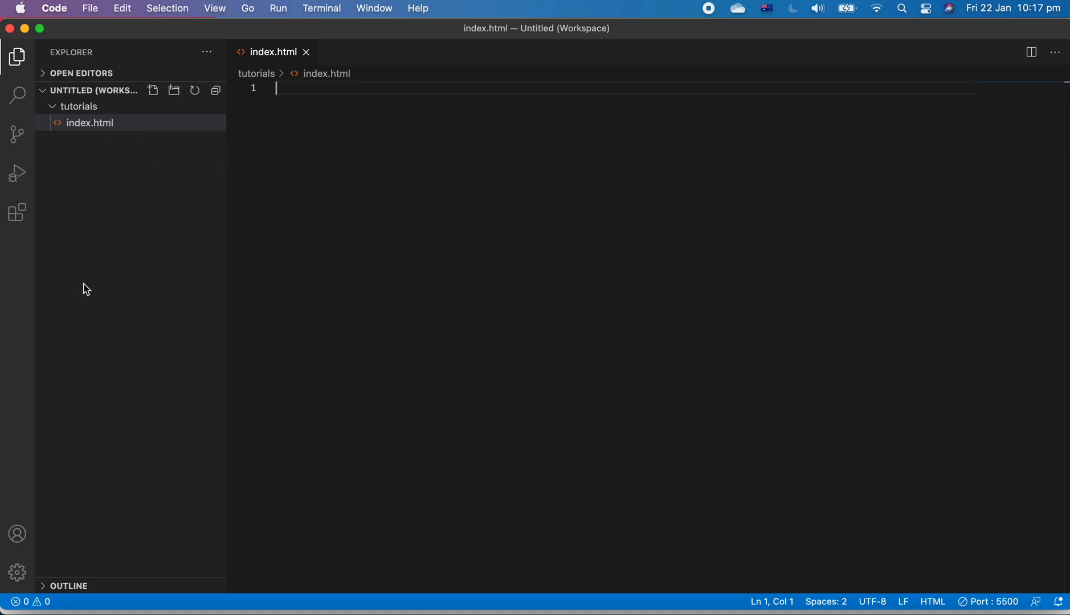
pyautogui.moveTo(144, 158)
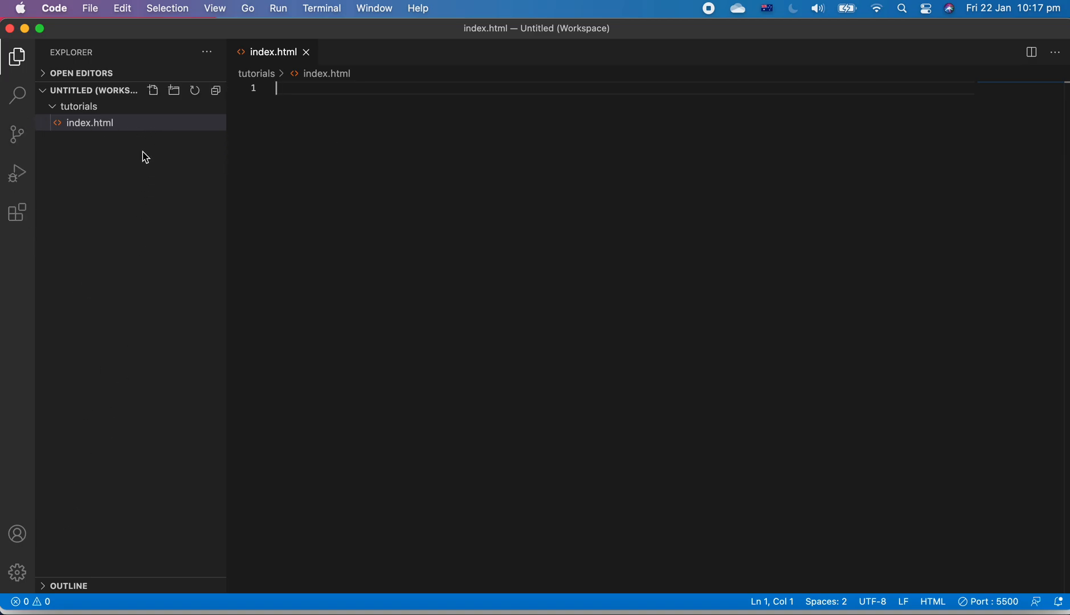
pyautogui.rightClick(90, 123)
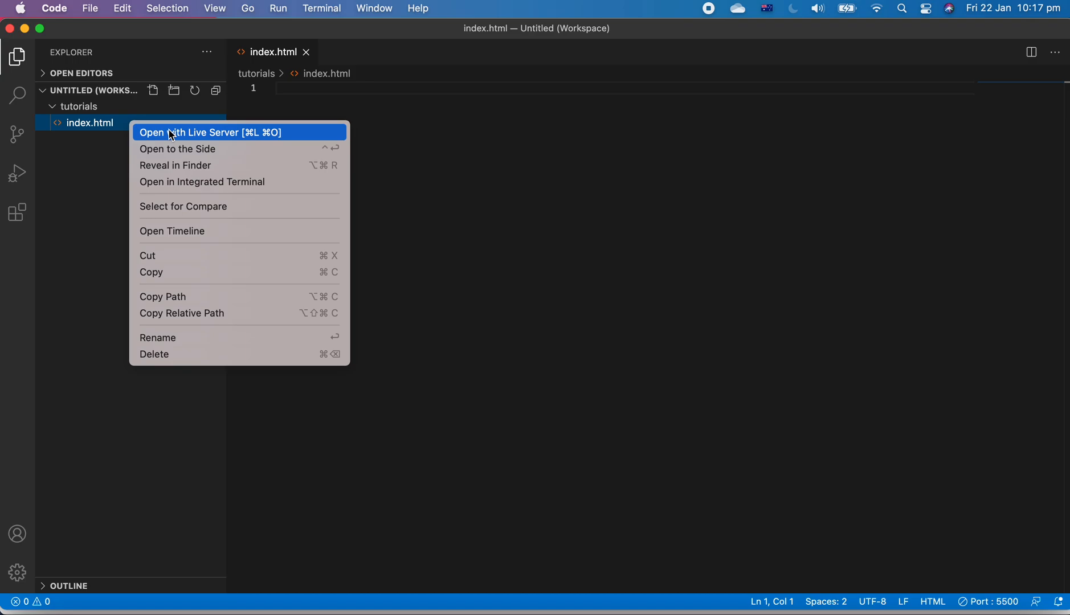
pyautogui.moveTo(162, 138)
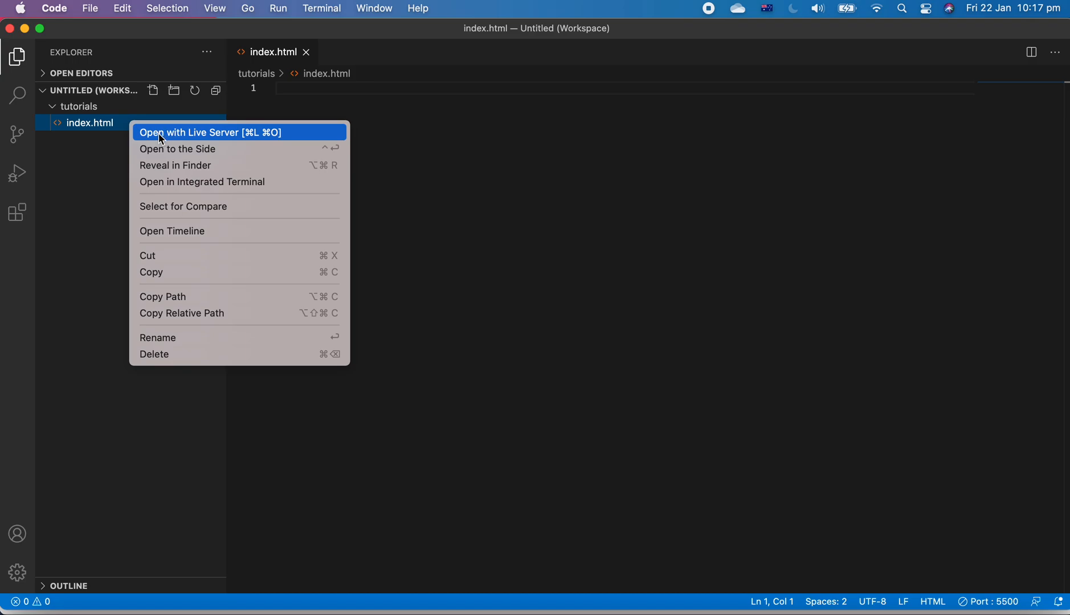
pyautogui.moveTo(130, 141)
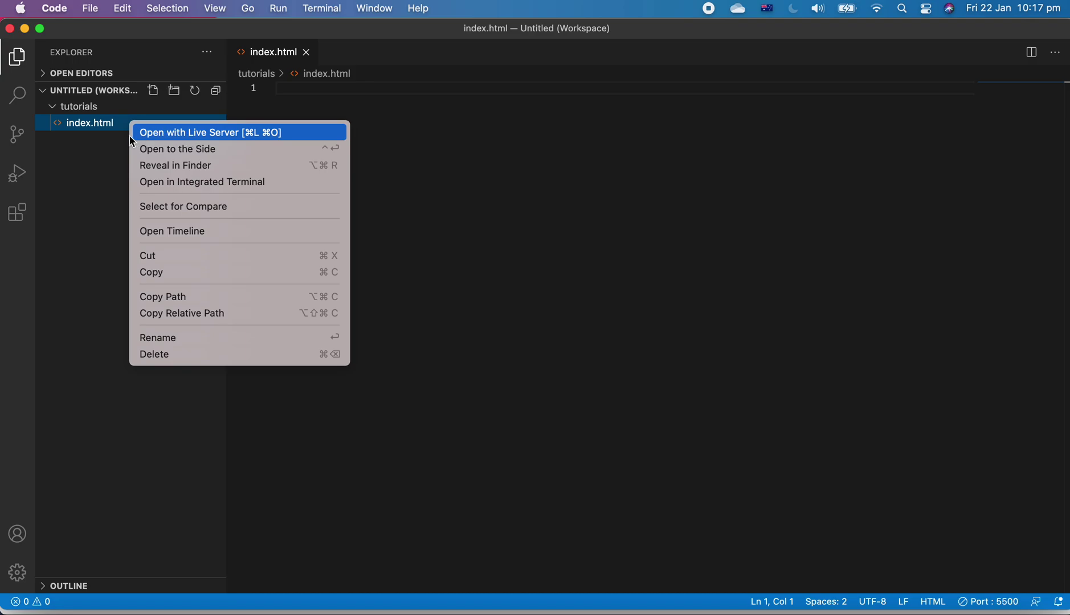
pyautogui.moveTo(159, 132)
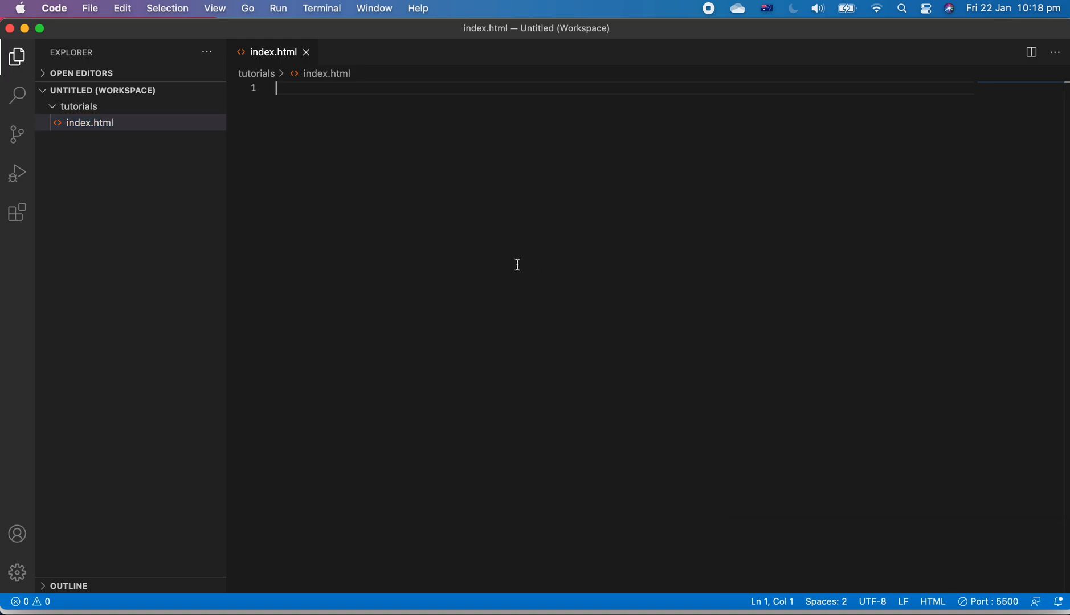
pyautogui.write('!DOCTYPE html>')
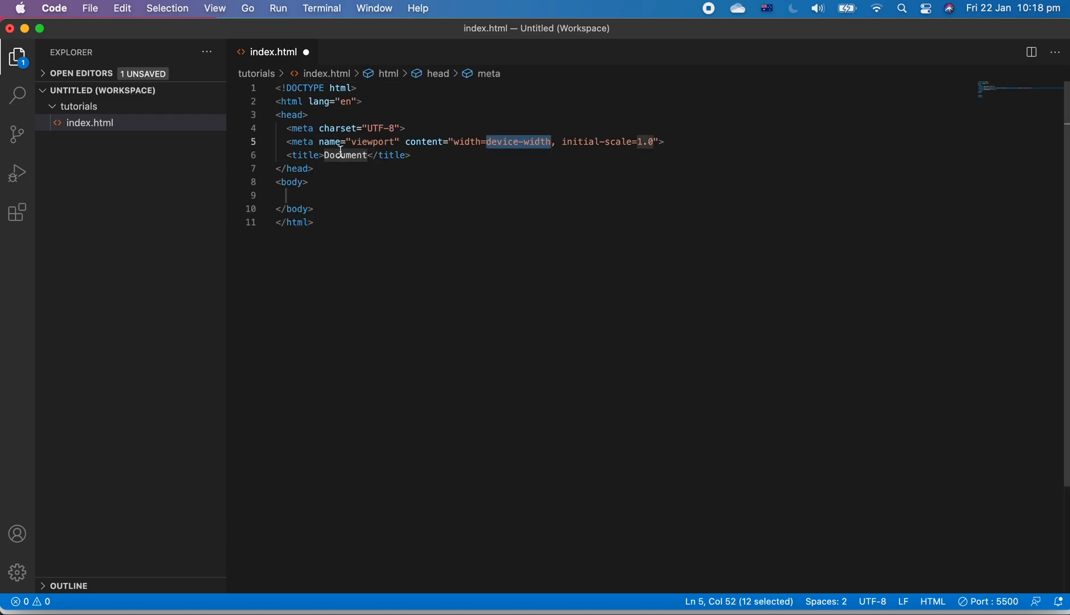
pyautogui.write('Search')
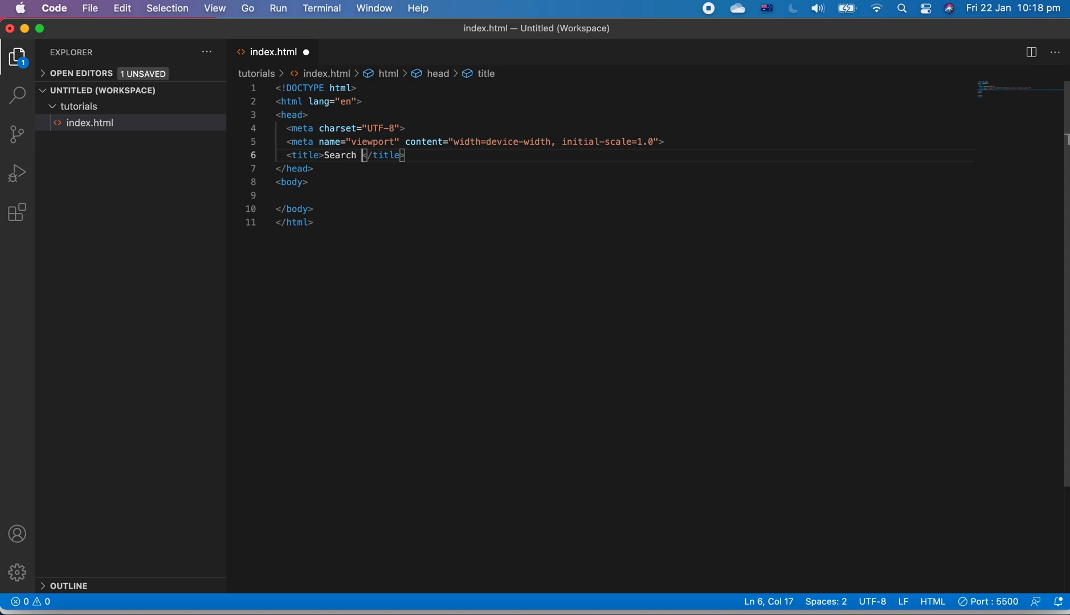
pyautogui.write('Box')
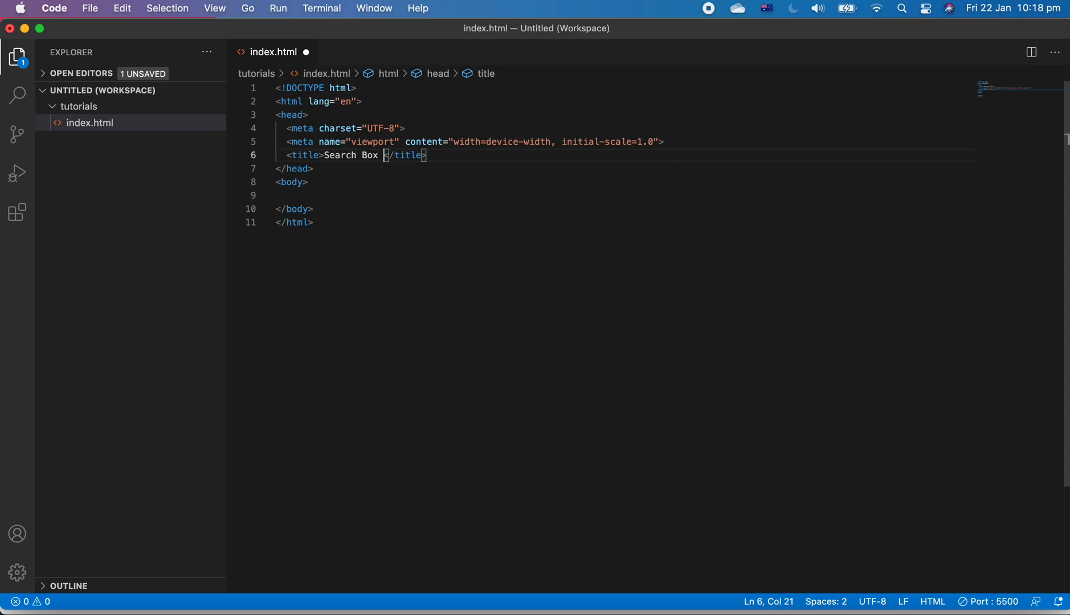
pyautogui.write('Page')
pyautogui.write('boostrap na')
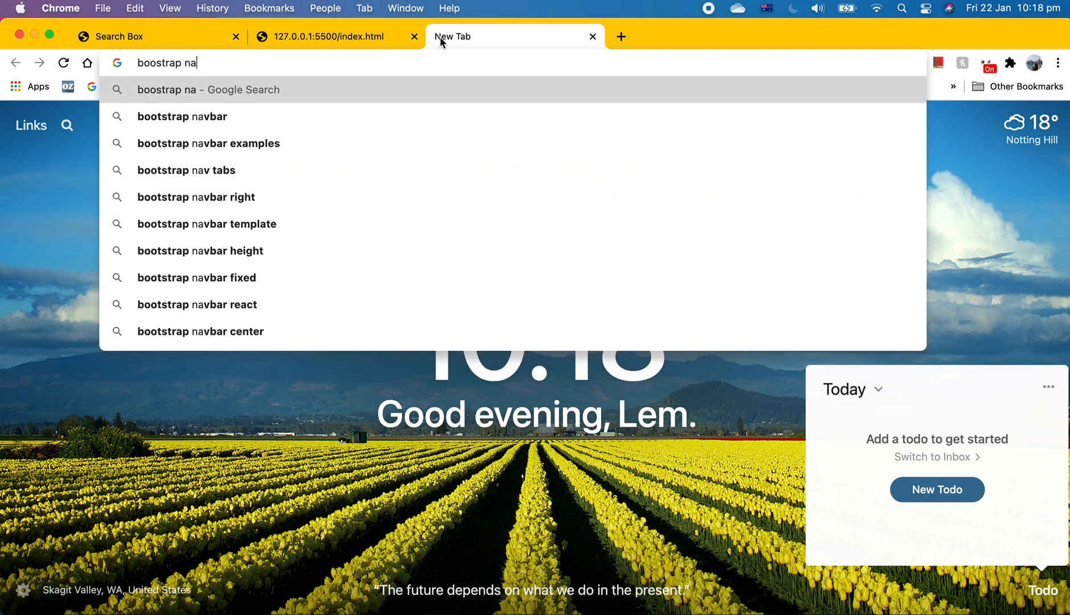
# Find Bootstrap's Navbar docs via Google, copy the example, and return to the 127.0.0.1:5500 preview.
pyautogui.click(181, 116)
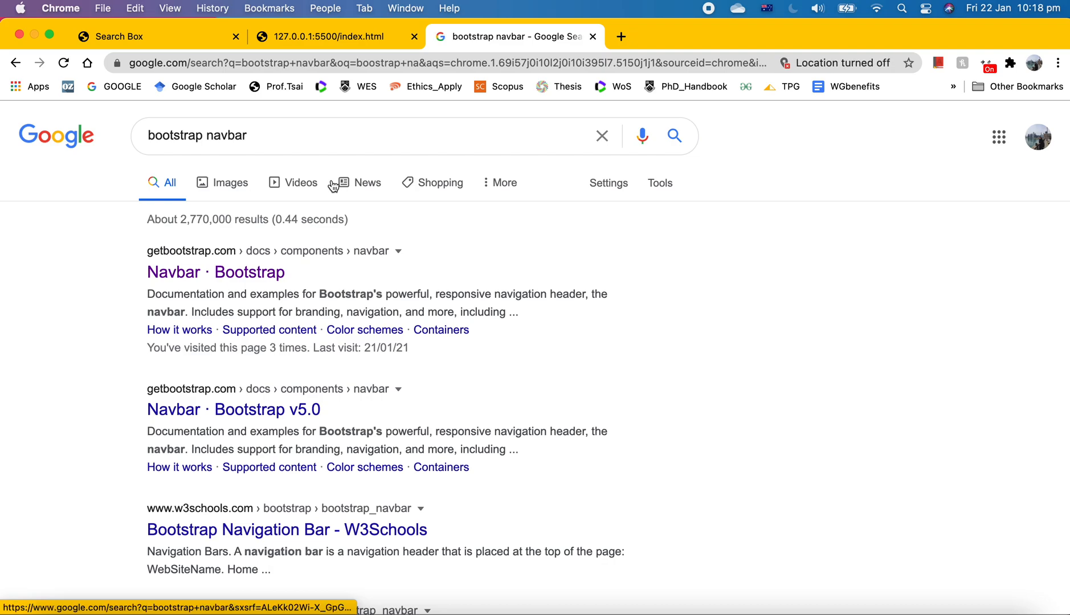
pyautogui.click(215, 272)
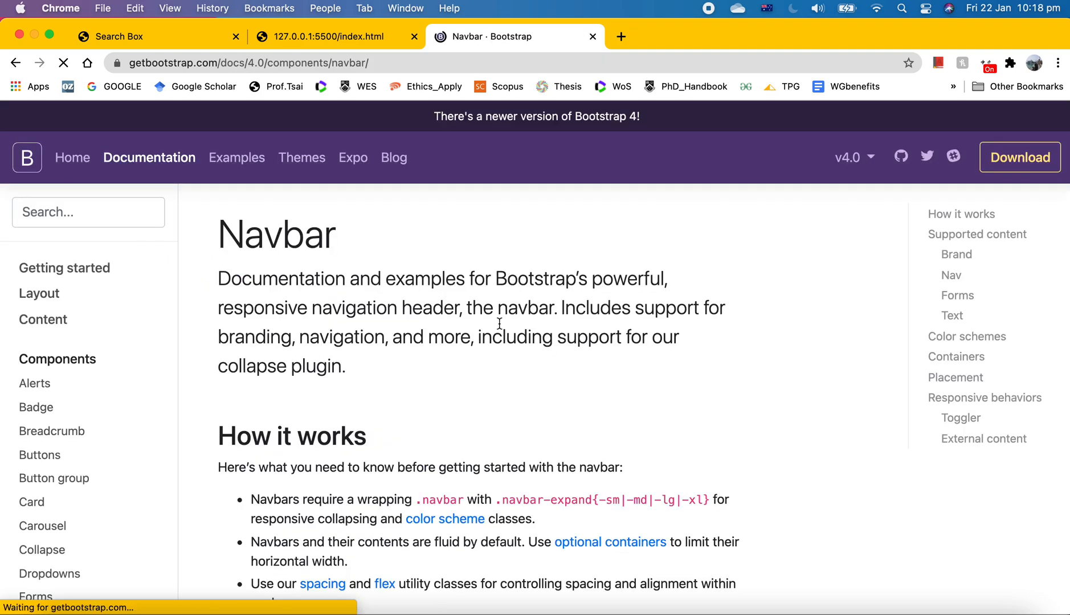
pyautogui.scroll(-3)
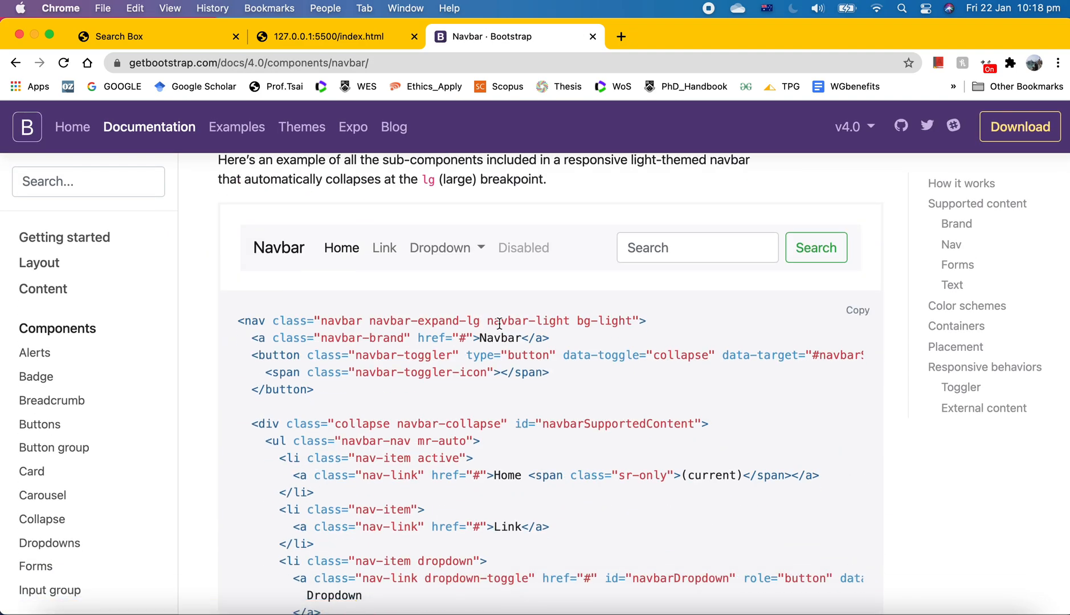
pyautogui.moveTo(857, 309)
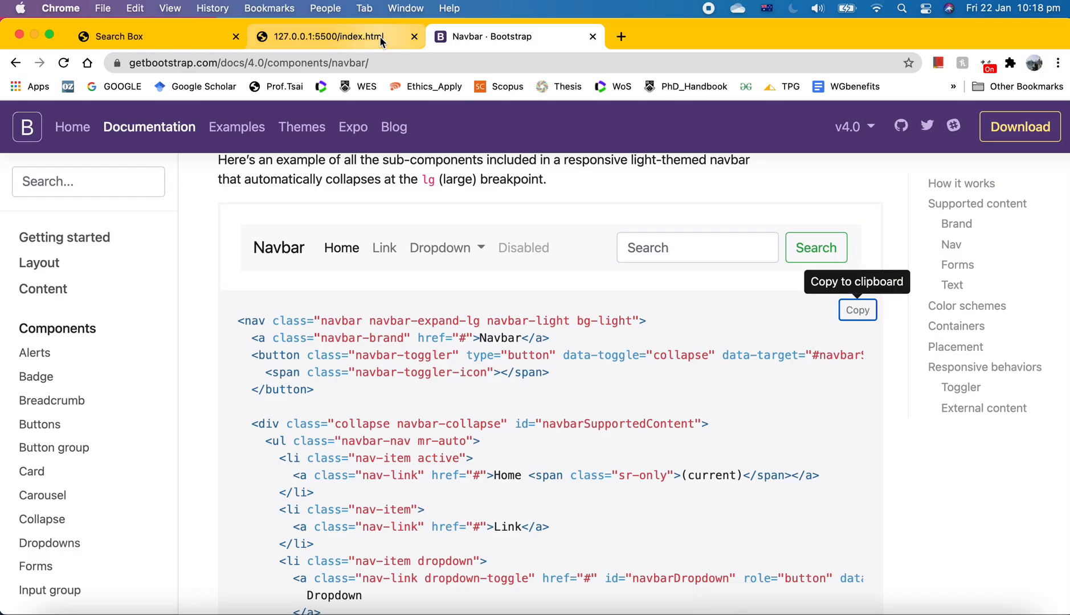
pyautogui.click(328, 36)
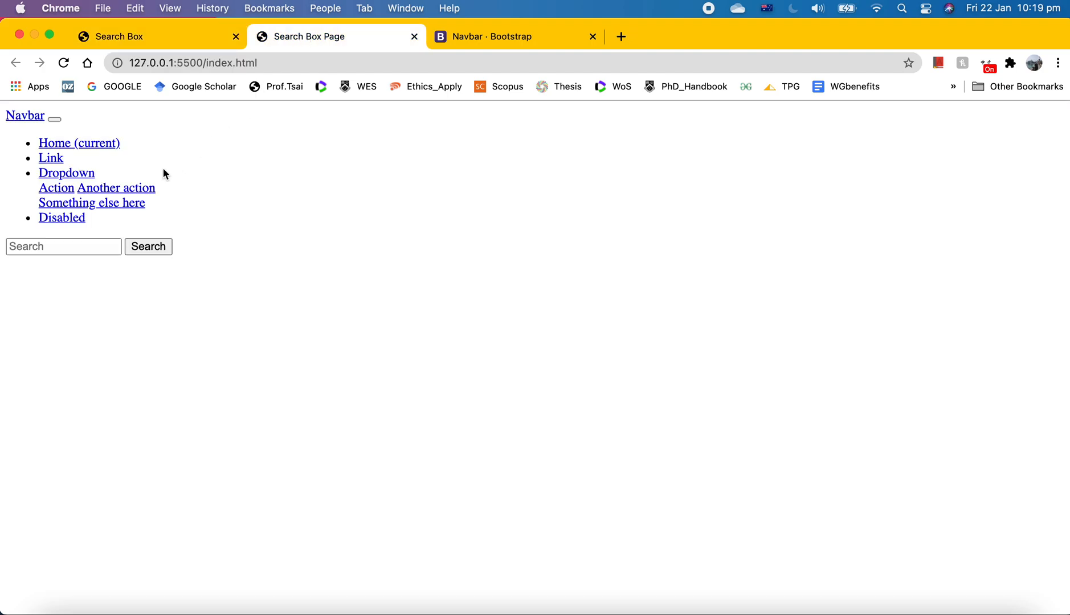
pyautogui.moveTo(513, 54)
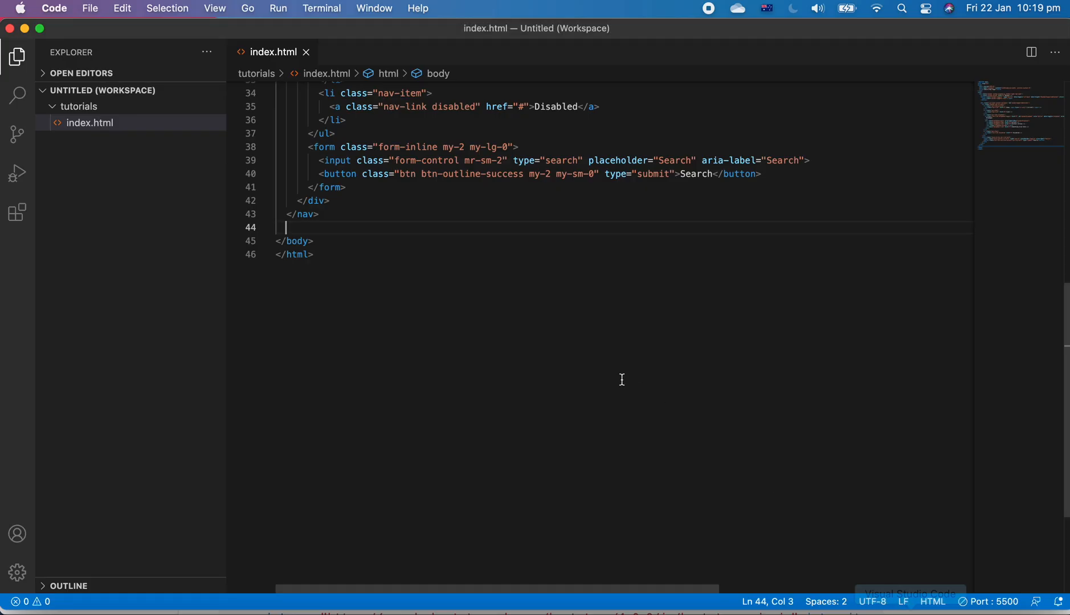
# Paste the Bootstrap stylesheet link into index.html and confirm the styled navbar in Chrome.
pyautogui.scroll(3)
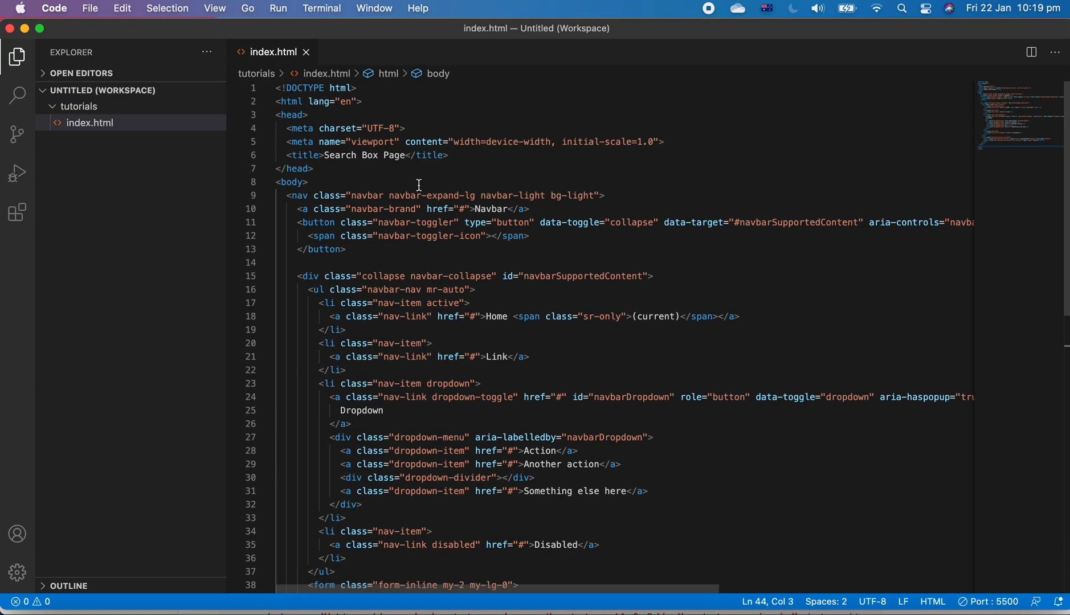
pyautogui.press('Enter')
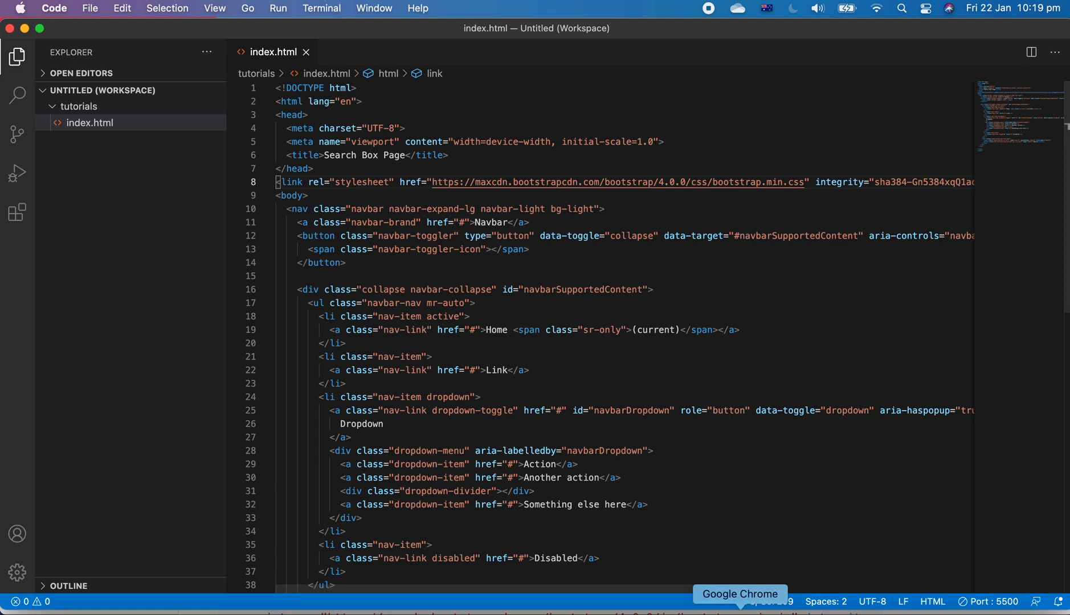
pyautogui.click(739, 594)
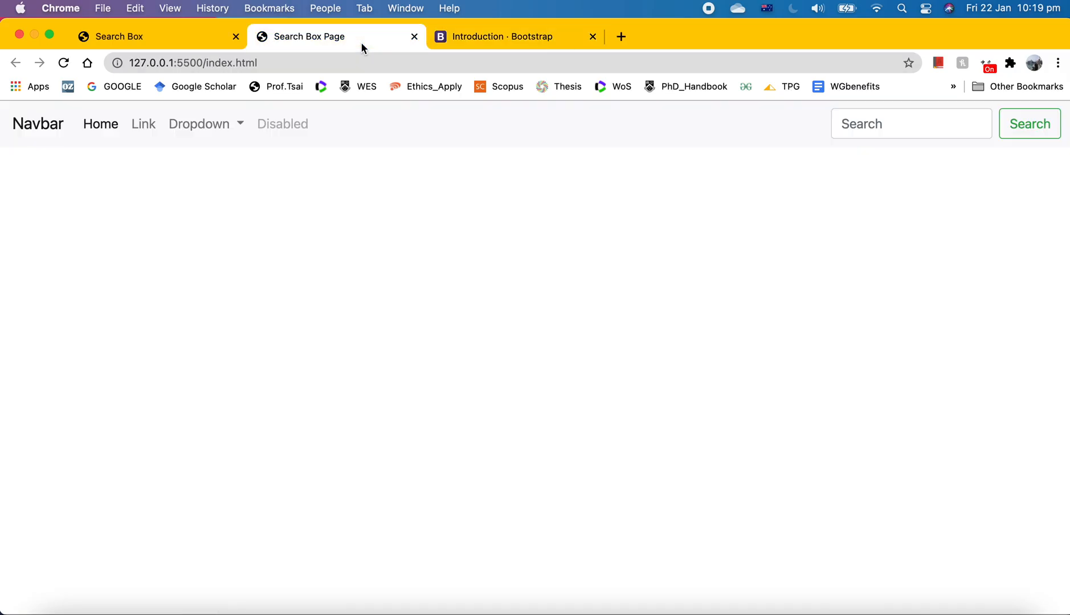
pyautogui.moveTo(317, 168)
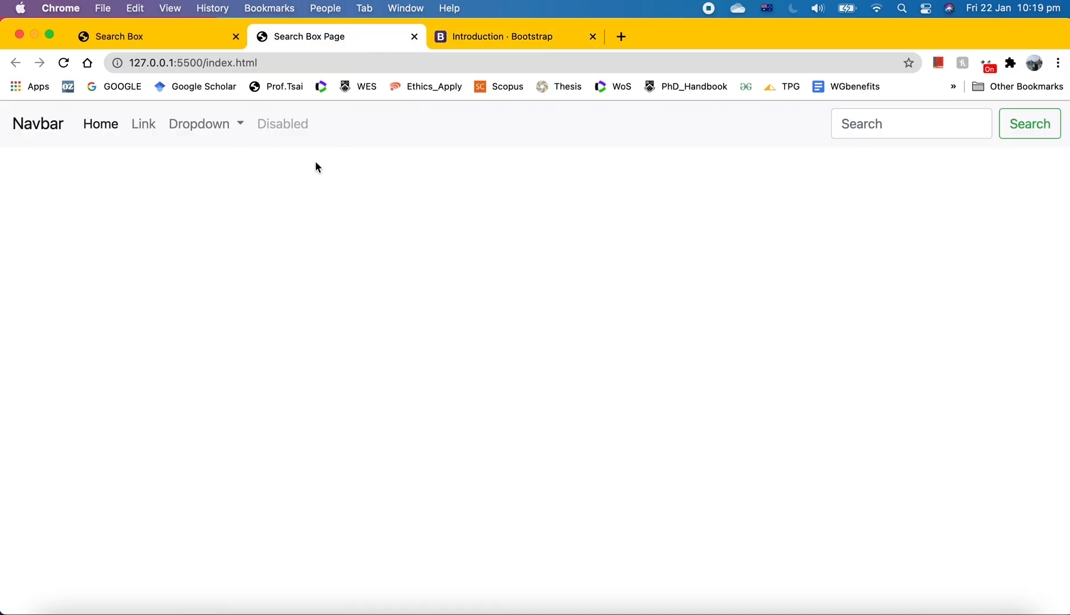
pyautogui.moveTo(362, 194)
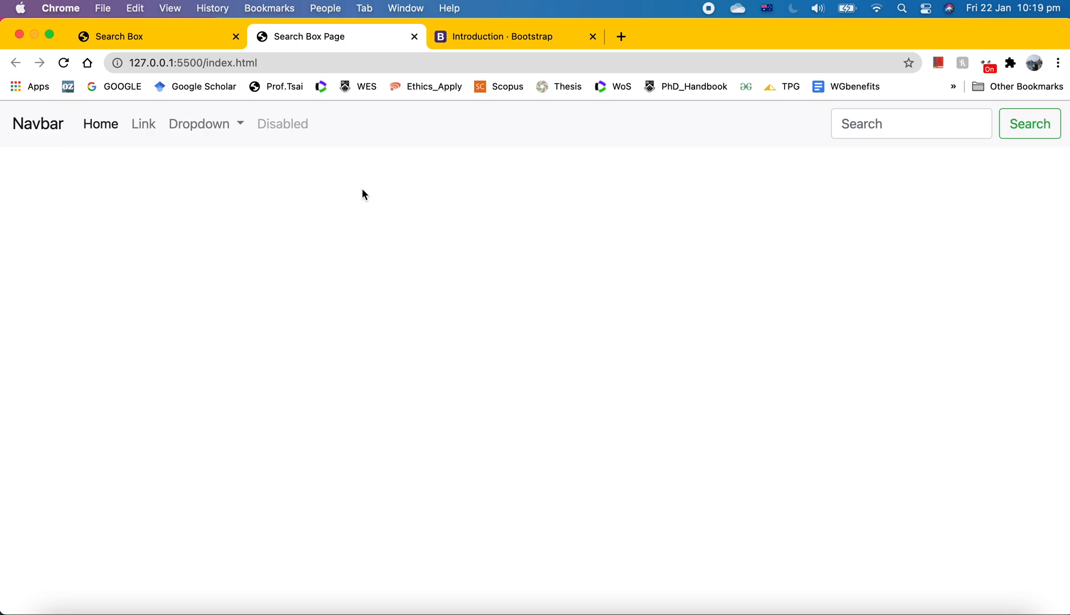
pyautogui.moveTo(106, 156)
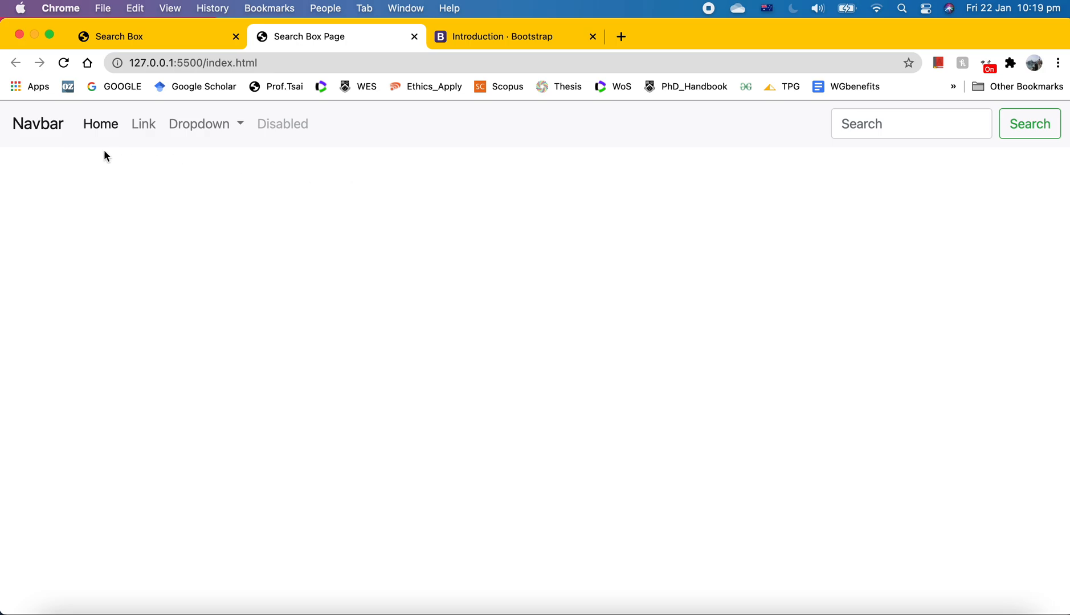
pyautogui.moveTo(583, 544)
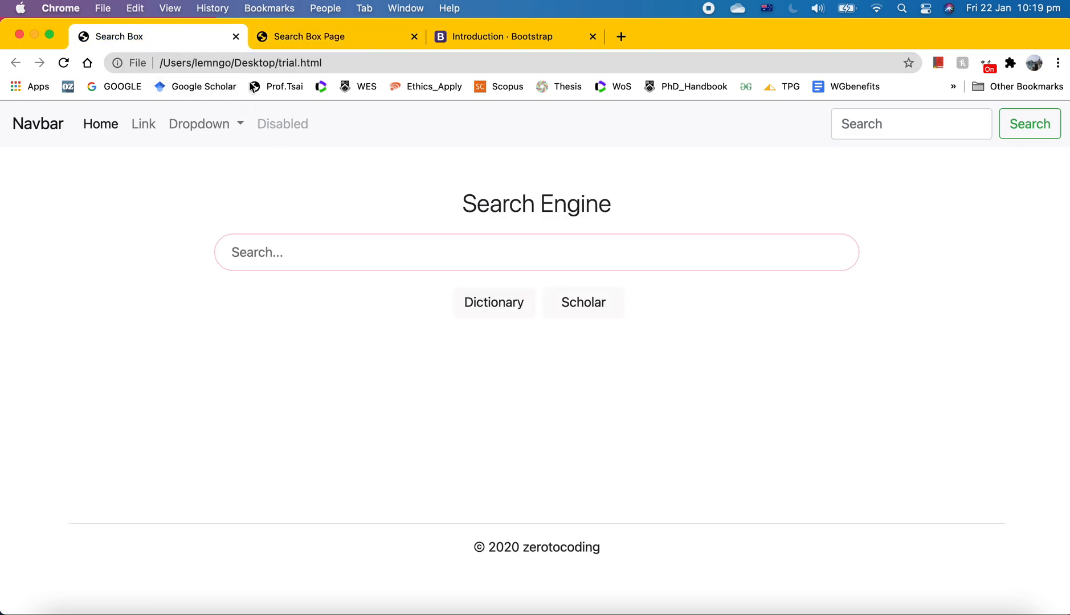
pyautogui.moveTo(692, 314)
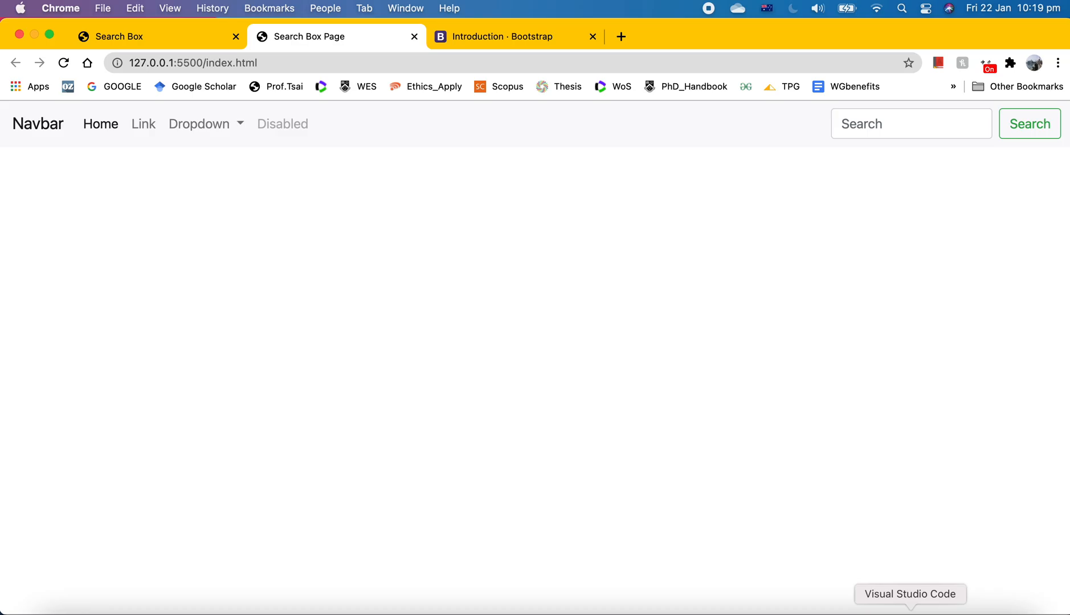
pyautogui.click(909, 594)
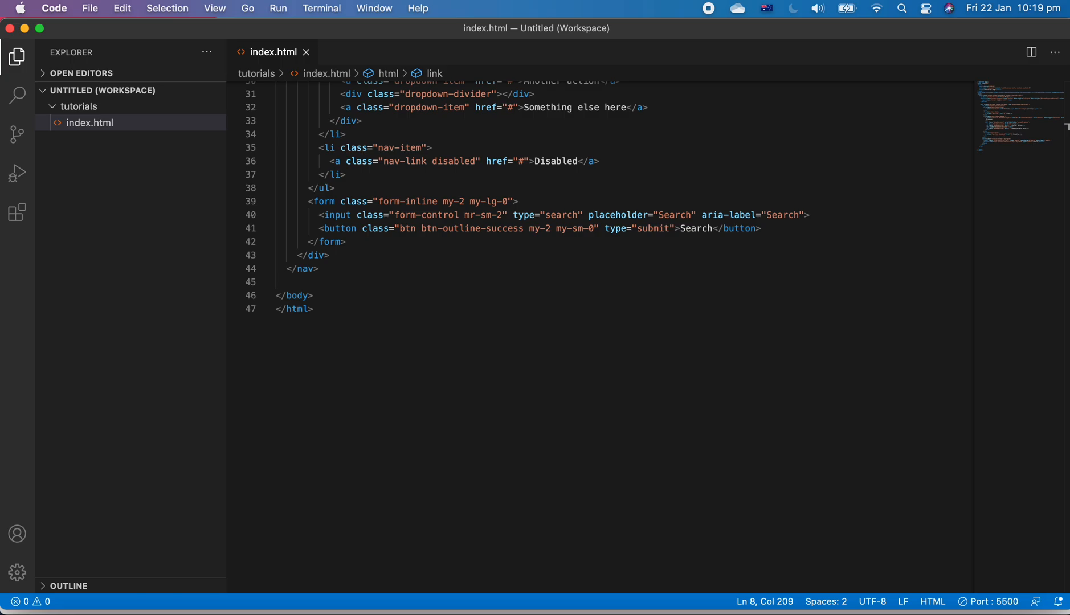
pyautogui.moveTo(524, 339)
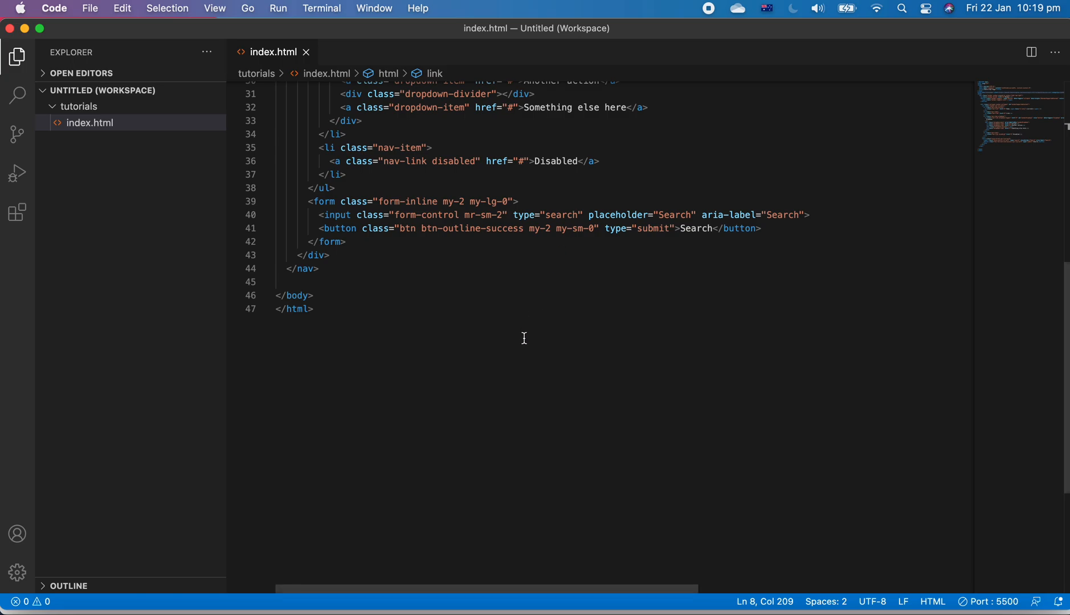
# Add a .search div with a 'Search Engine' heading before the closing body tag.
pyautogui.click(314, 309)
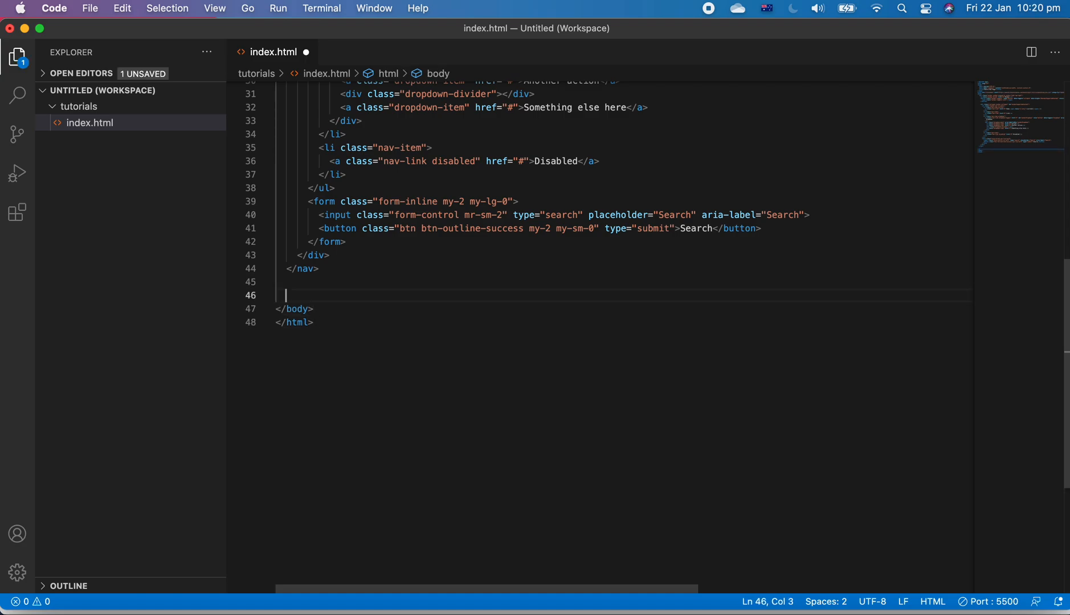
pyautogui.write('.')
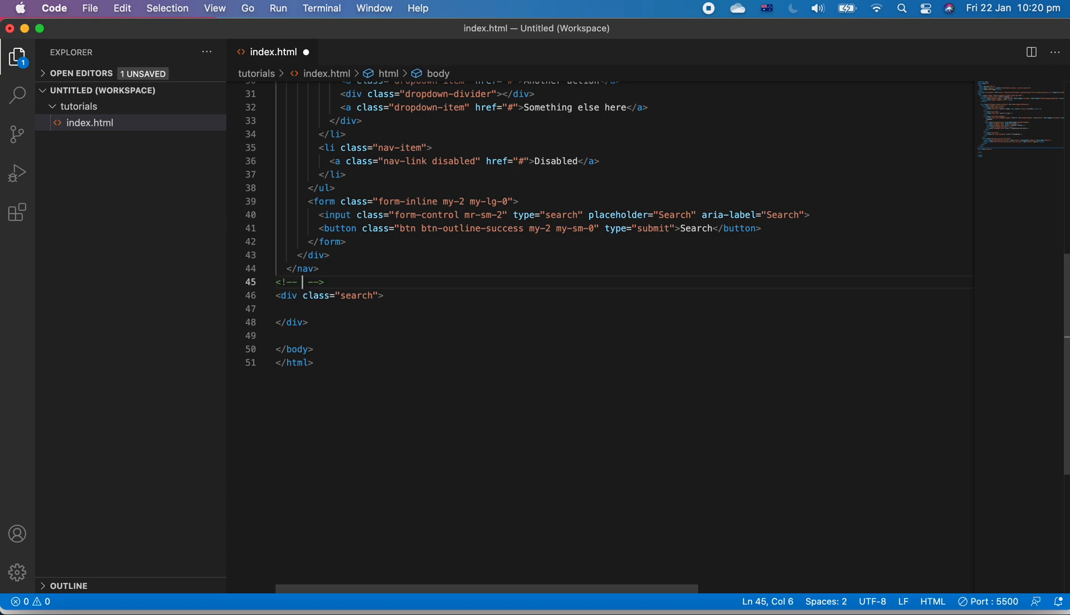
pyautogui.write('Search En')
pyautogui.click(623, 309)
pyautogui.write('<h4></h4>')
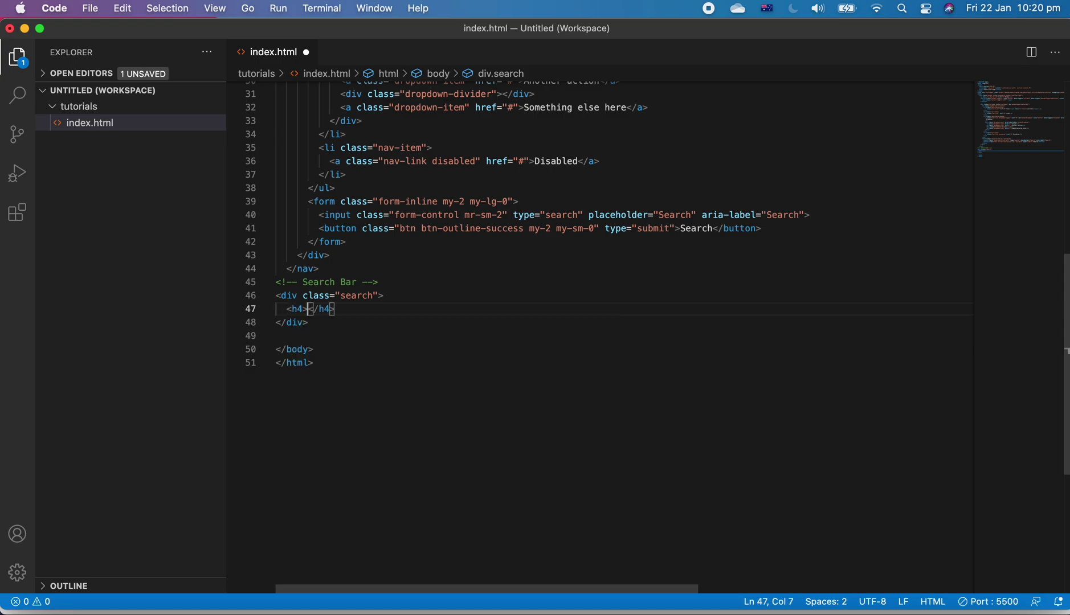
pyautogui.write('Search')
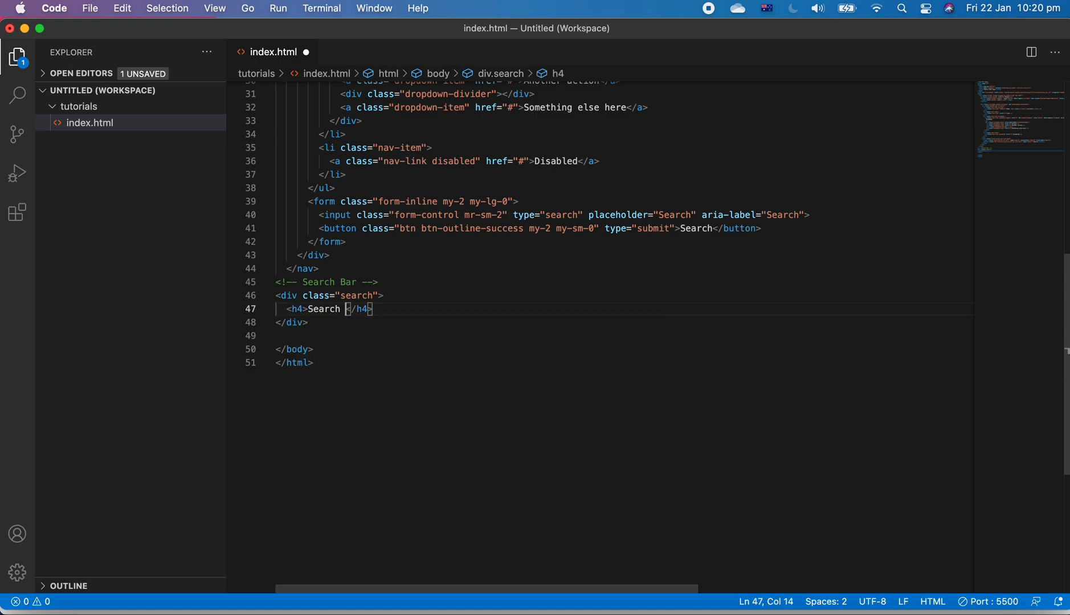
pyautogui.write('E')
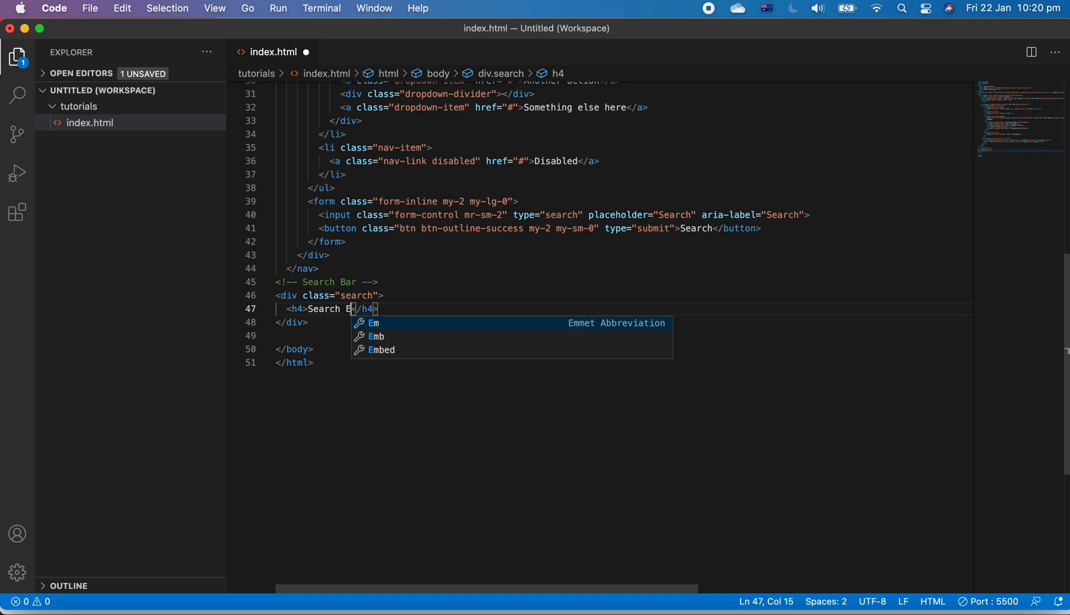
pyautogui.write('ngine')
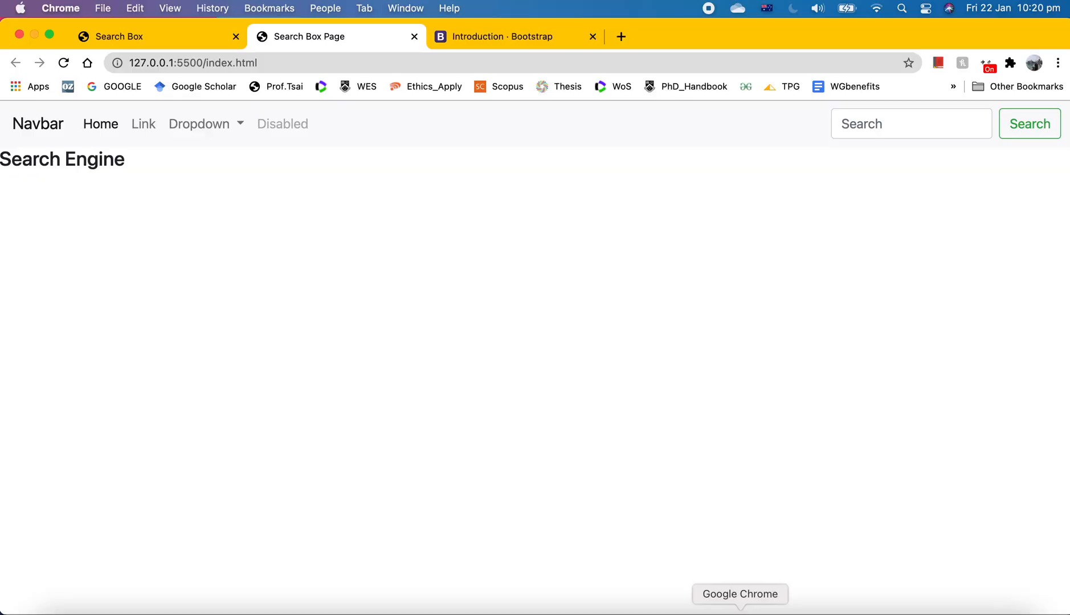
pyautogui.moveTo(952, 598)
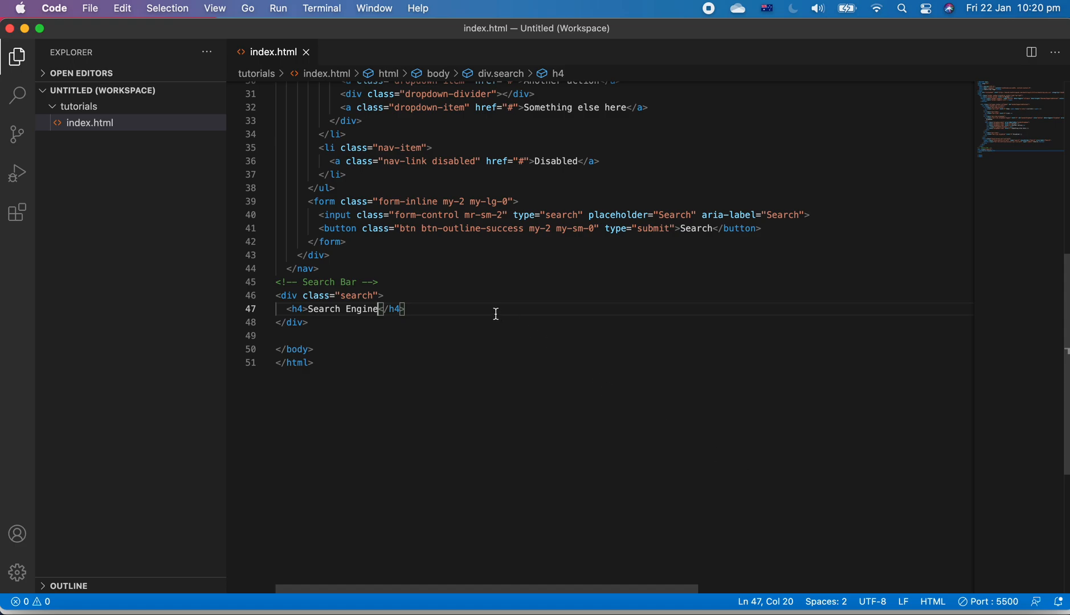
# Add a text input with placeholder 'Search...' and preview it in Chrome.
pyautogui.press('Return')
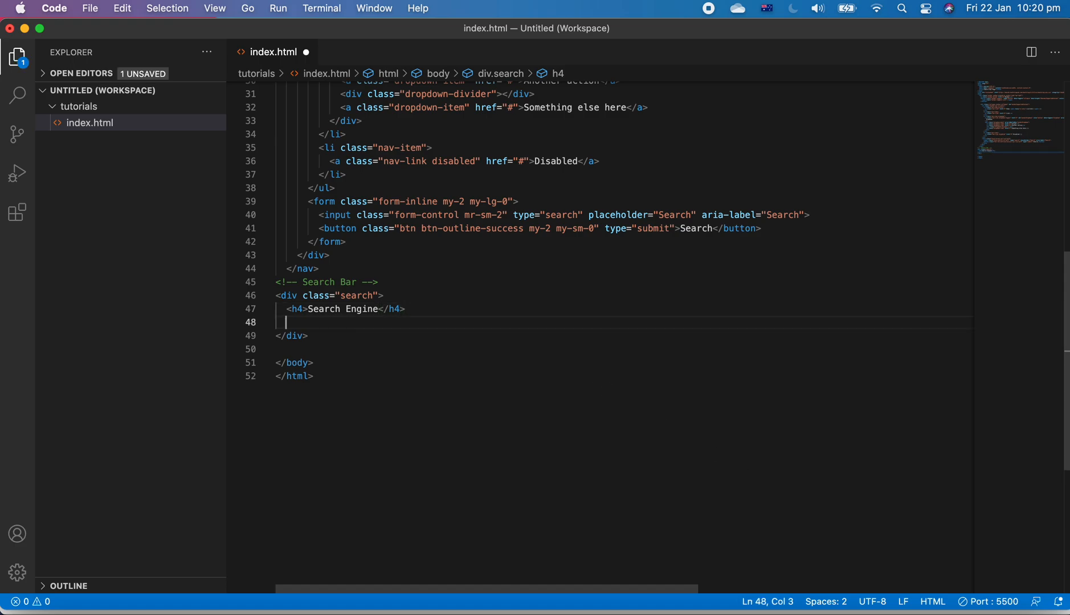
pyautogui.write('<input type="text">')
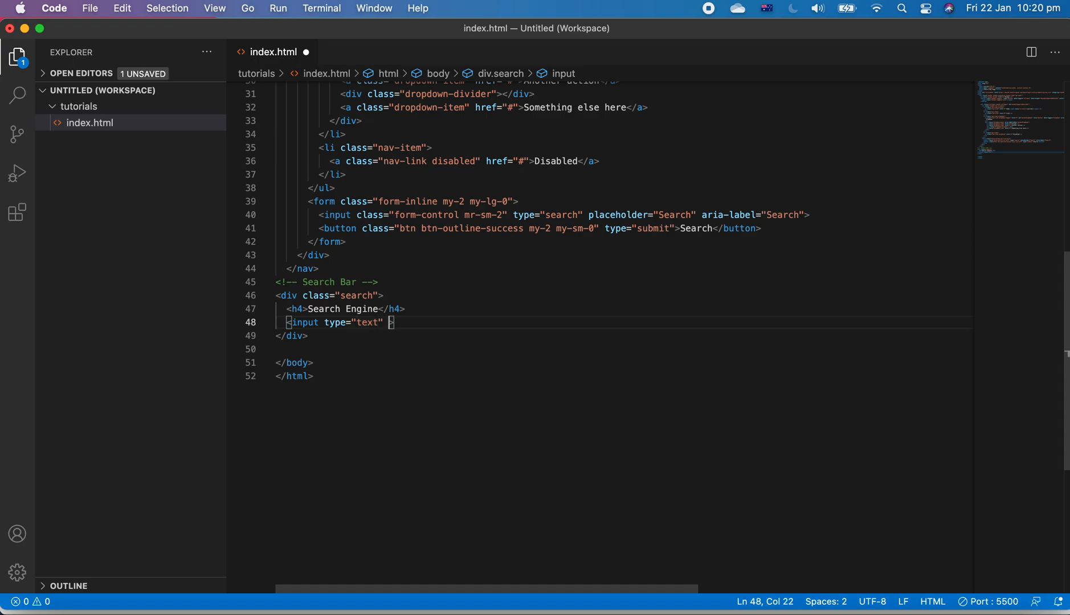
pyautogui.write('placeholder="S')
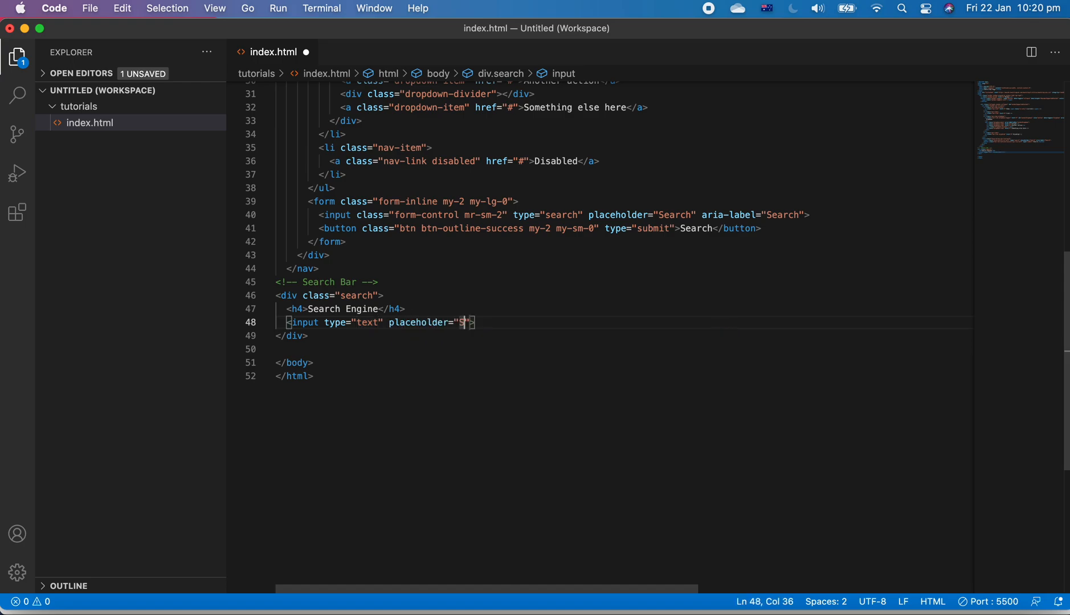
pyautogui.write('earch...')
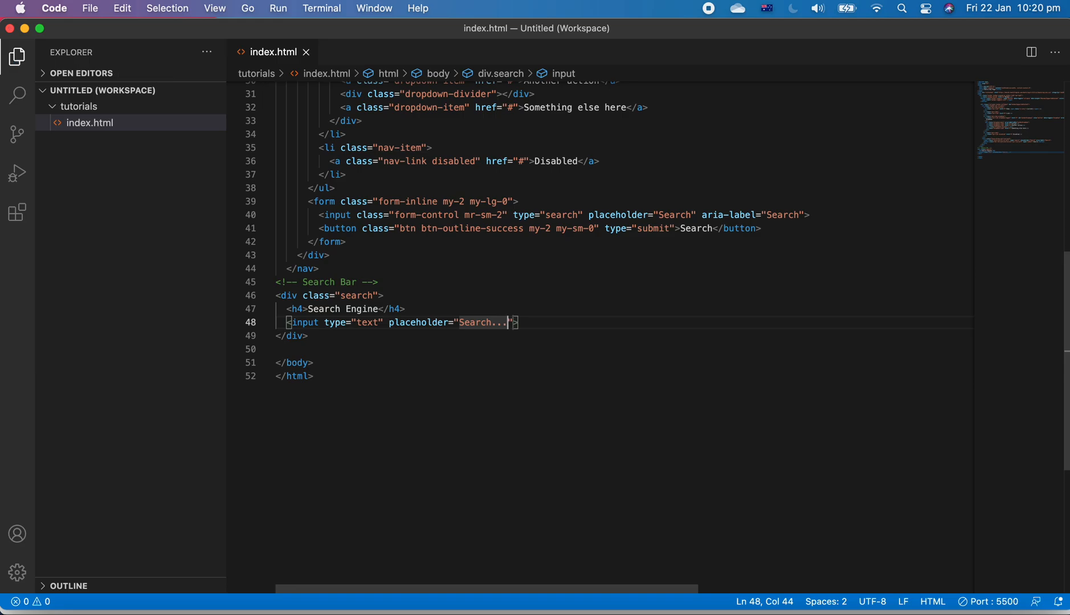
pyautogui.moveTo(653, 352)
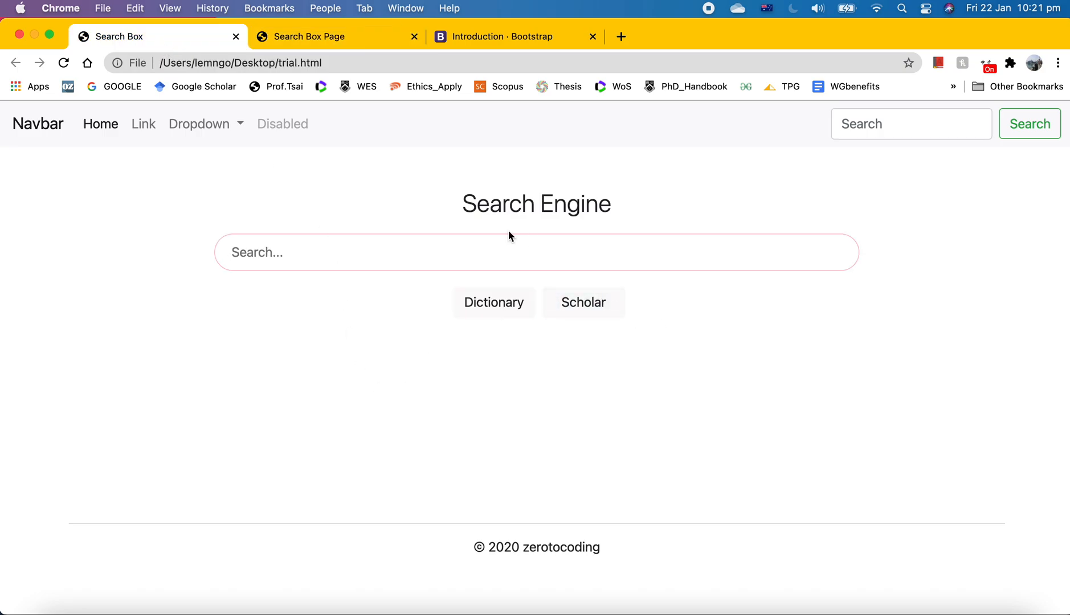
pyautogui.click(309, 36)
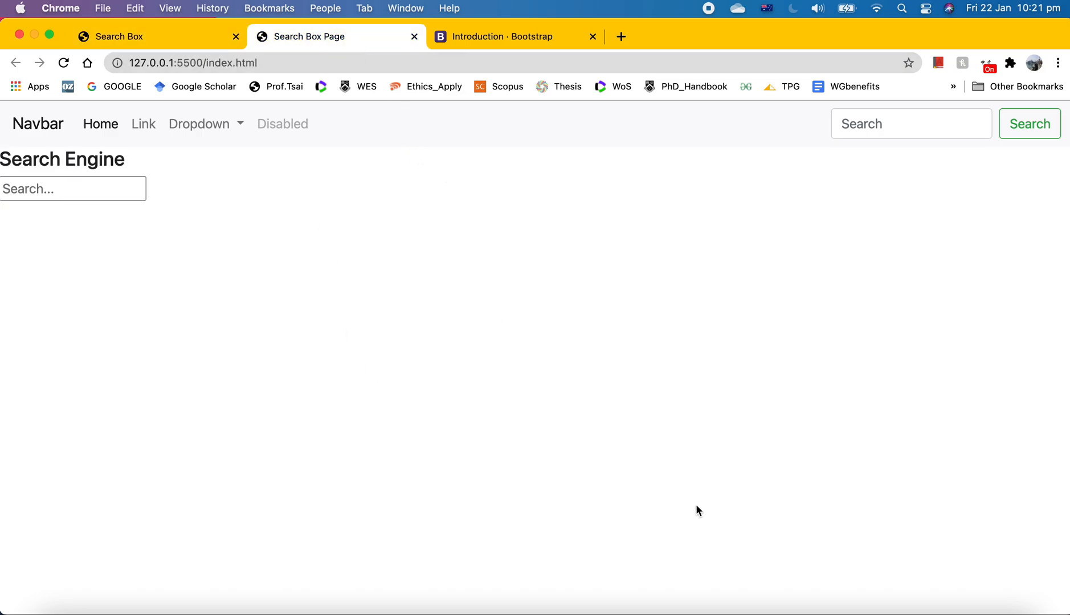
pyautogui.press('cmd+tab')
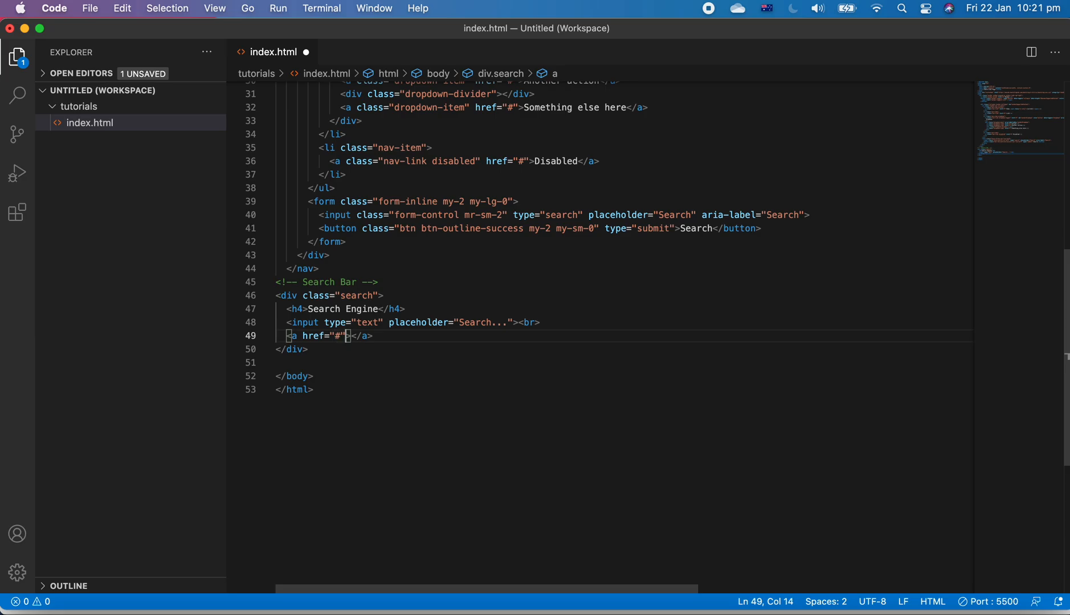
pyautogui.moveTo(687, 326)
pyautogui.write('>')
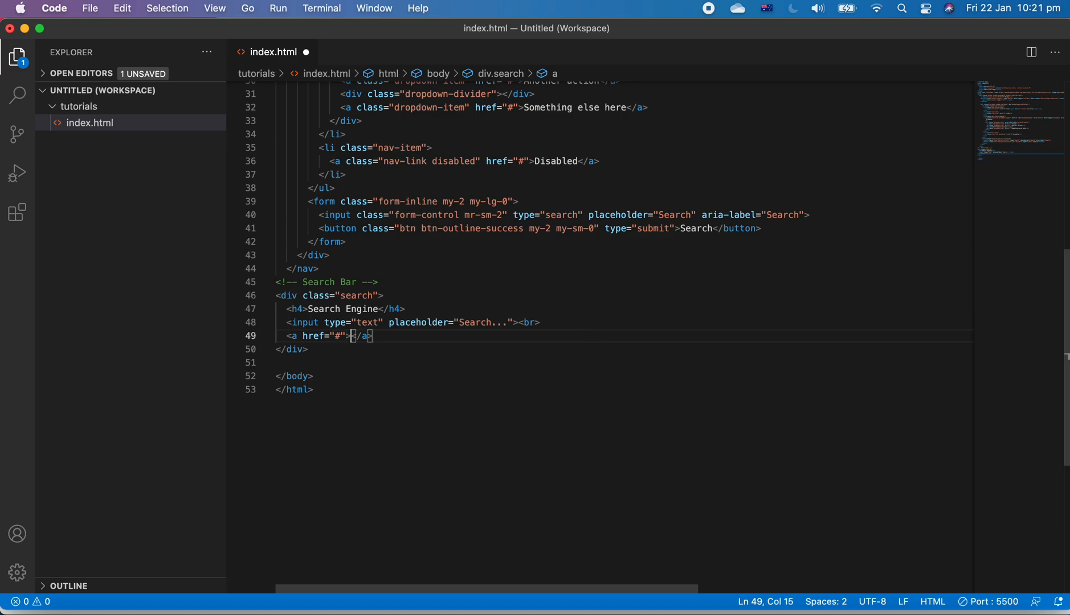
# Add 'Dictionary' and 'Scholar' links under the search input and preview them in Chrome.
pyautogui.write('Dictionary')
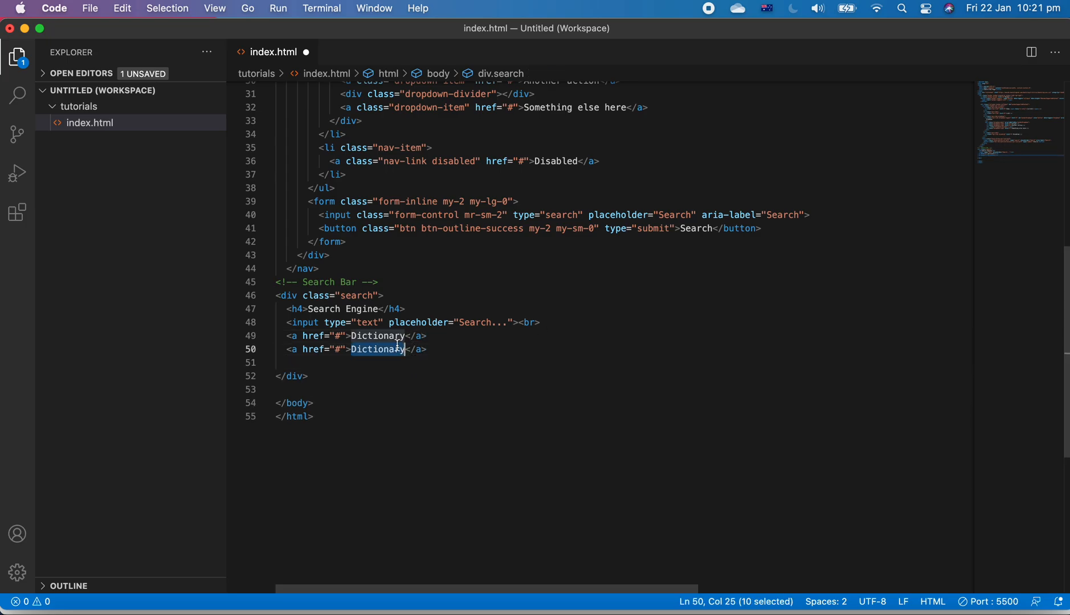
pyautogui.write('Scholar')
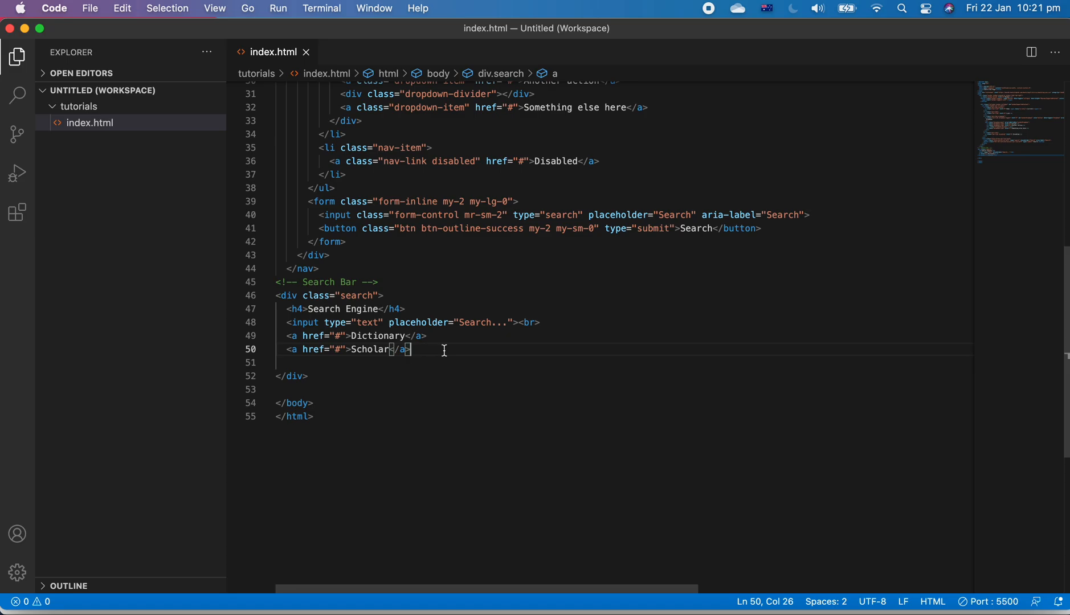
pyautogui.moveTo(462, 329)
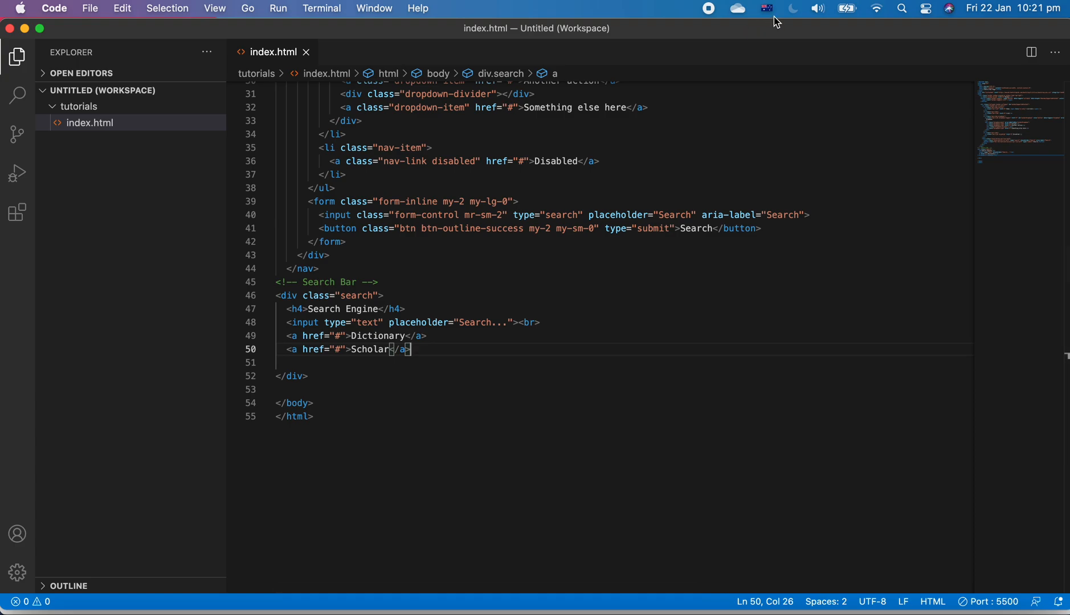
pyautogui.moveTo(622, 309)
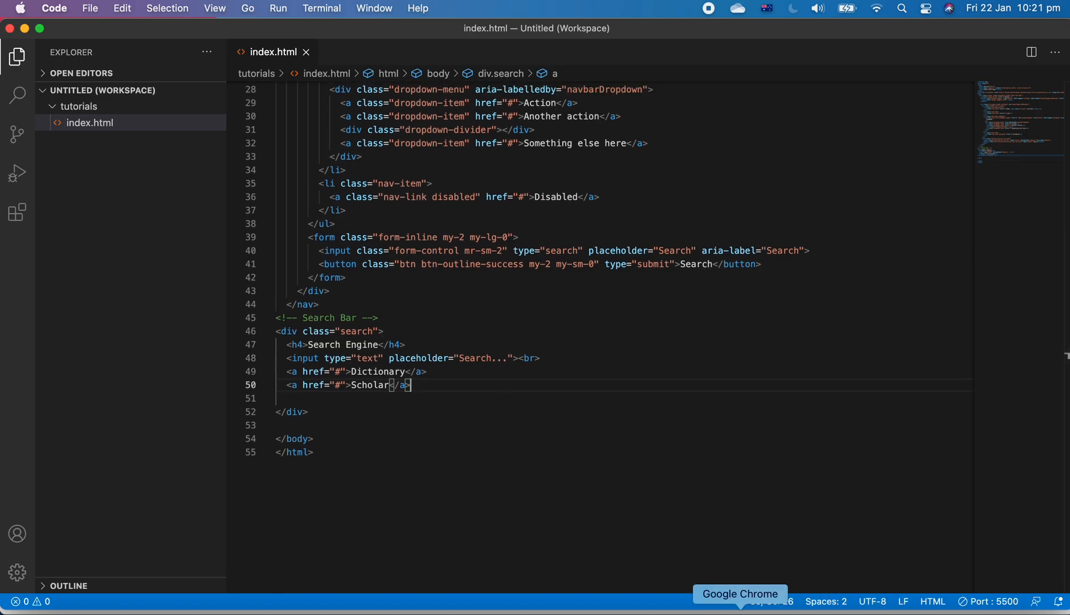
pyautogui.click(739, 594)
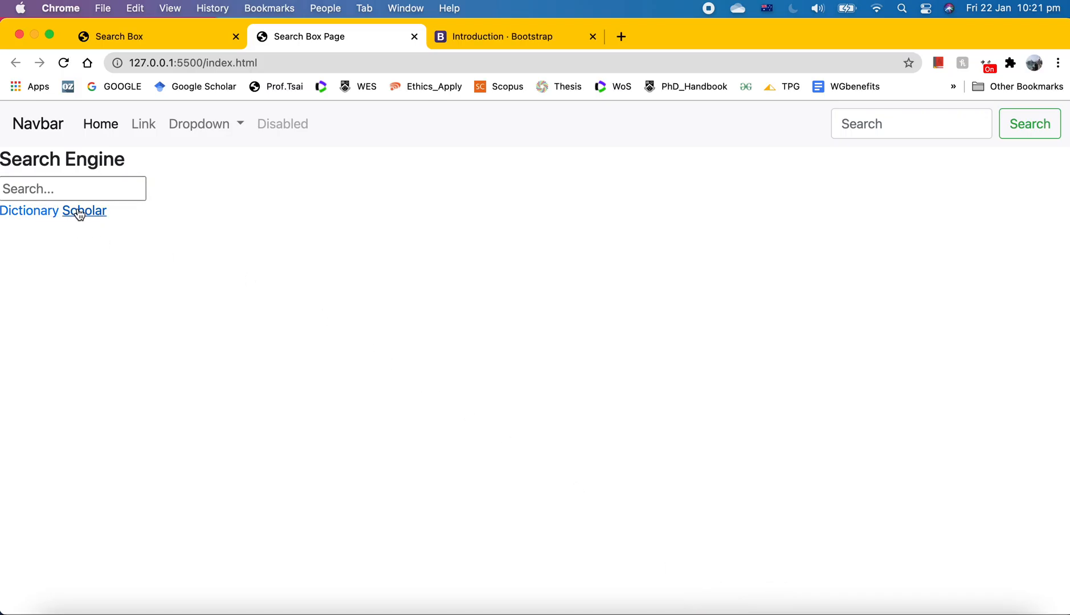
pyautogui.moveTo(652, 487)
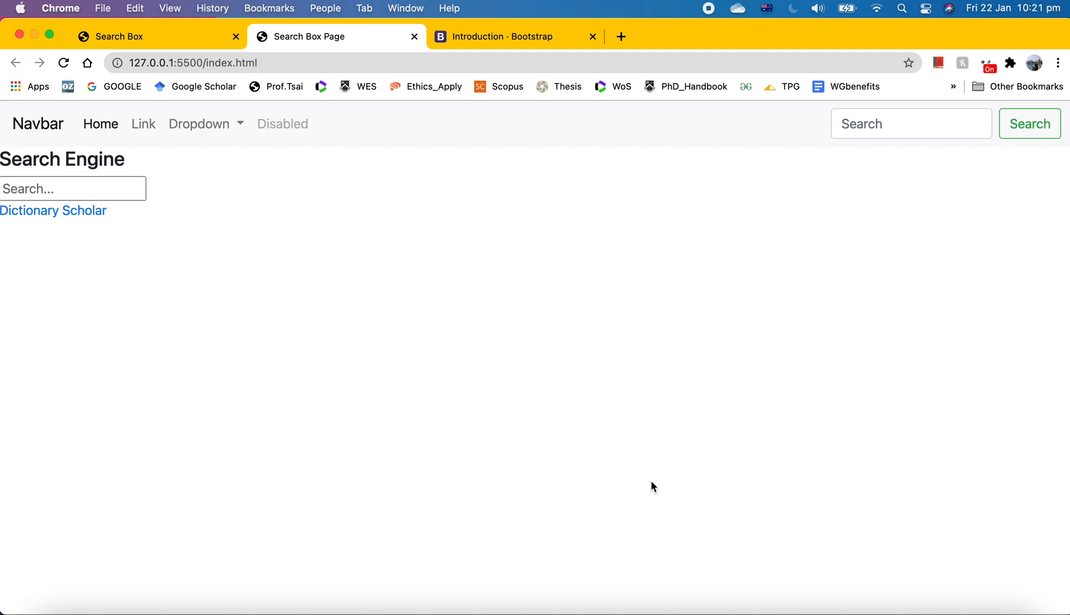
pyautogui.moveTo(869, 606)
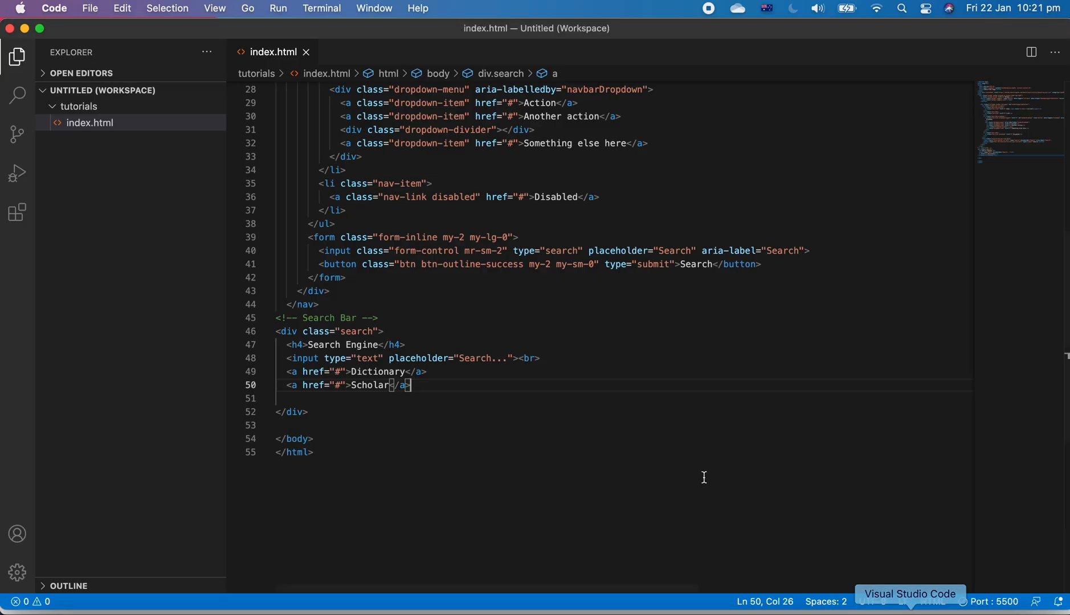
pyautogui.scroll(3)
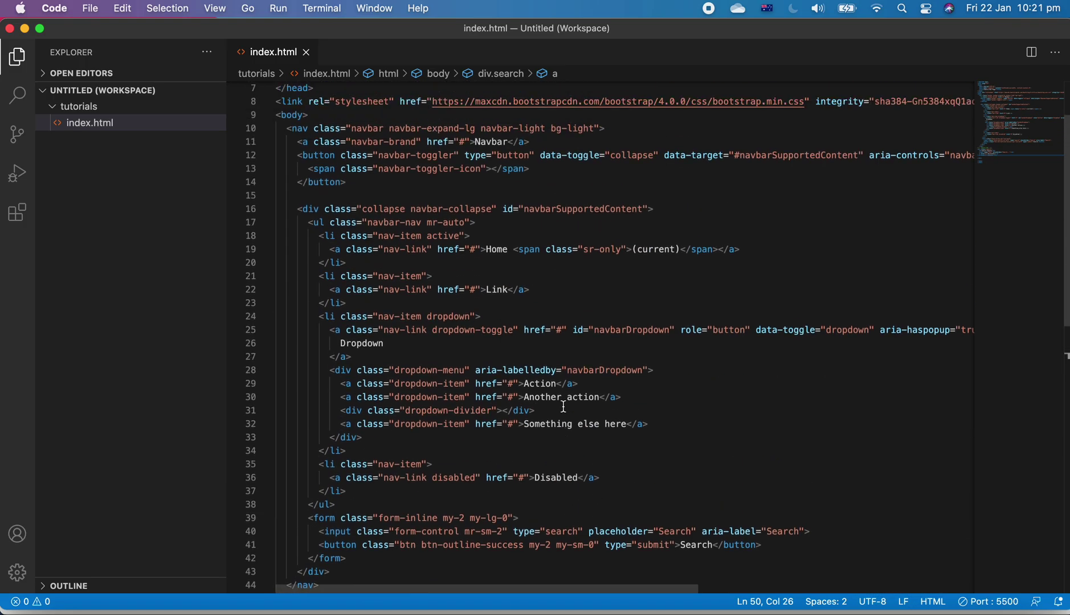
pyautogui.scroll(3)
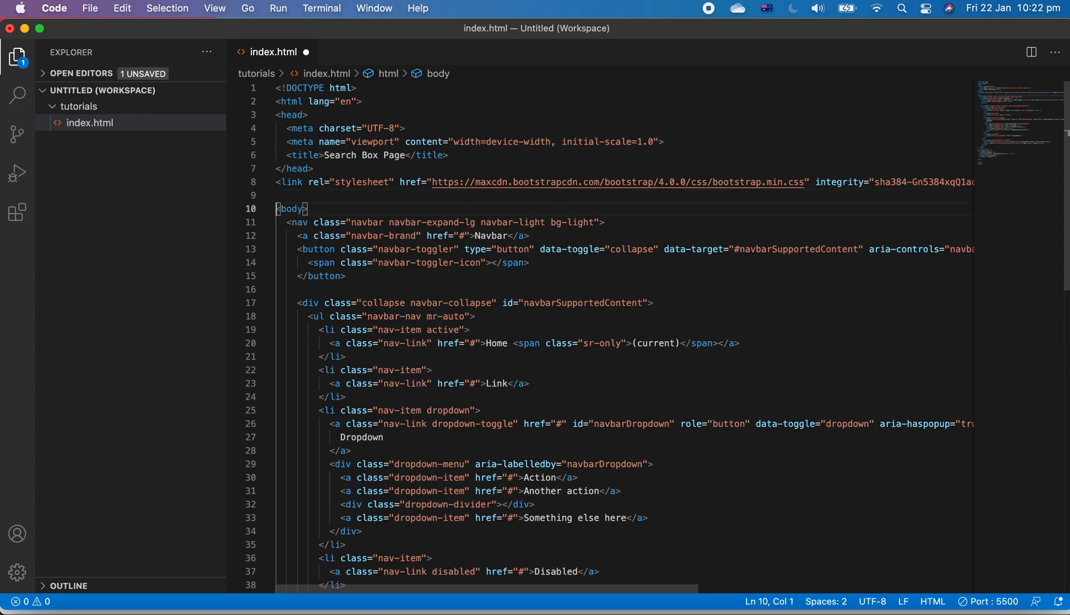
# Add a style block with a .search rule: margin 0 auto, text-align center.
pyautogui.write('<style>')
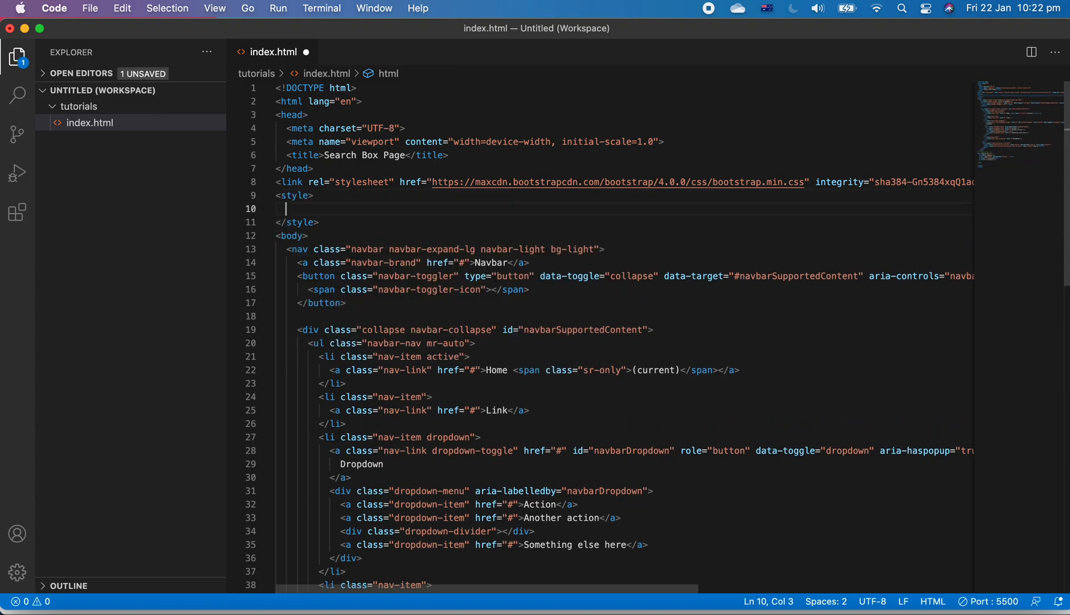
pyautogui.press('Enter')
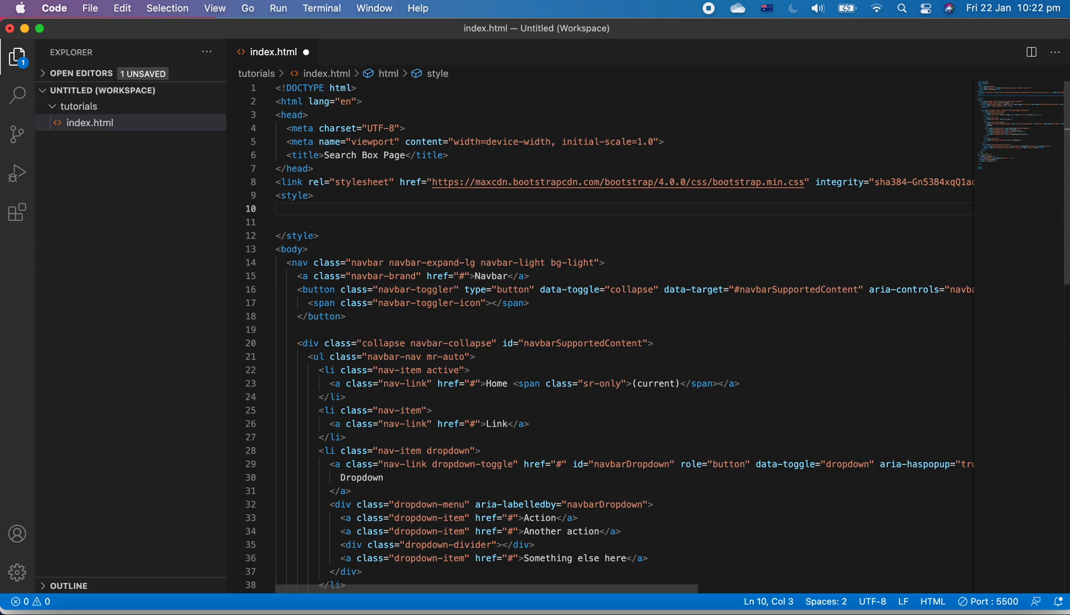
pyautogui.write('.search')
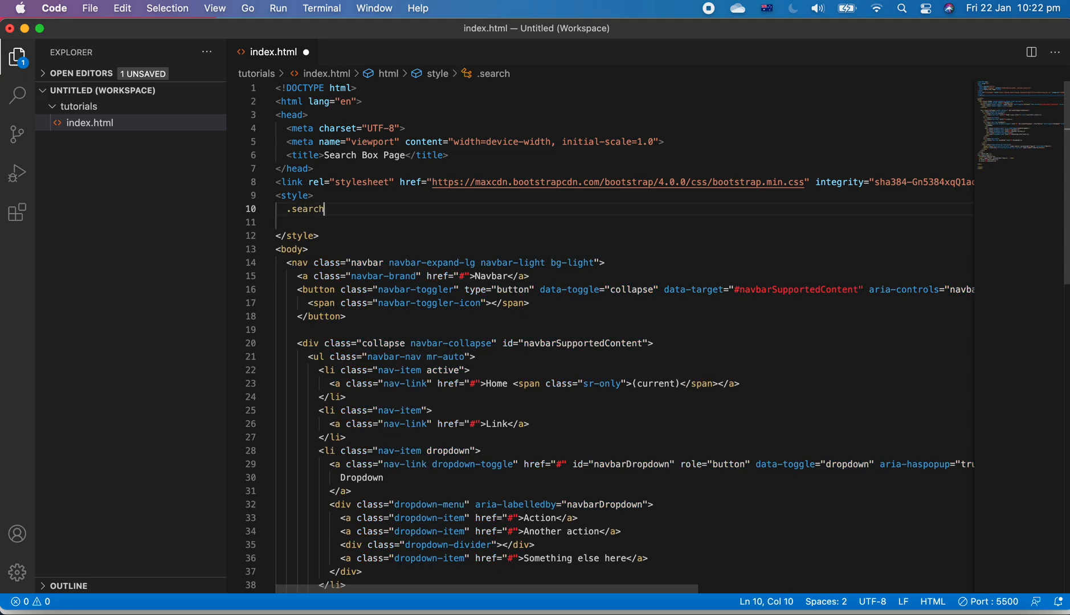
pyautogui.write('{')
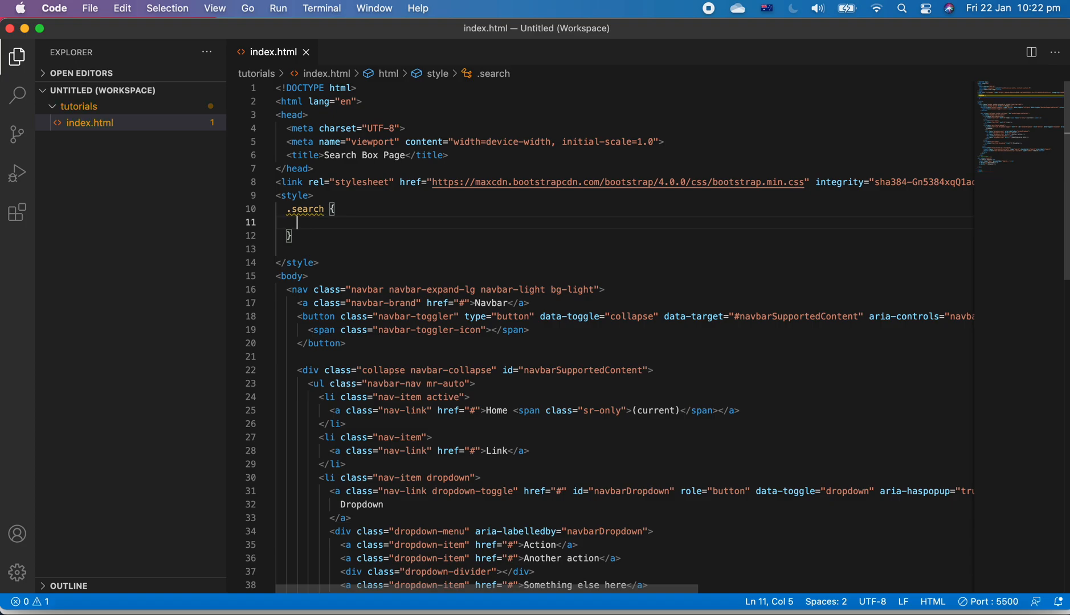
pyautogui.write('margin')
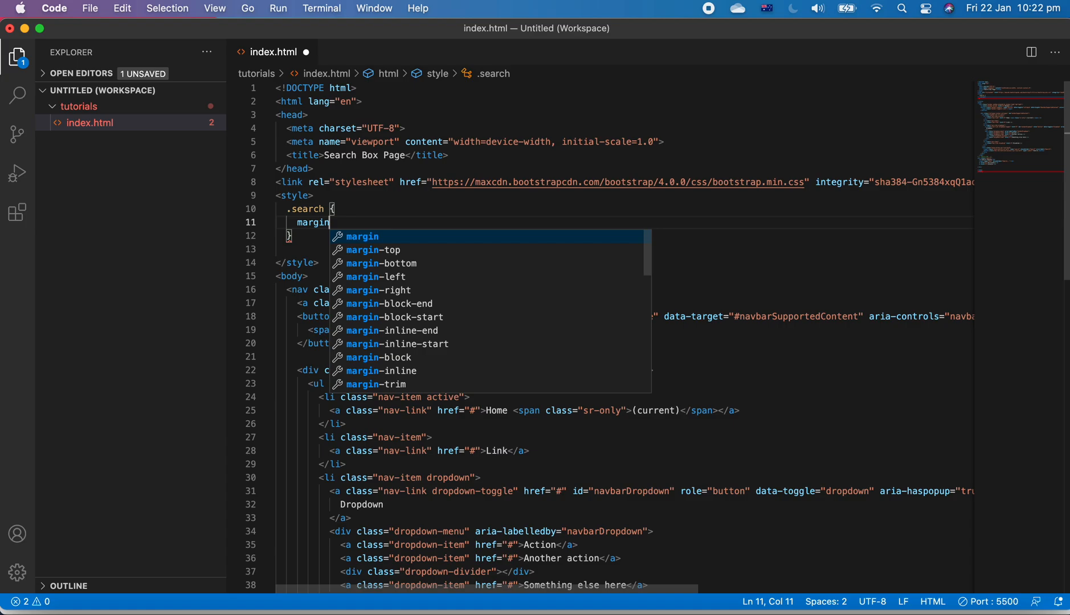
pyautogui.write(': 0 a')
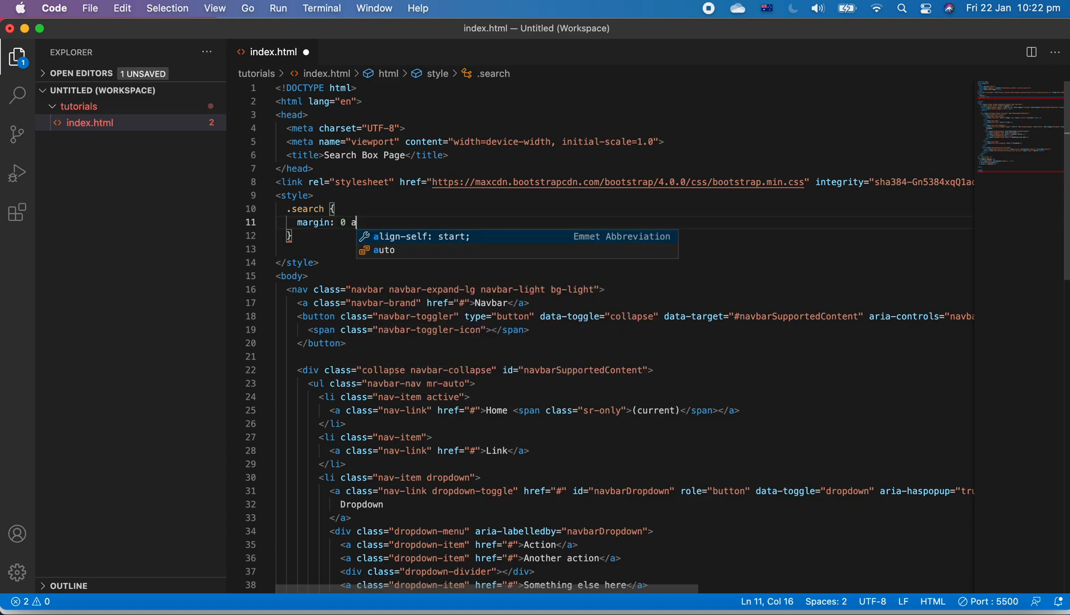
pyautogui.write('uto;')
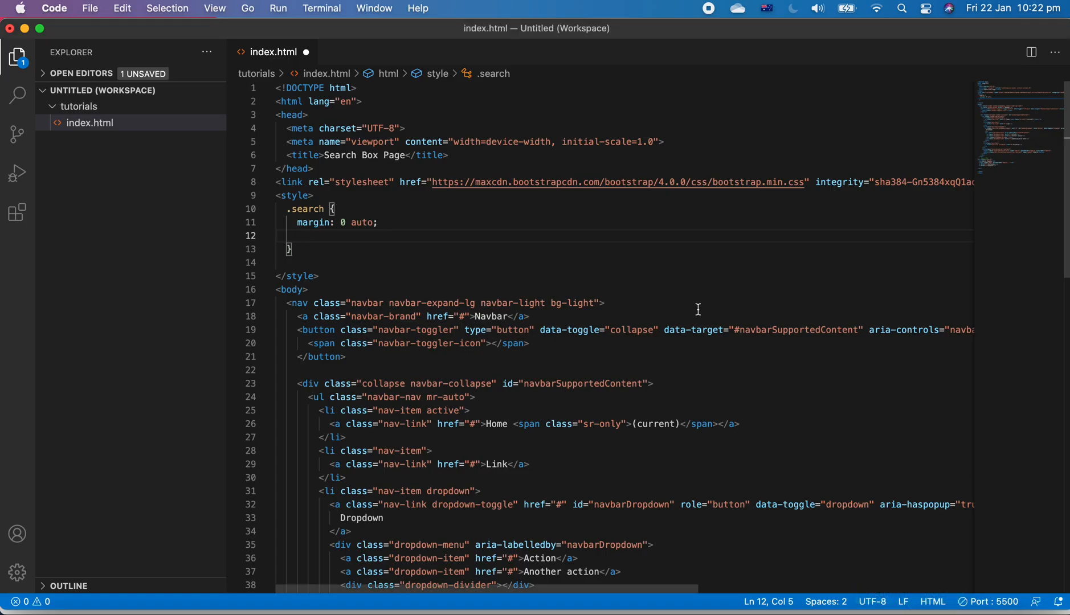
pyautogui.write('t')
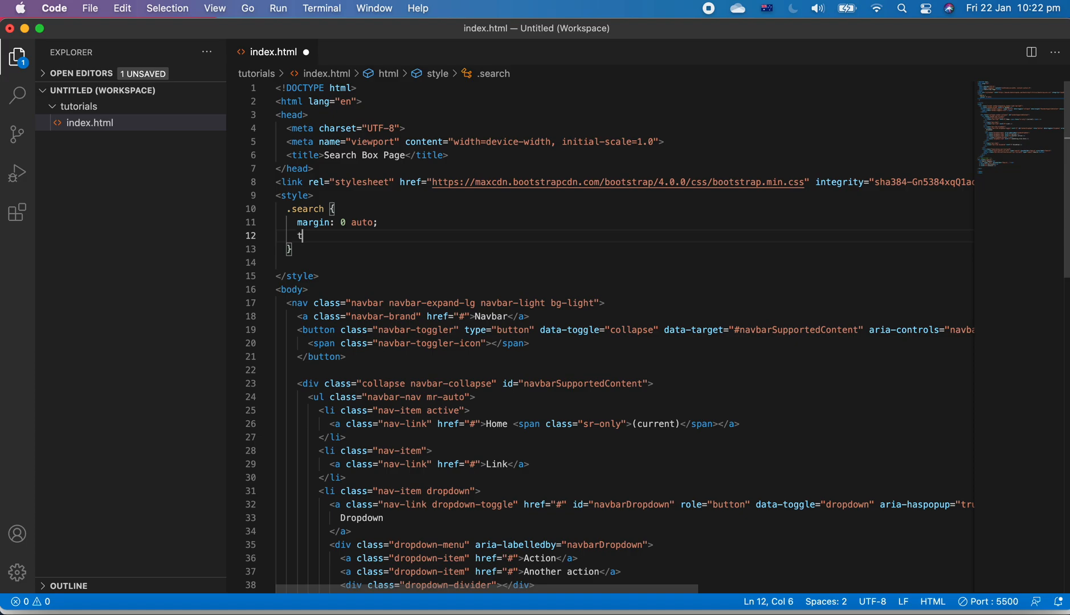
pyautogui.write('ext-align: center;')
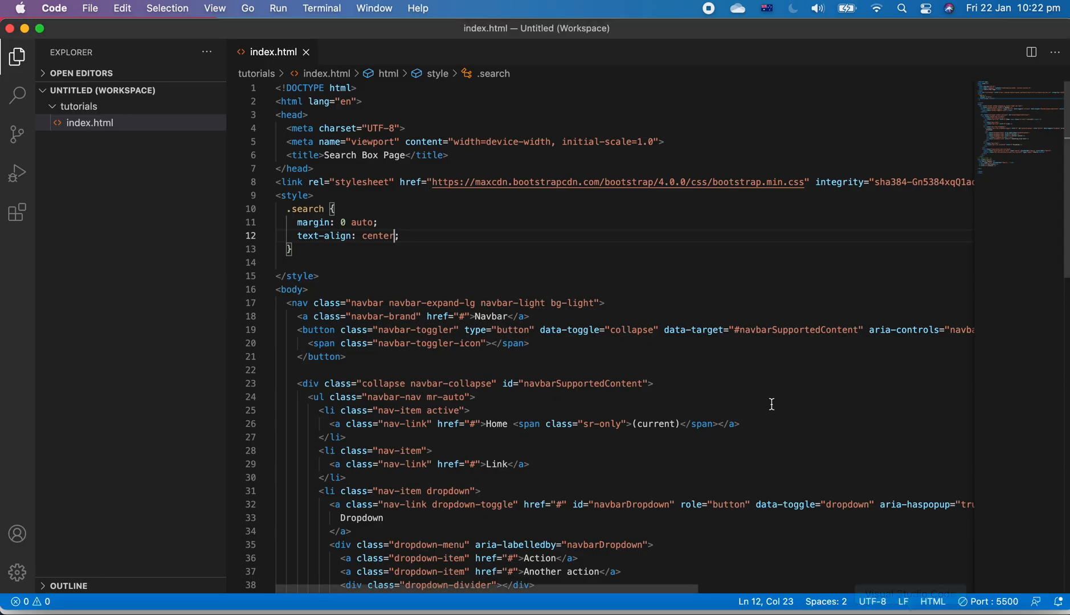
pyautogui.moveTo(445, 239)
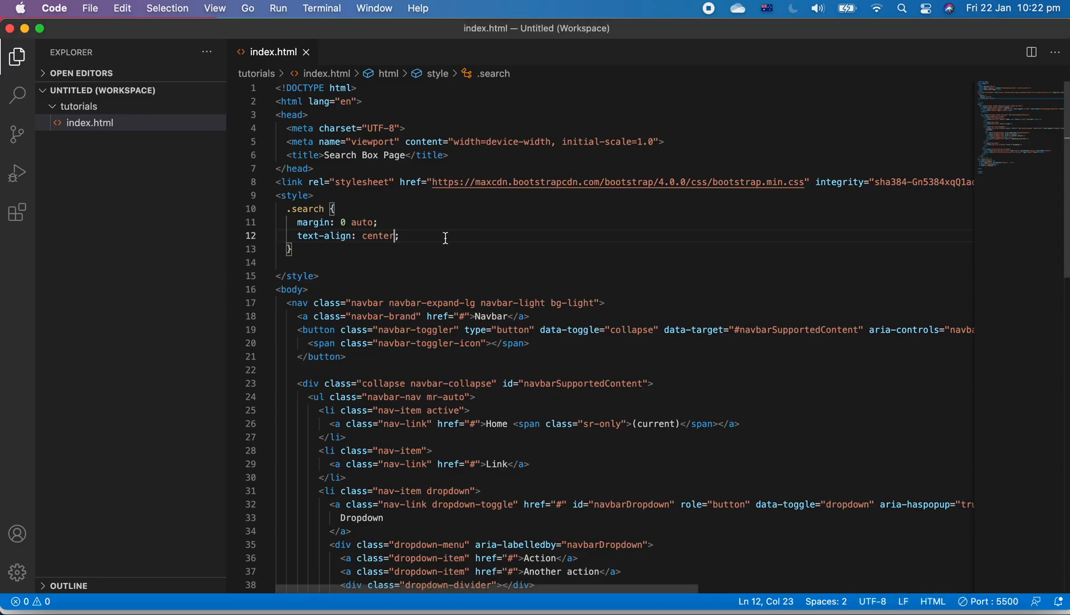
pyautogui.moveTo(422, 243)
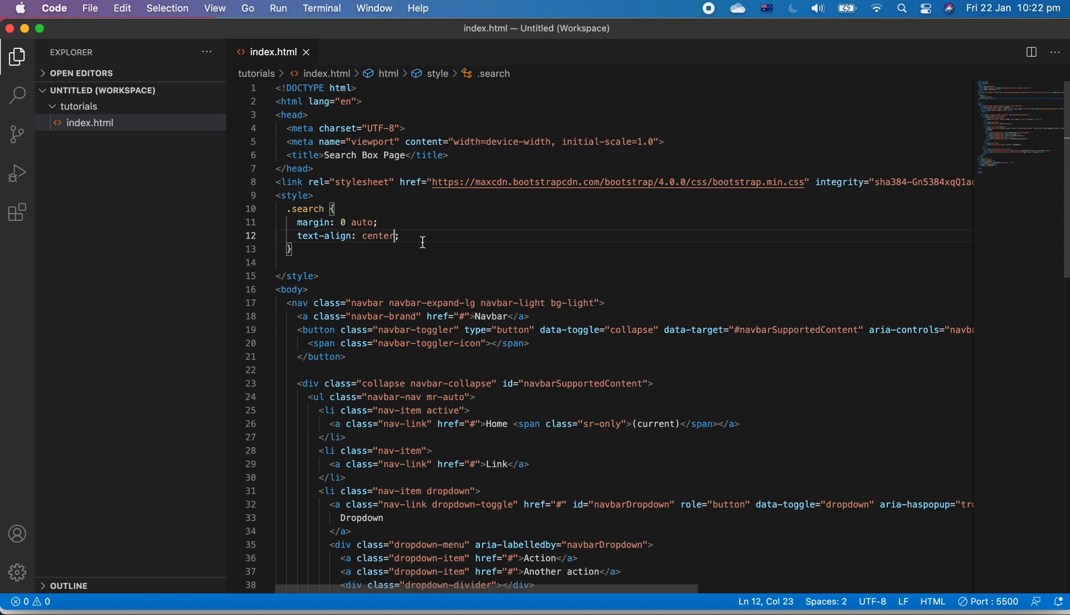
# Add a .search h4 rule with margin 50px 0px 20px 0px.
pyautogui.click(294, 249)
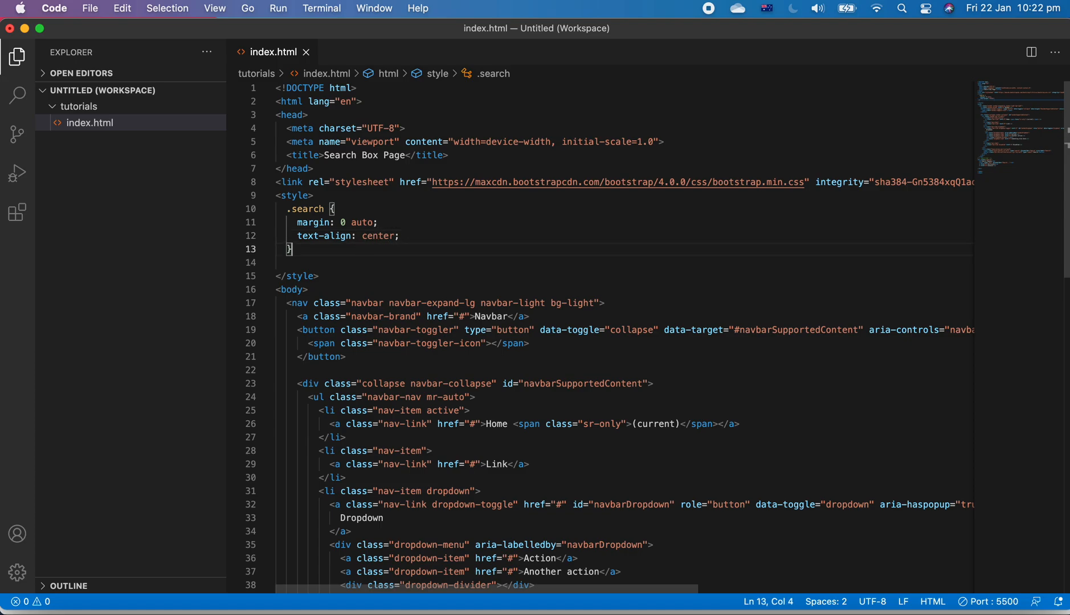
pyautogui.press('enter')
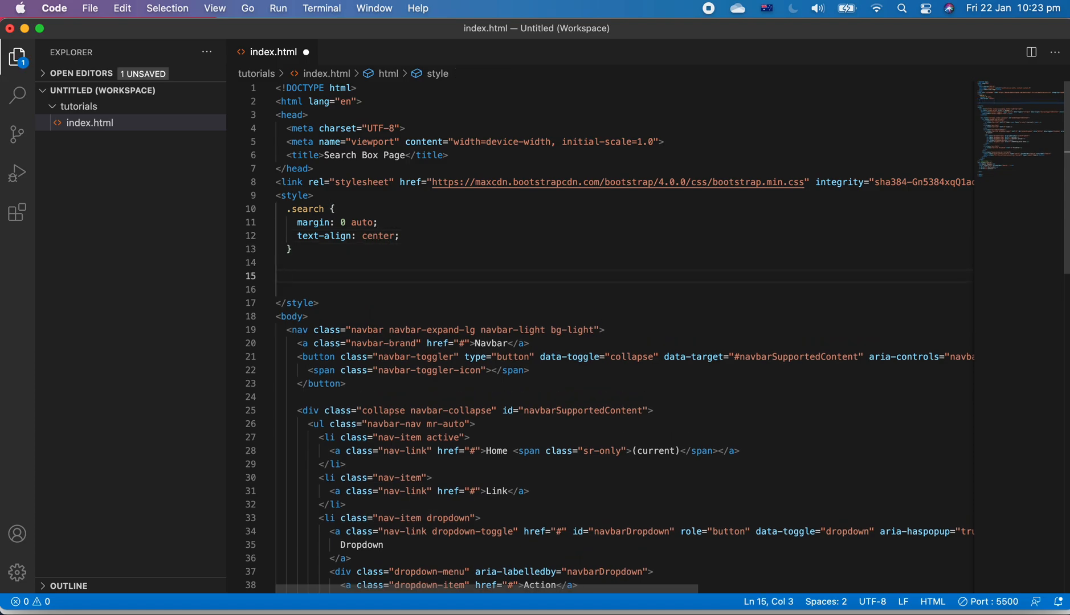
pyautogui.write('.search')
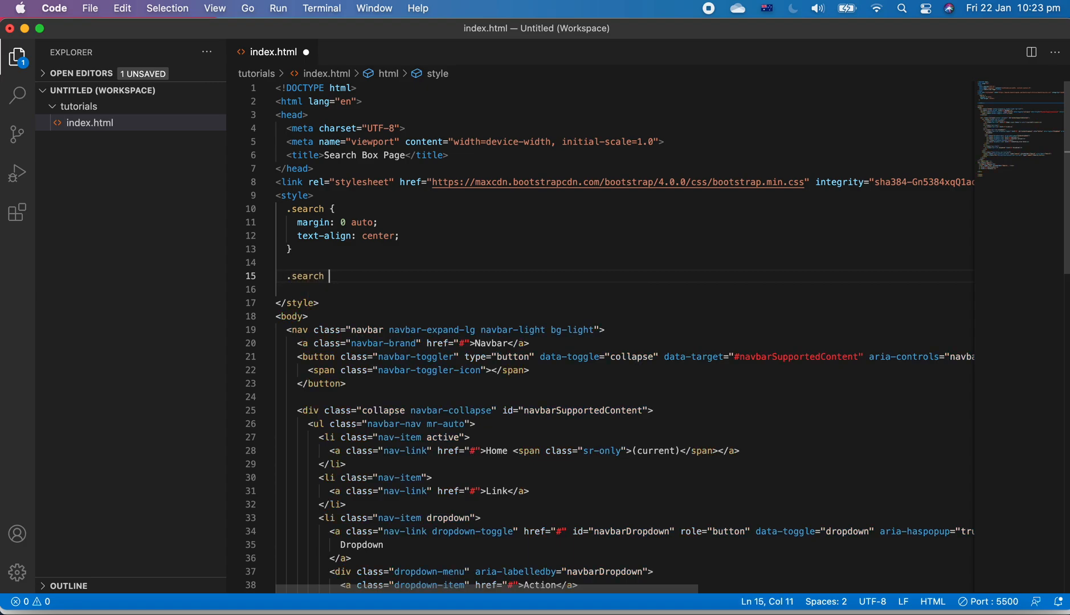
pyautogui.write('h4{')
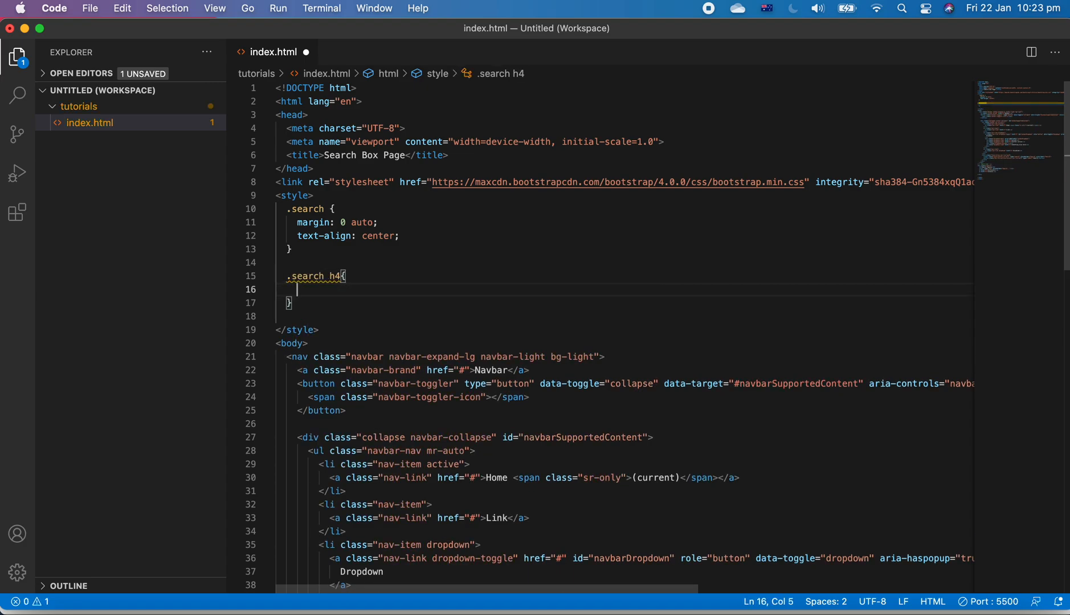
pyautogui.write('margin:')
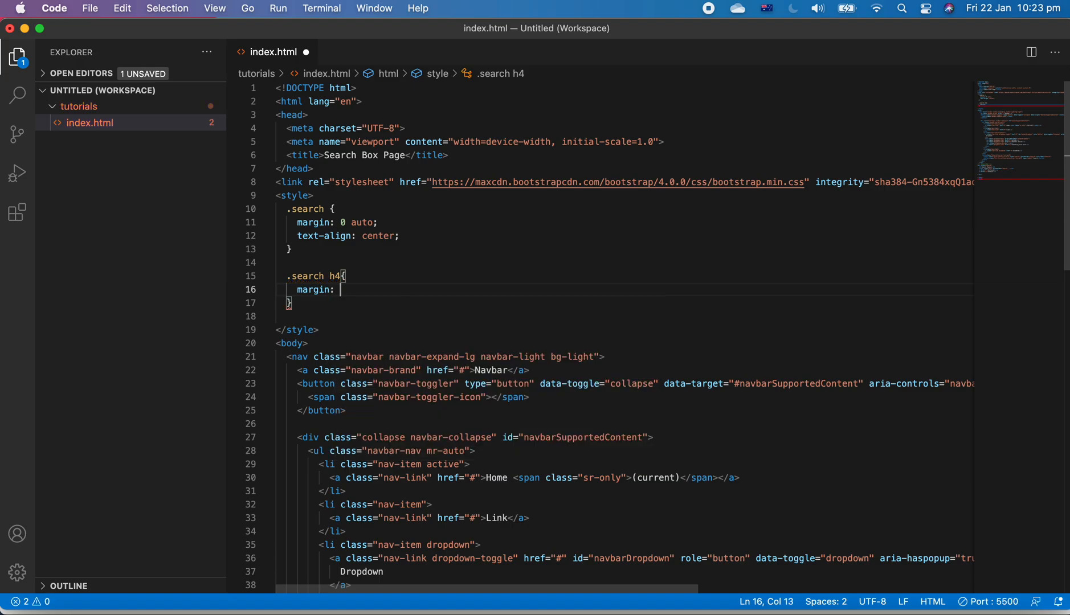
pyautogui.write('50px')
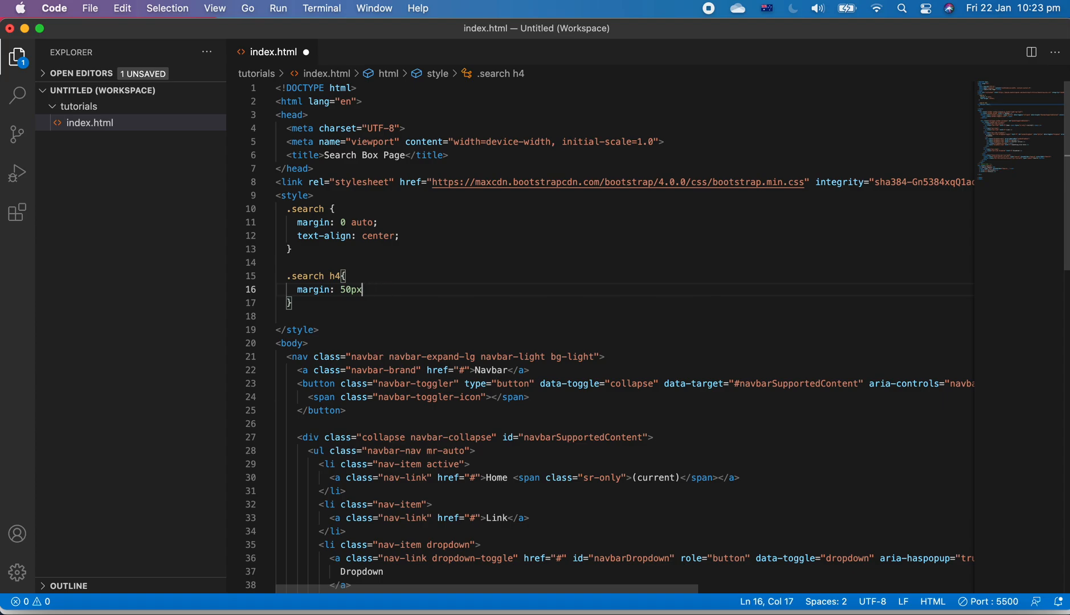
pyautogui.write('0px')
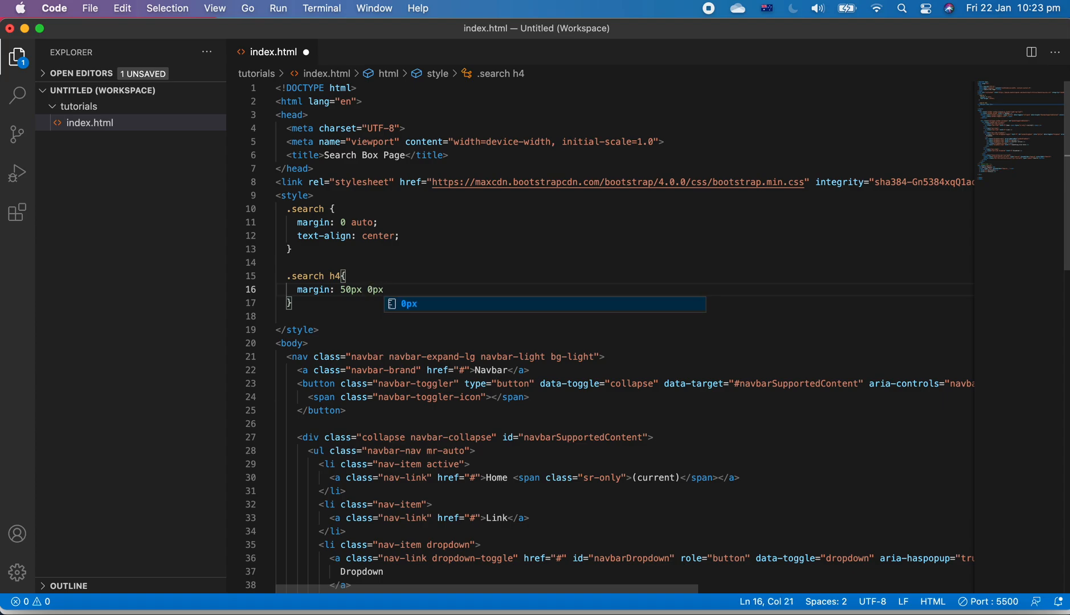
pyautogui.write('20px')
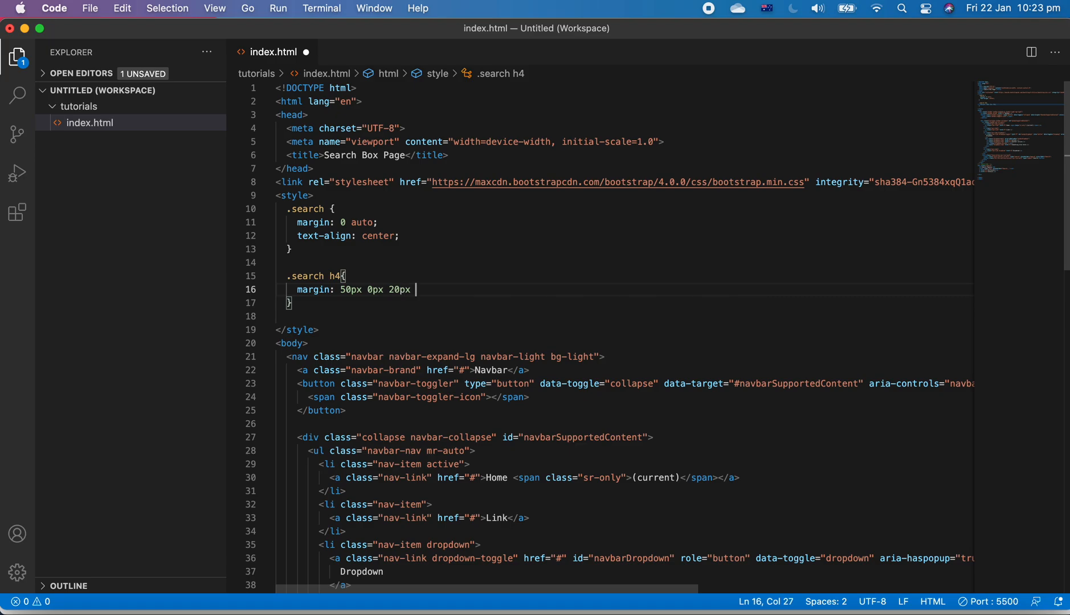
pyautogui.write('0')
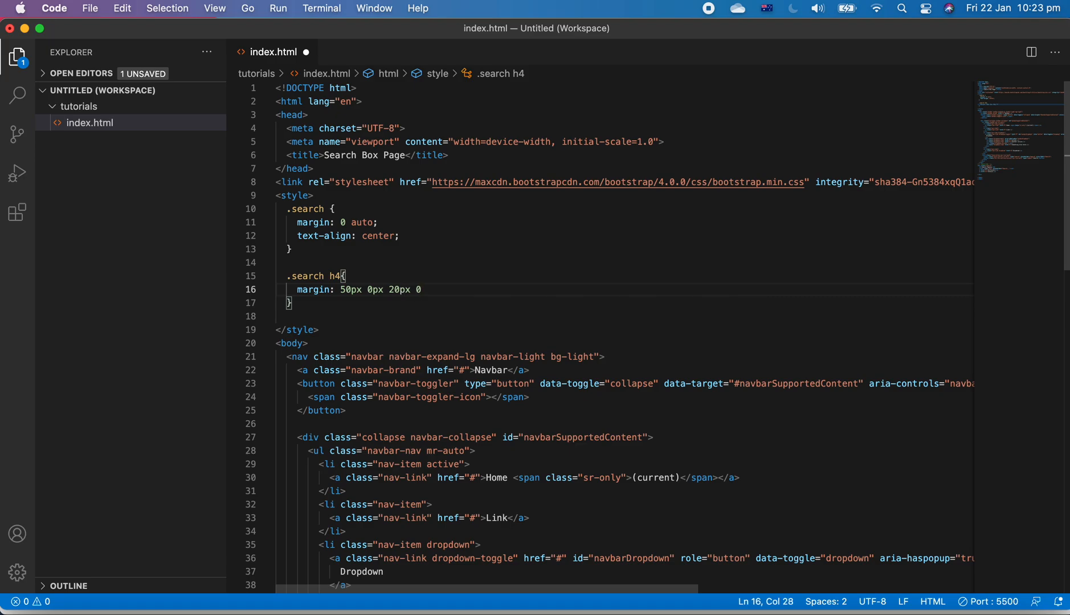
pyautogui.write('p')
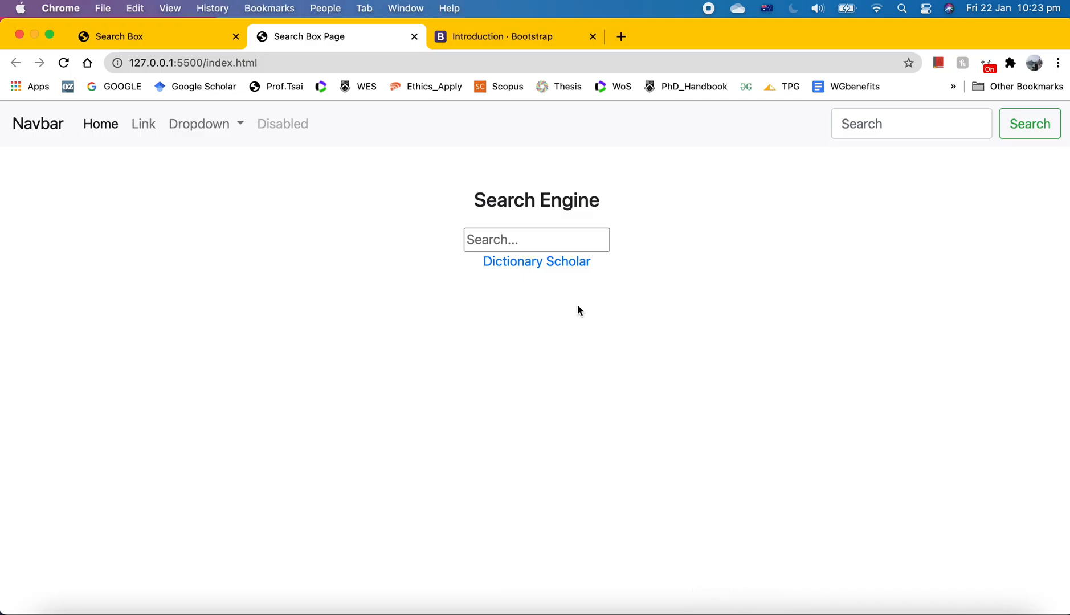
pyautogui.moveTo(550, 171)
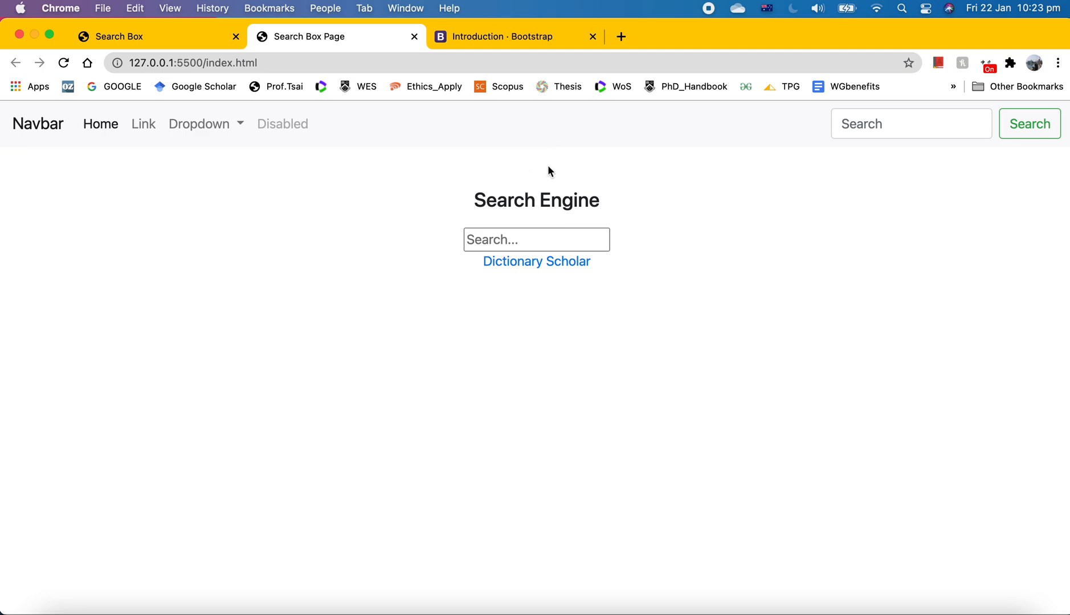
pyautogui.moveTo(546, 193)
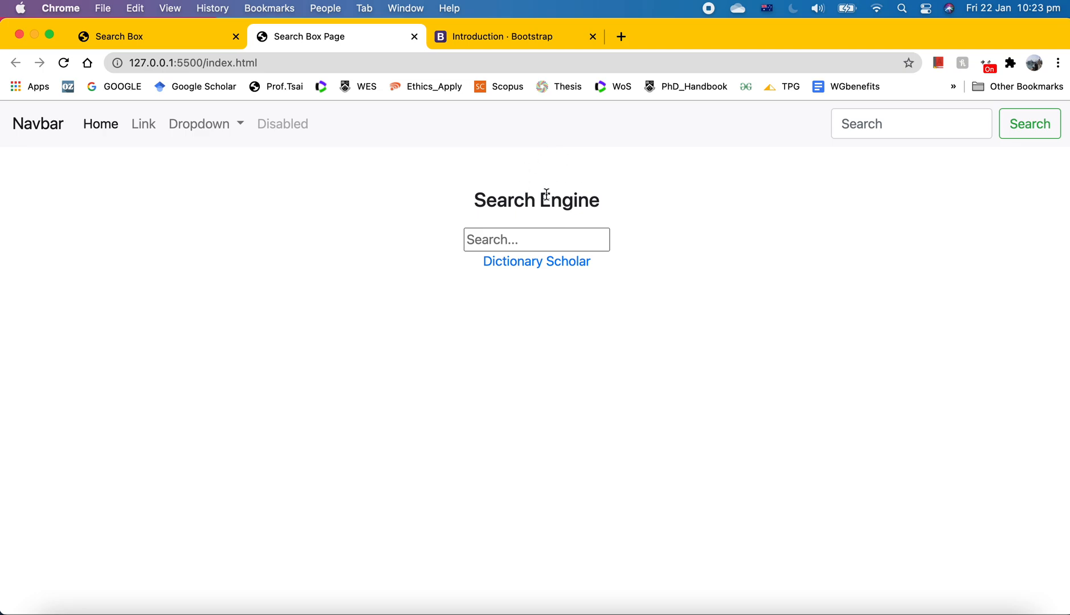
pyautogui.moveTo(540, 179)
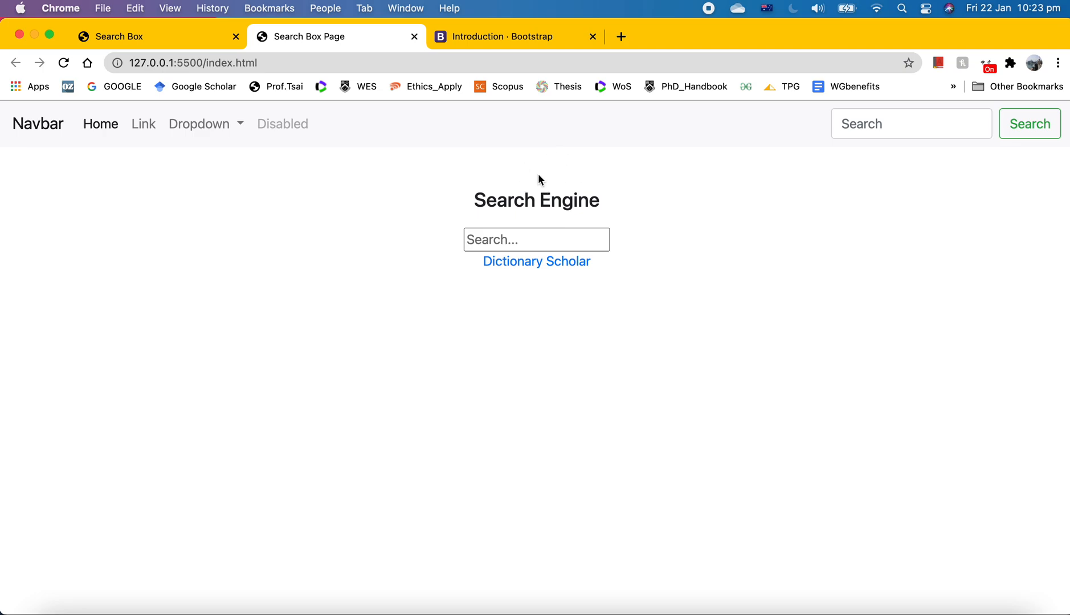
pyautogui.moveTo(546, 217)
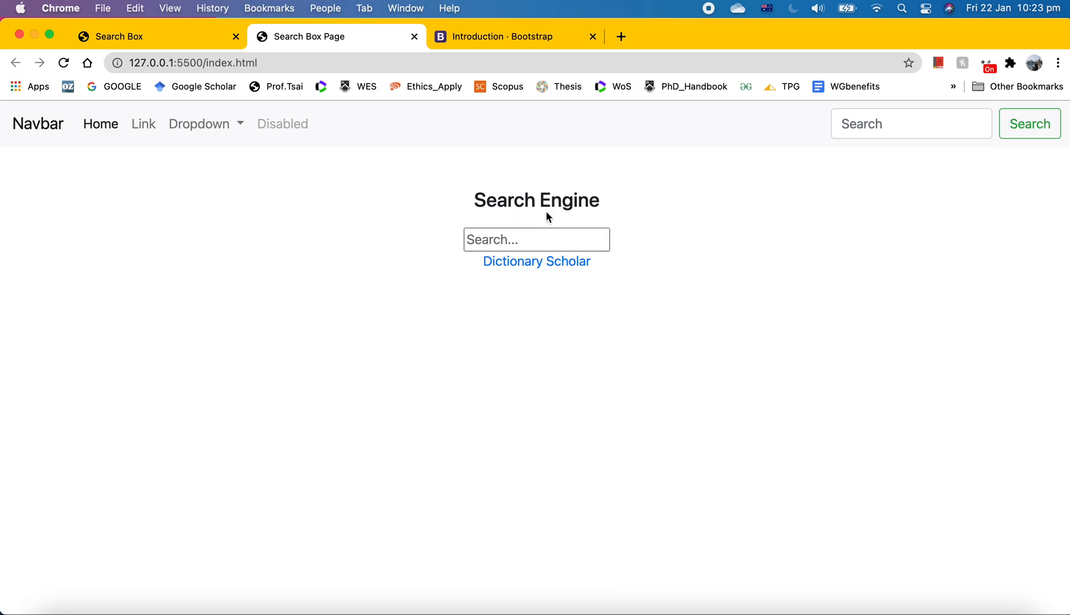
pyautogui.moveTo(626, 203)
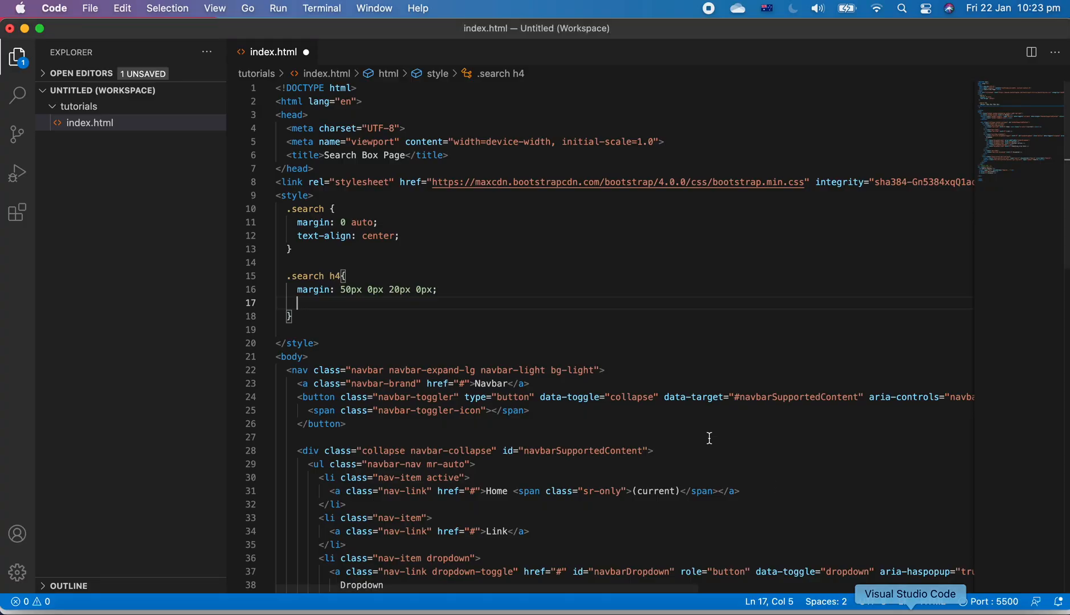
# Set the heading font-size to 30px.
pyautogui.write('font-size: ;')
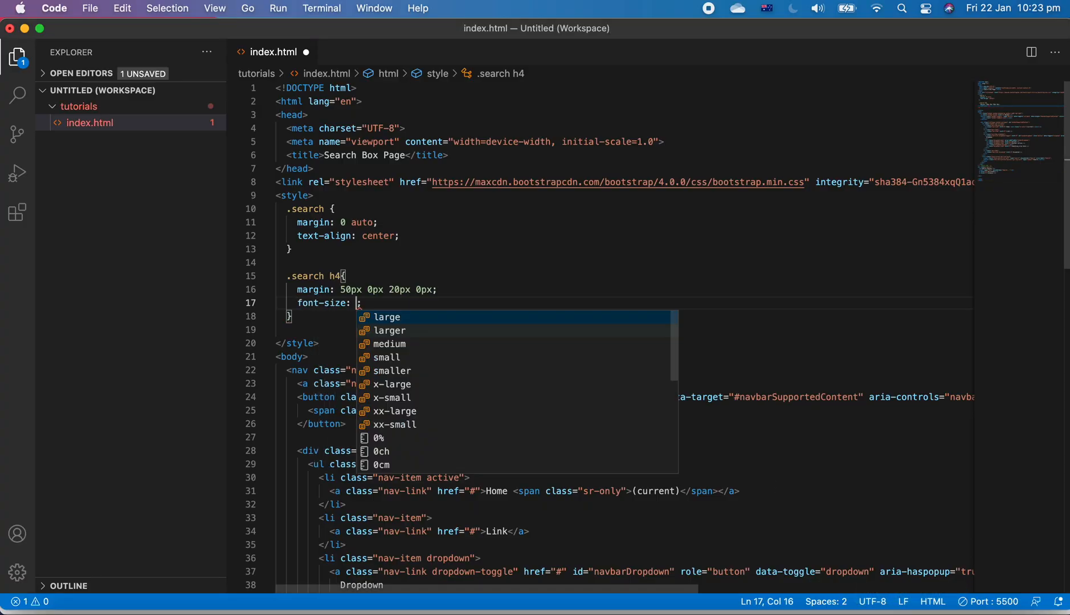
pyautogui.write('30px')
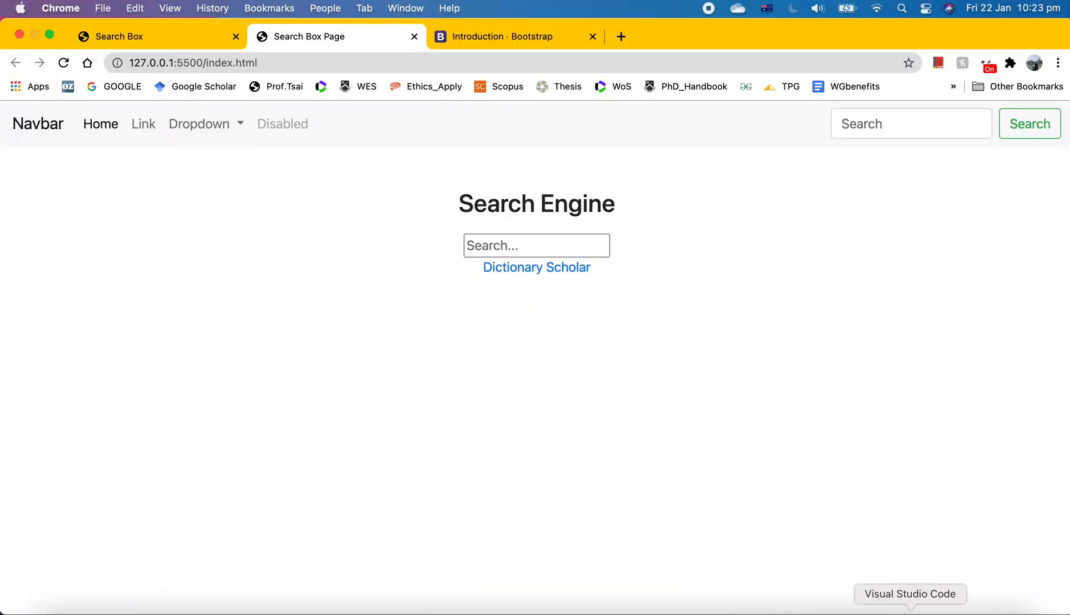
pyautogui.click(910, 593)
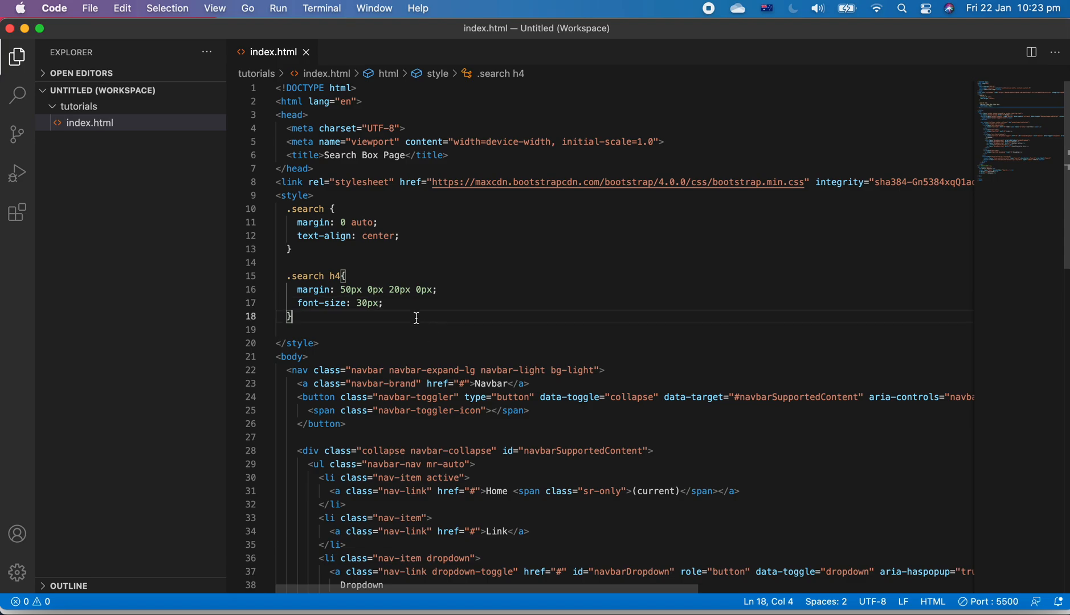
# Add a .search input[type=text] rule setting width to 60%.
pyautogui.write('.search input')
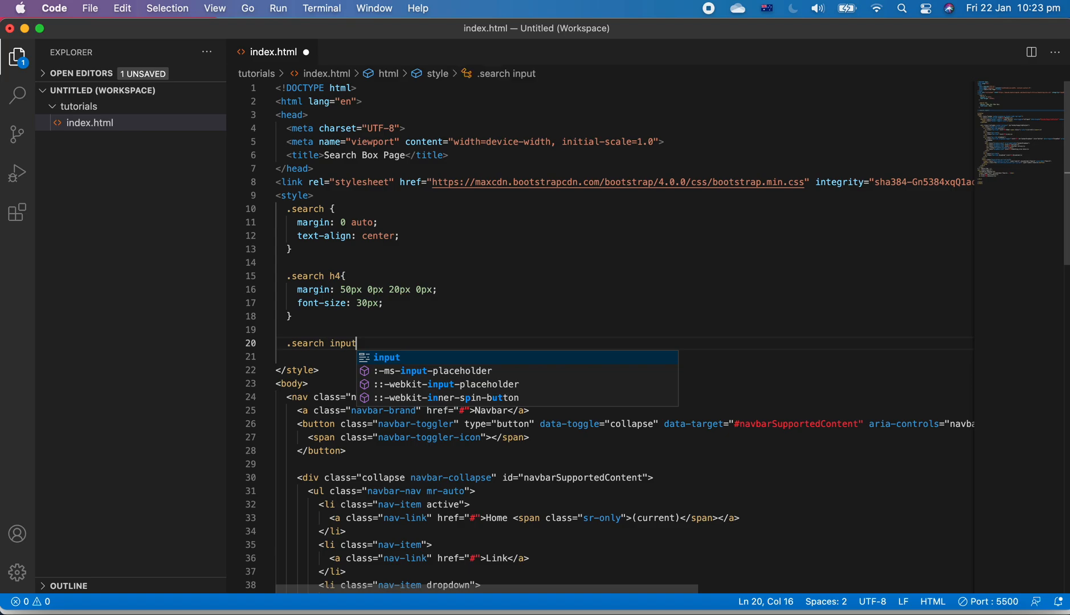
pyautogui.write('[type]')
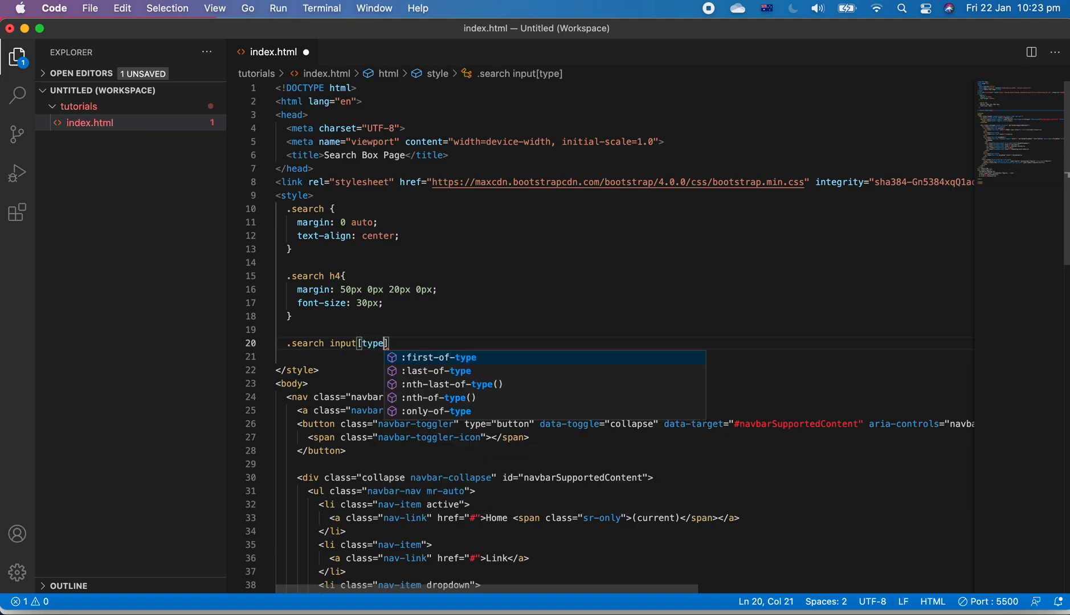
pyautogui.write('=text')
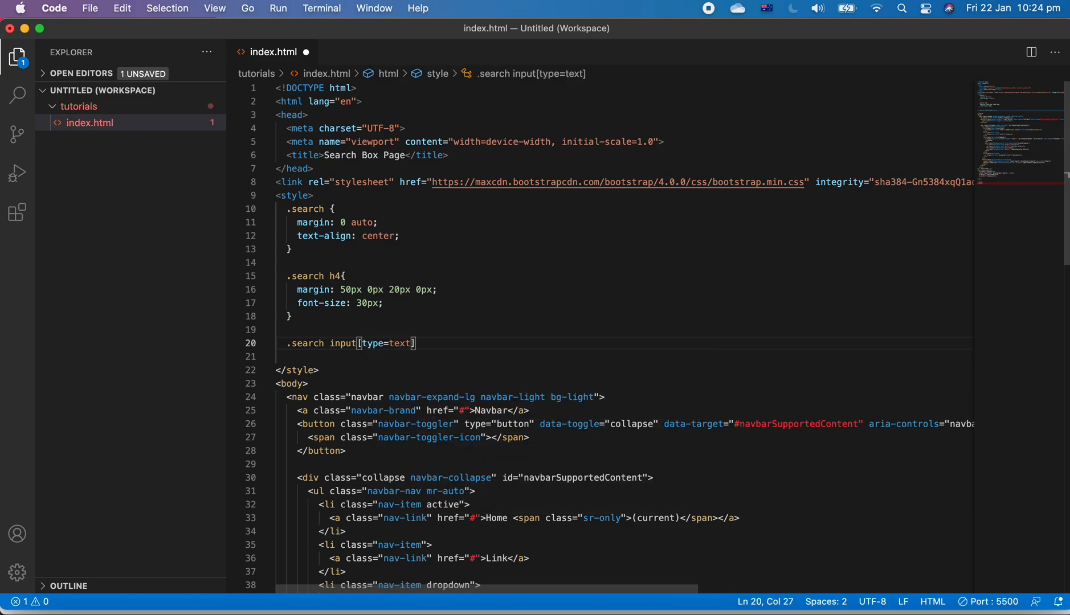
pyautogui.write('{')
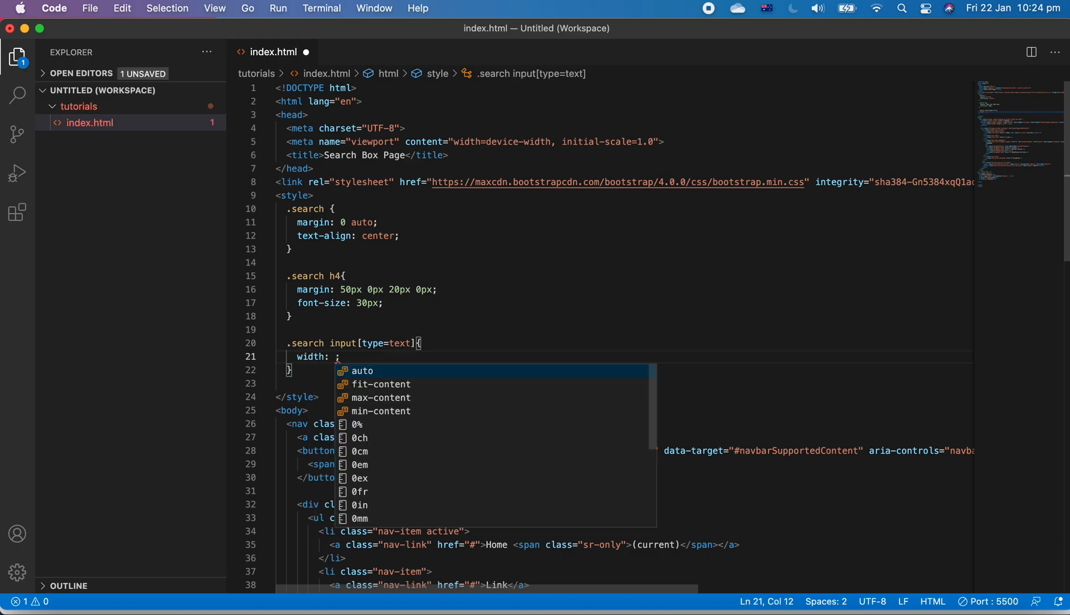
pyautogui.write('60%')
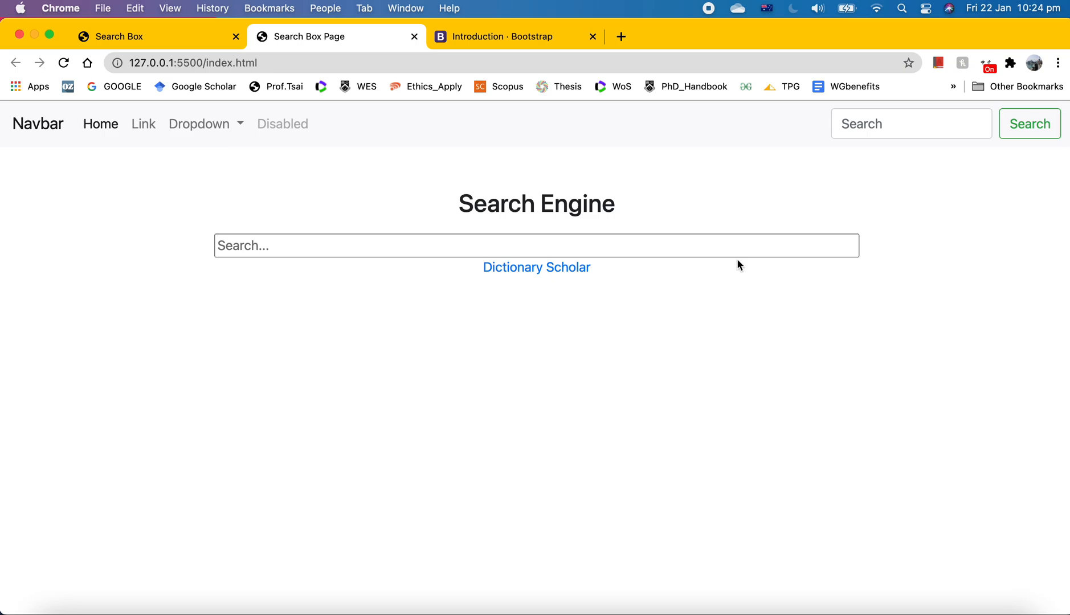
pyautogui.moveTo(976, 43)
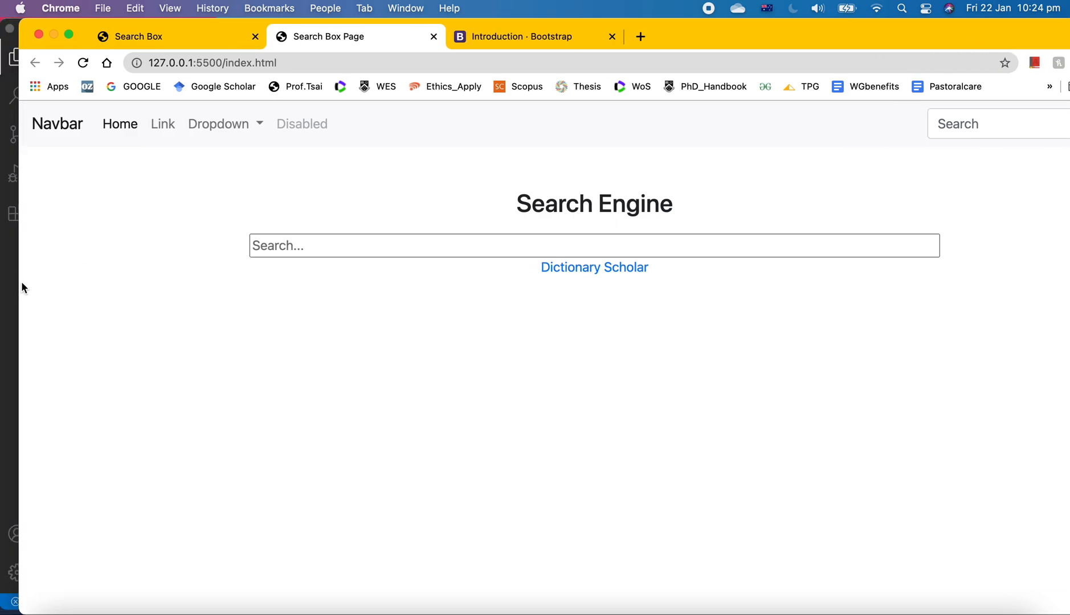
pyautogui.moveTo(297, 277)
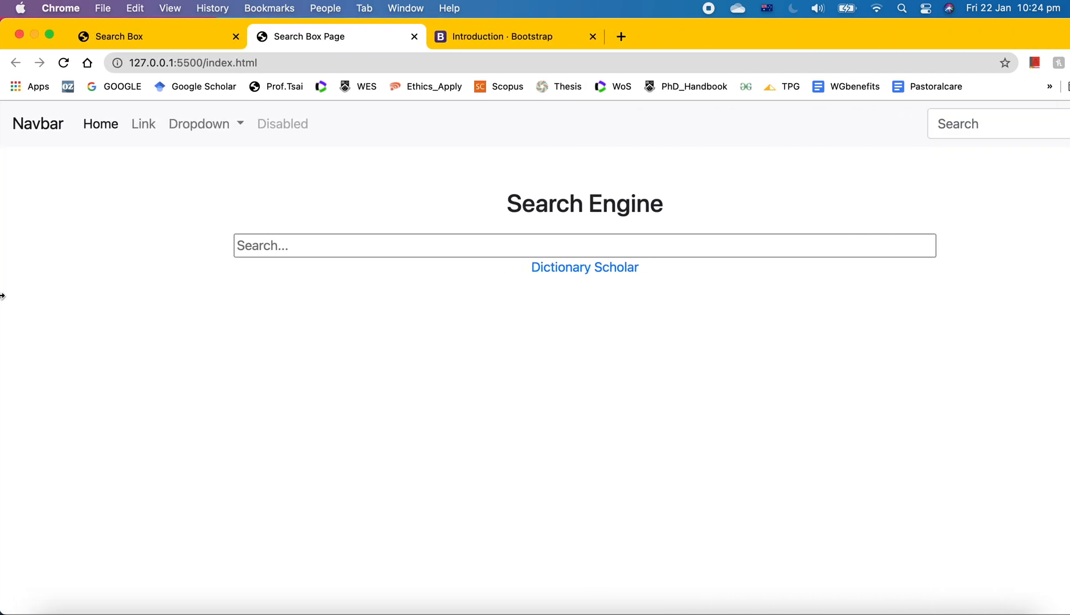
pyautogui.moveTo(522, 273)
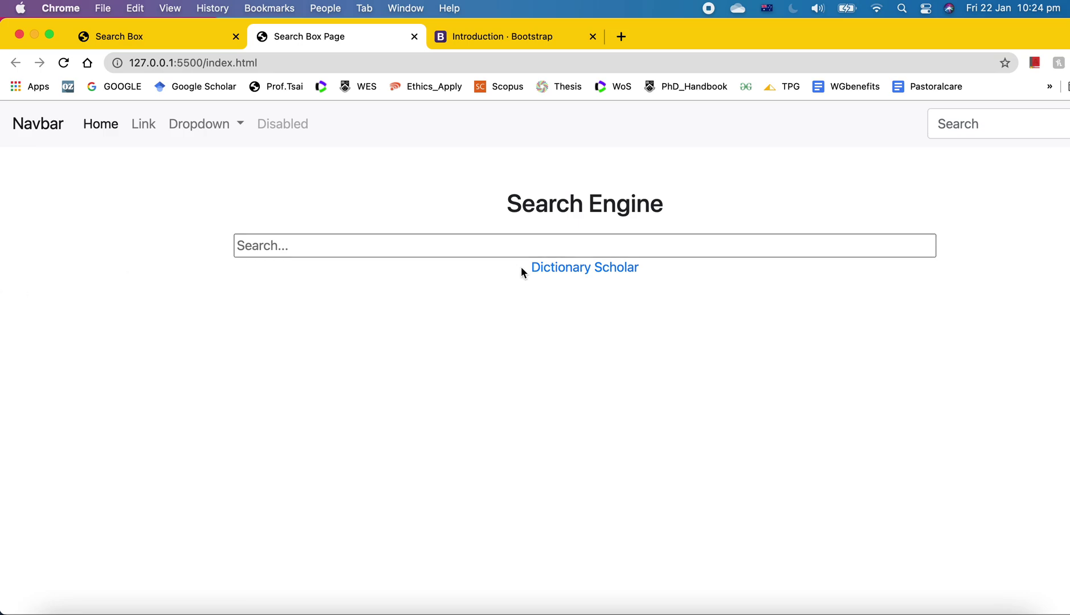
pyautogui.moveTo(719, 38)
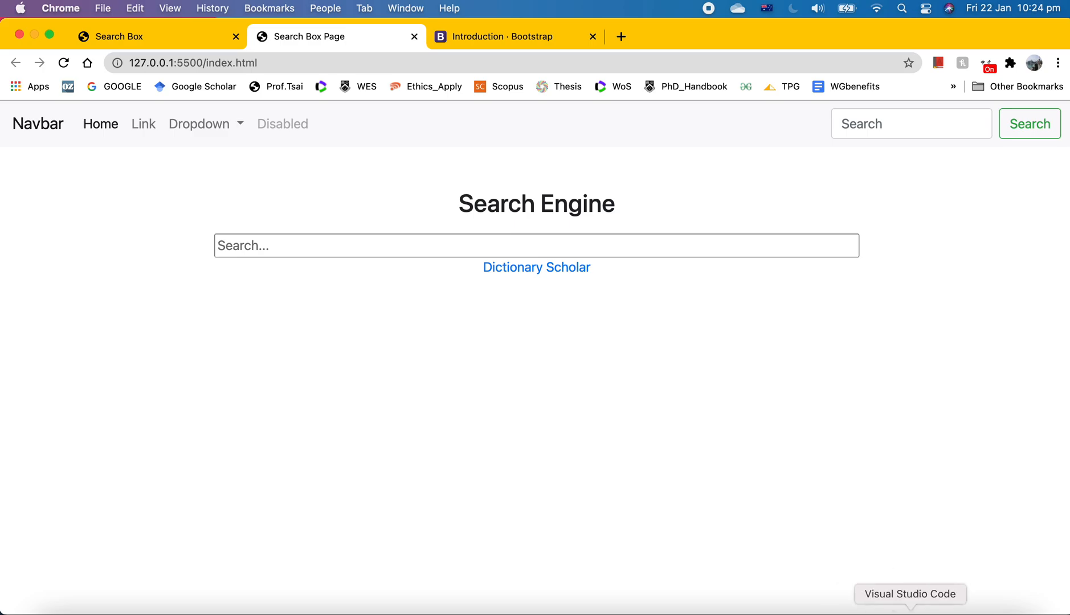
# Give the search input a 30px border-radius and check it in Chrome.
pyautogui.click(910, 594)
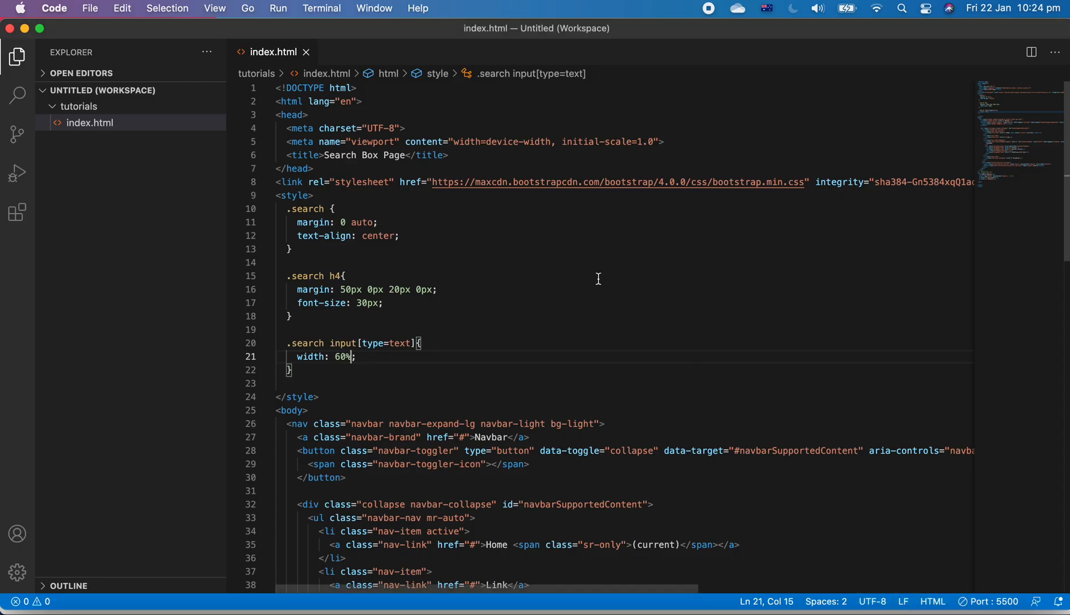
pyautogui.click(354, 356)
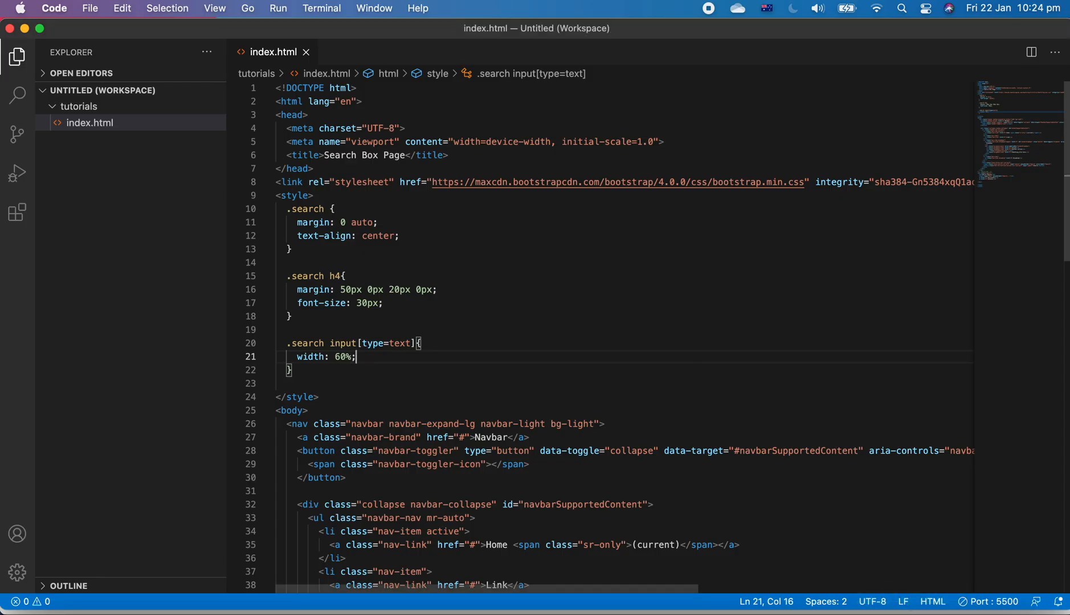
pyautogui.write('border-botto;')
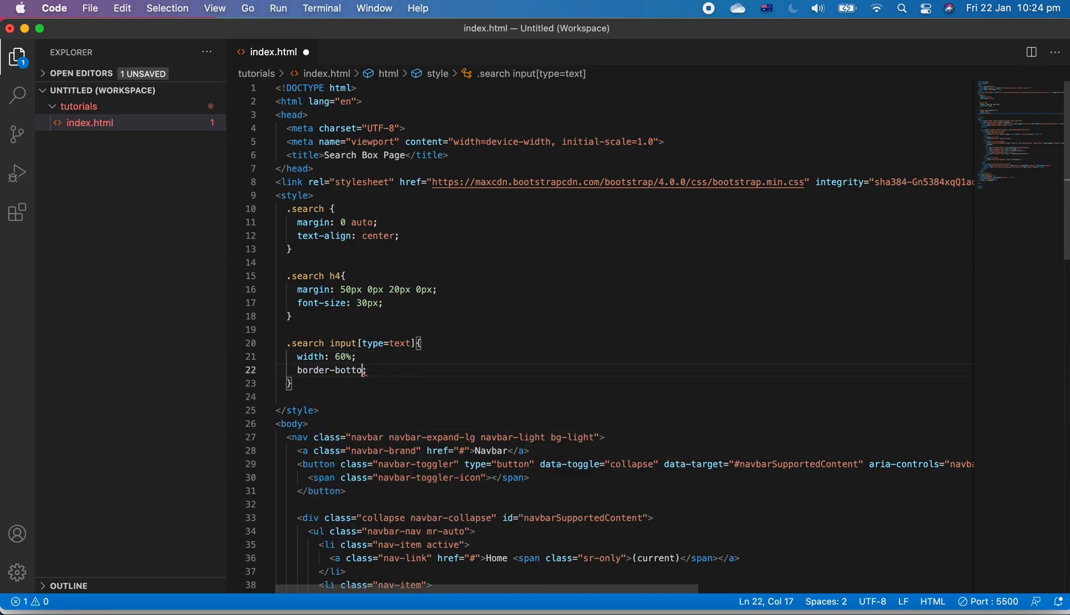
pyautogui.write('border-radius:')
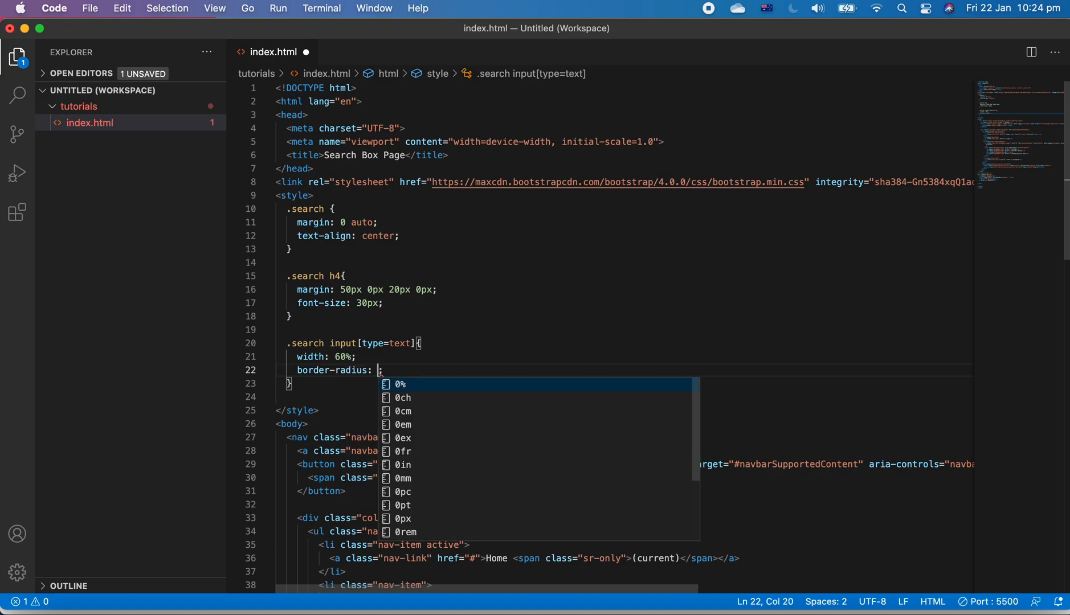
pyautogui.write('30px')
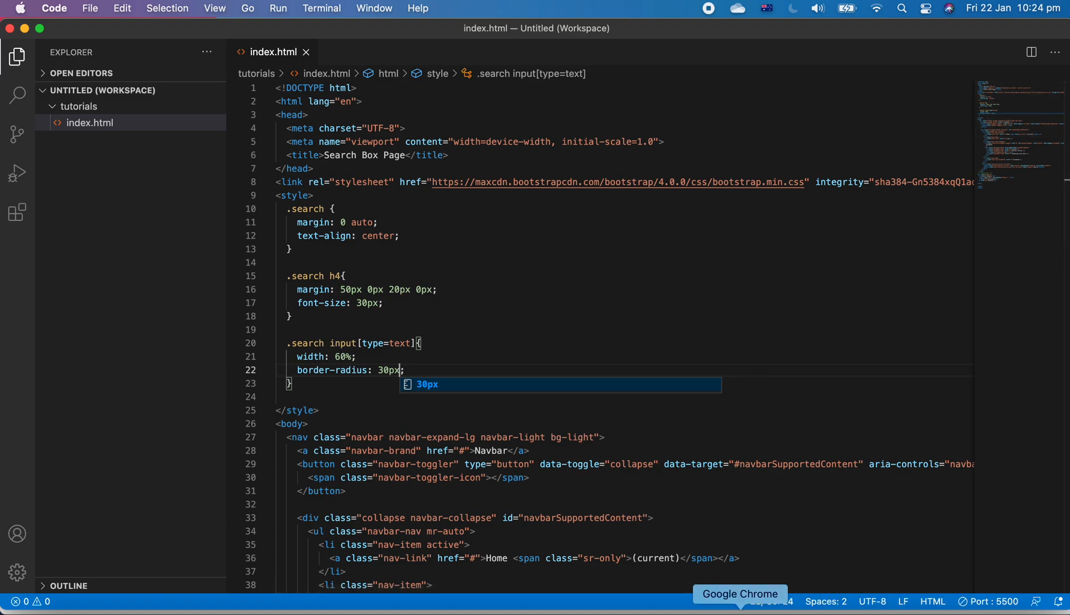
pyautogui.click(739, 594)
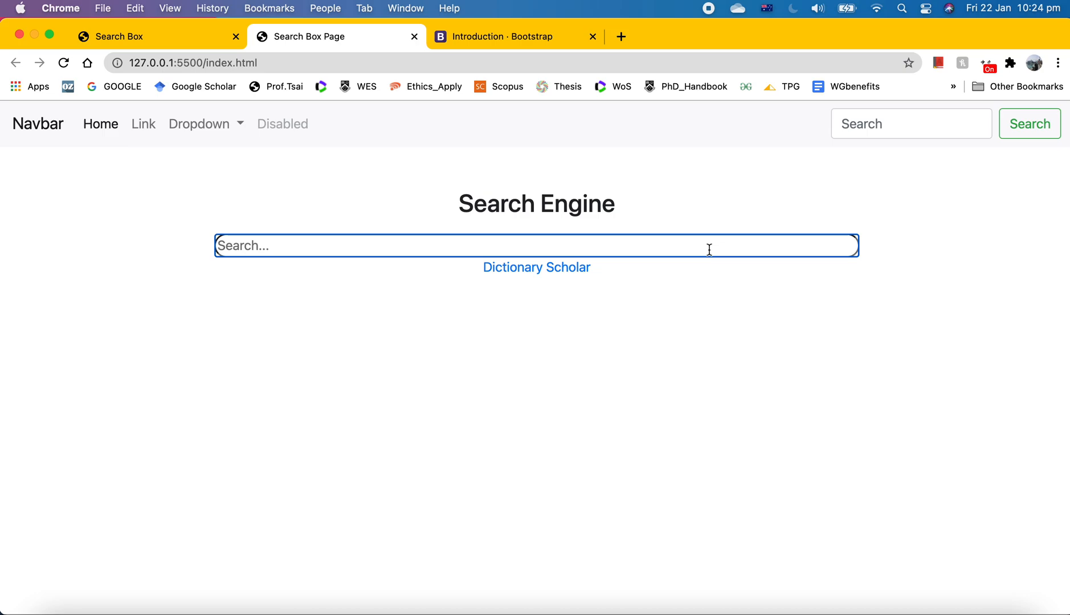
pyautogui.moveTo(909, 210)
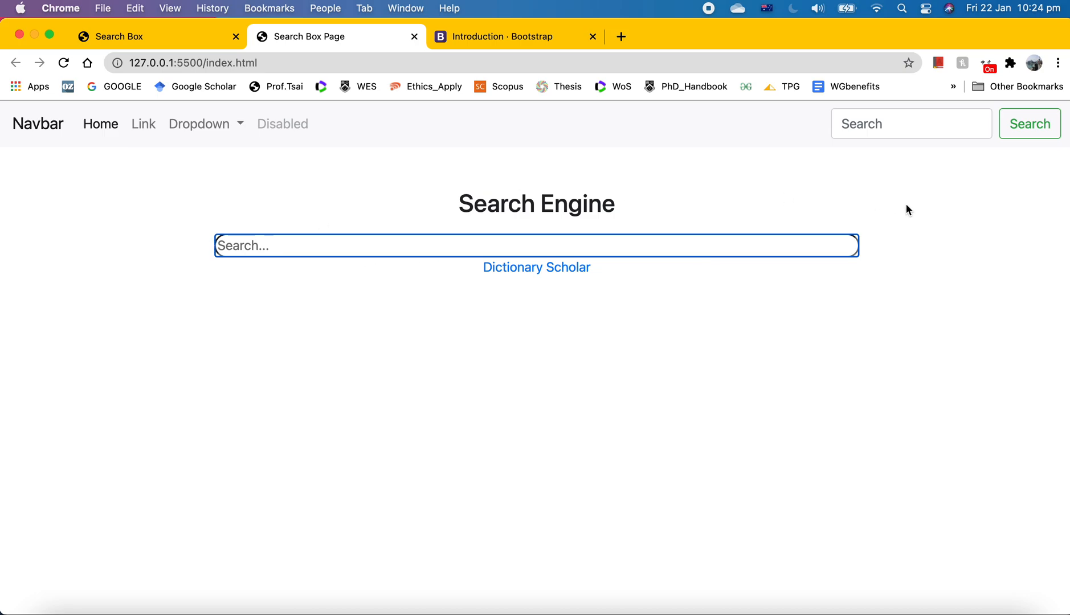
pyautogui.moveTo(843, 240)
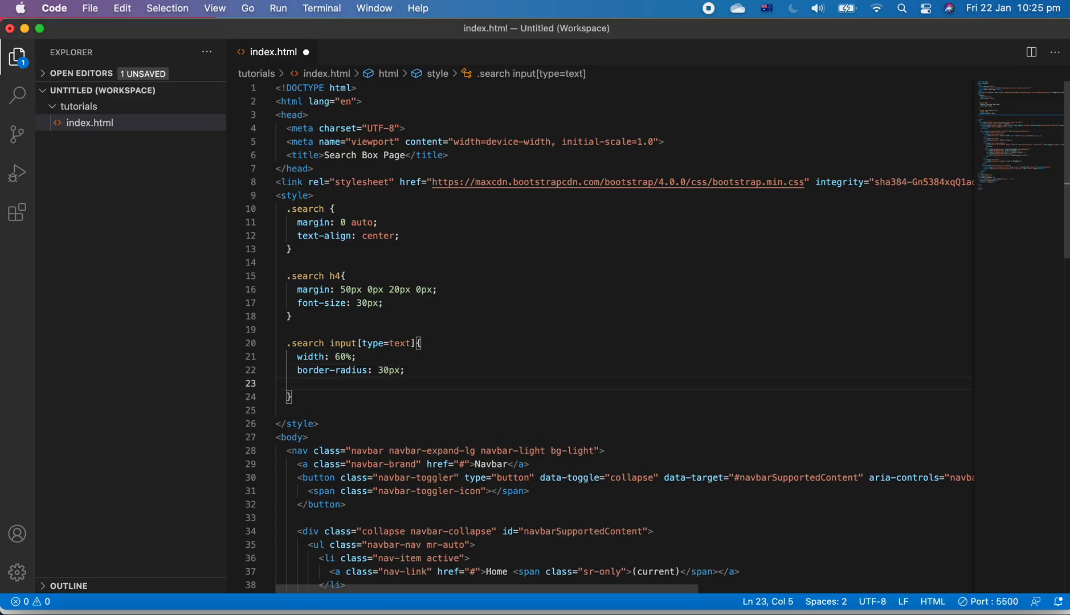
# Set outline none and padding 20px left, 20px top, 10px bottom on the search input.
pyautogui.write('outline: none;')
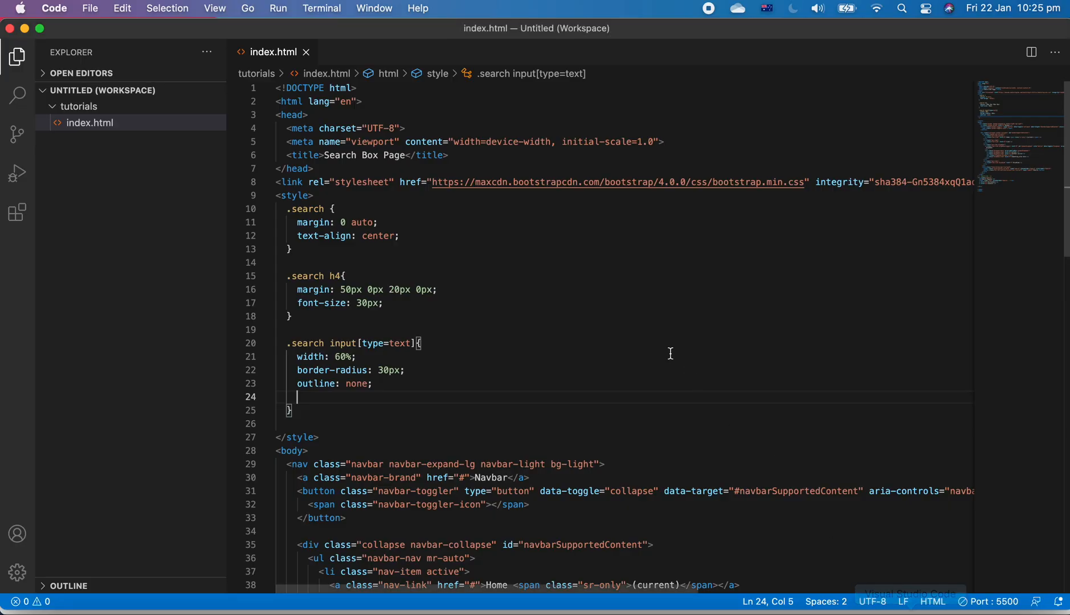
pyautogui.moveTo(453, 399)
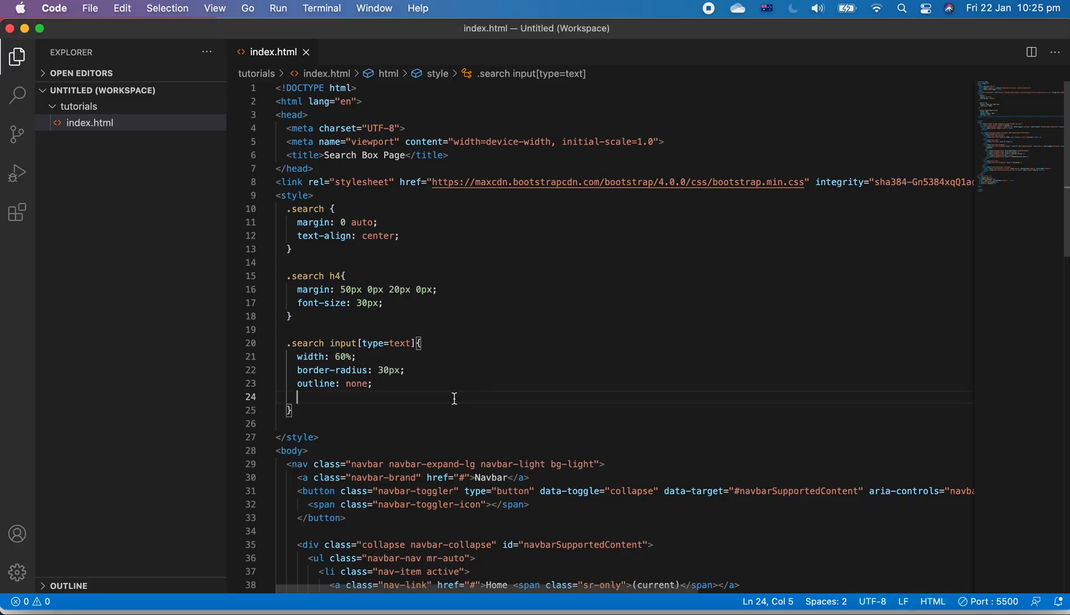
pyautogui.write('padding-left: ;')
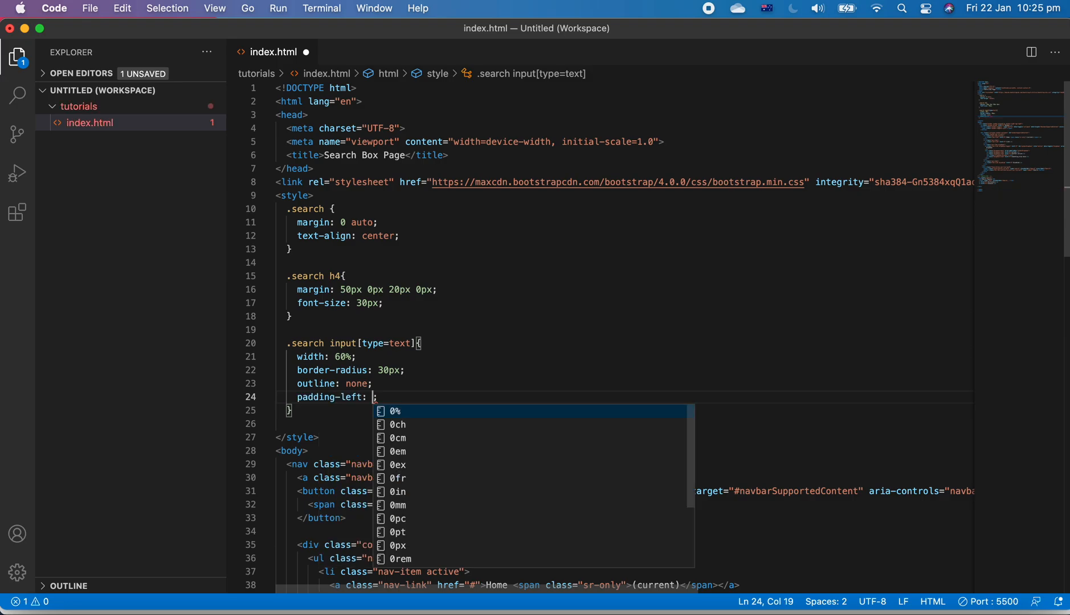
pyautogui.write('20')
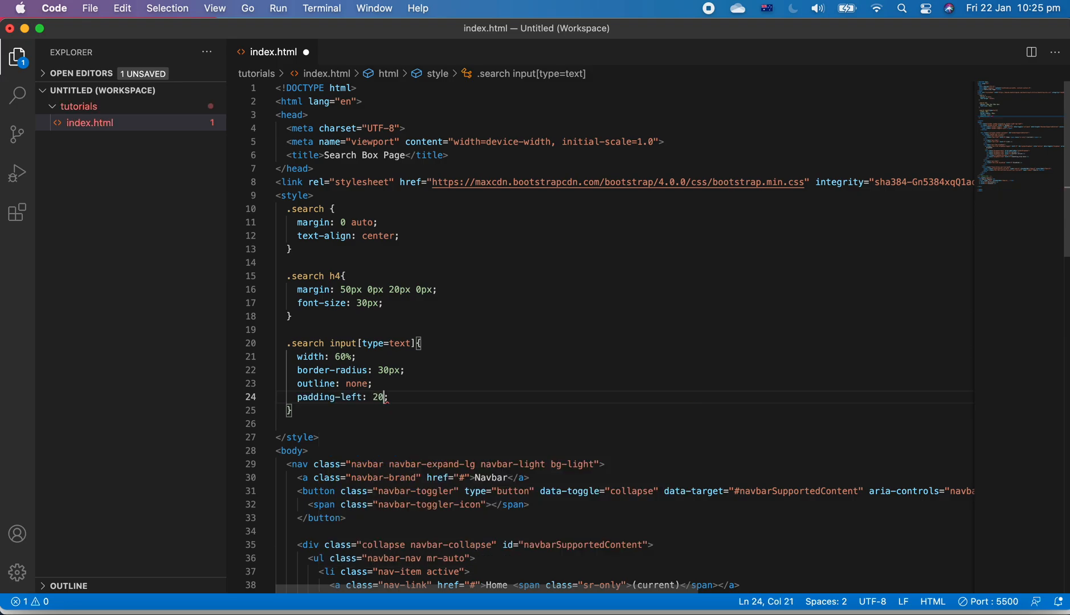
pyautogui.write('px')
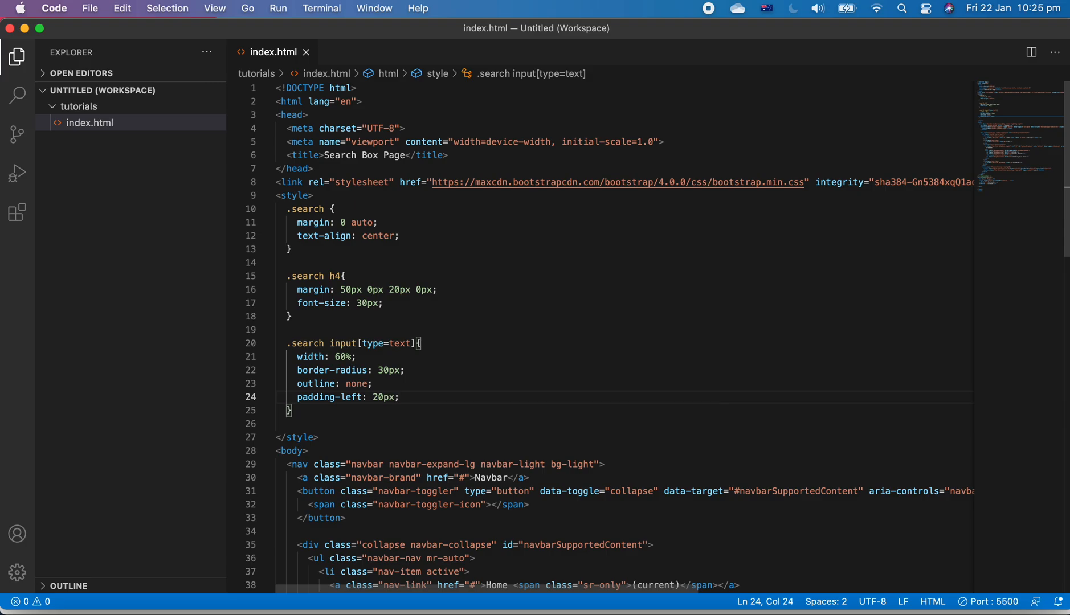
pyautogui.write('padding-top: 20;')
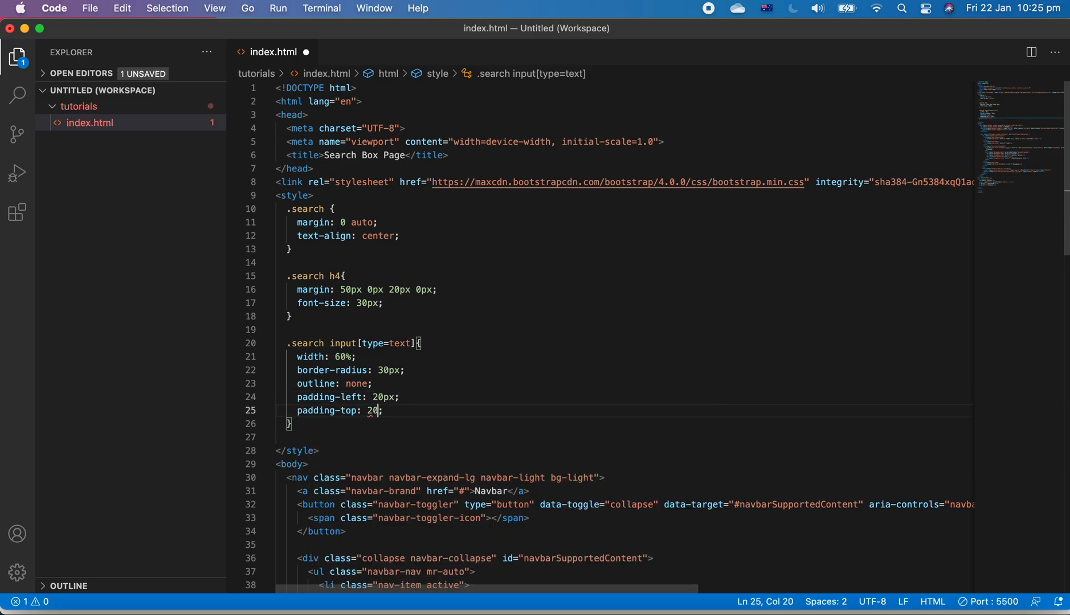
pyautogui.write('px')
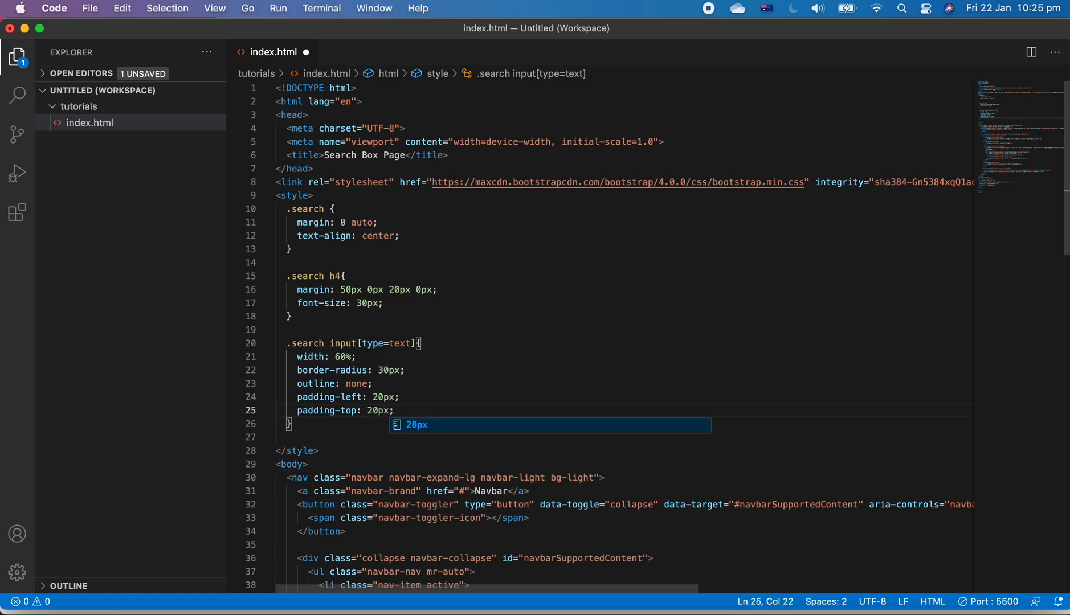
pyautogui.write('padding-bottom: 10;')
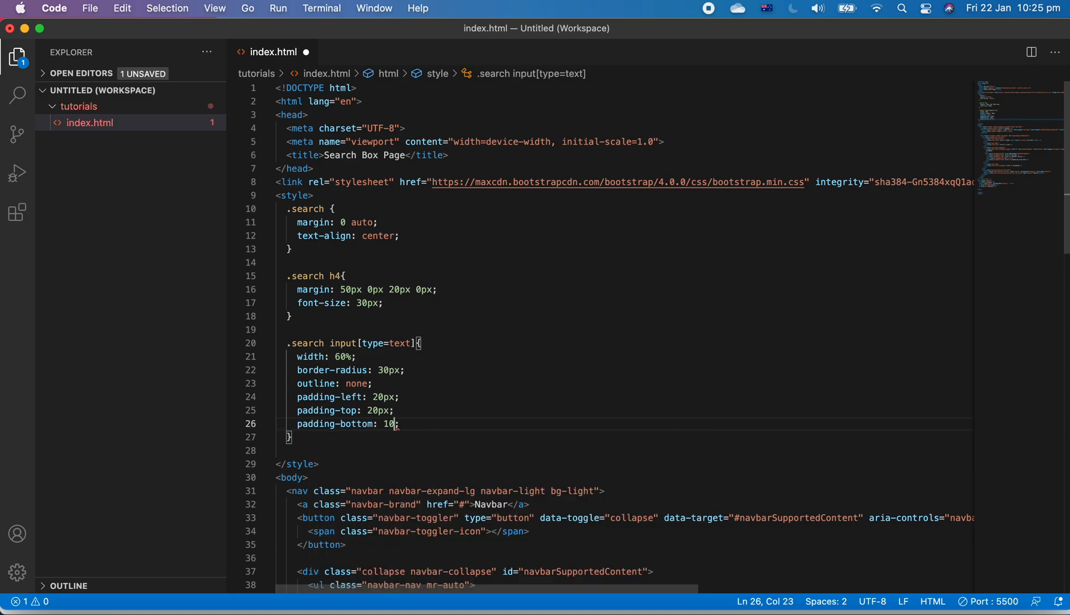
pyautogui.write('px')
pyautogui.press('Enter')
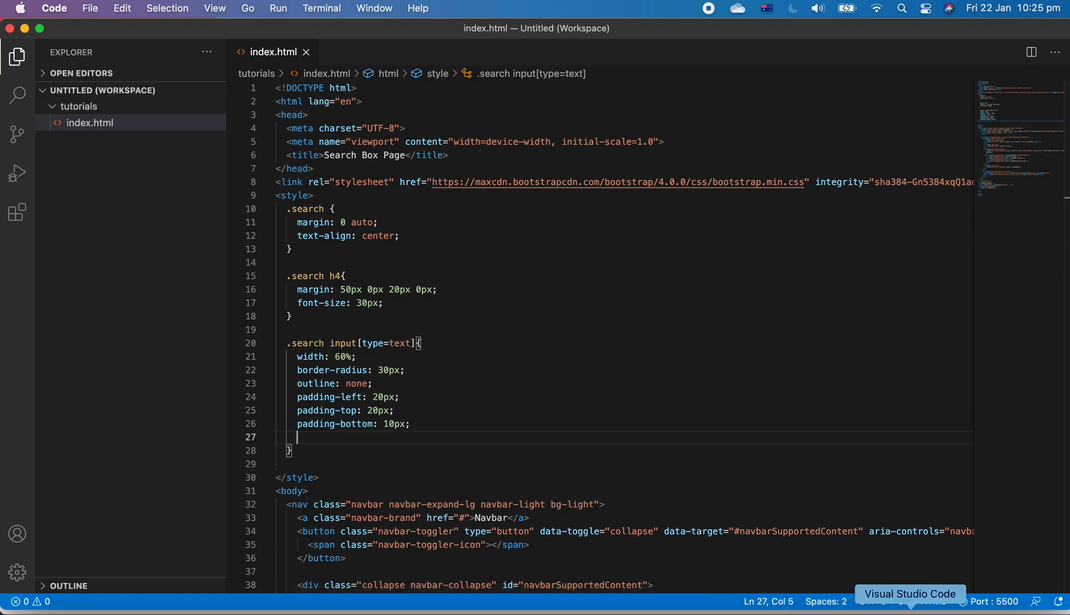
pyautogui.moveTo(739, 594)
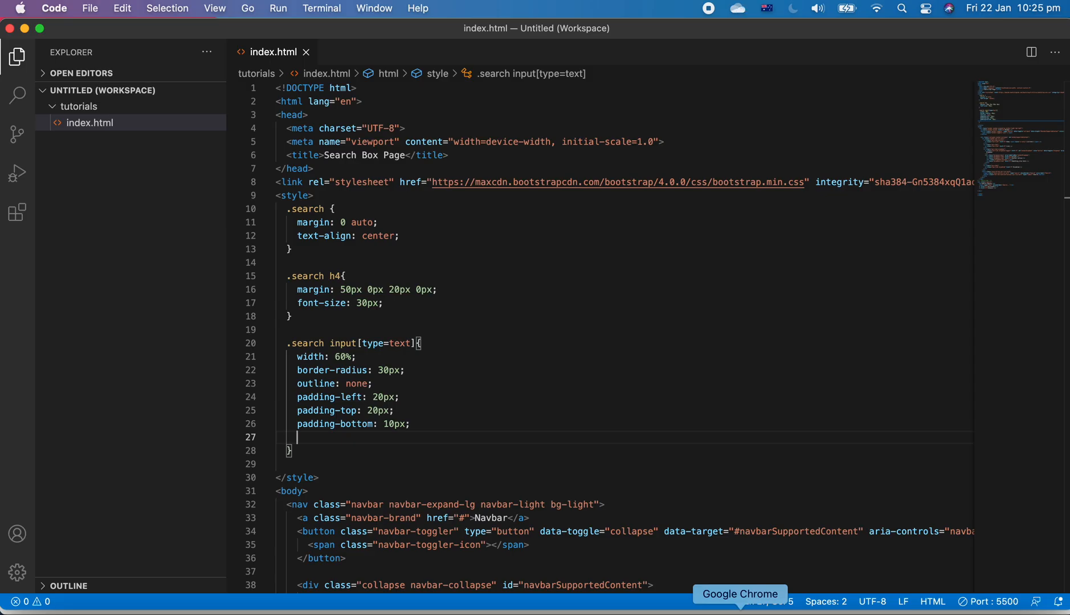
pyautogui.click(740, 594)
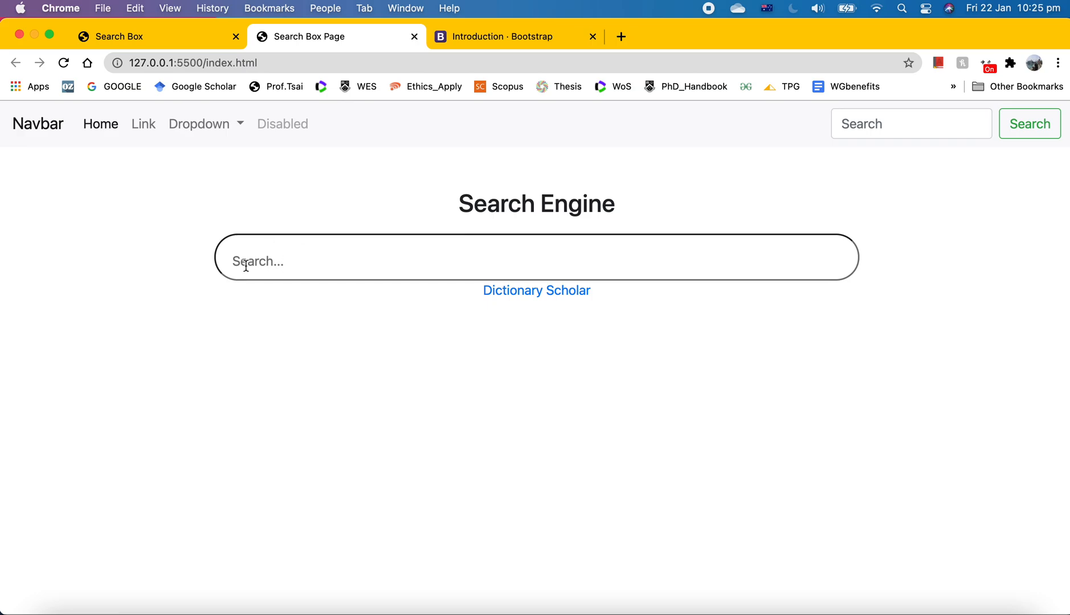
pyautogui.moveTo(305, 253)
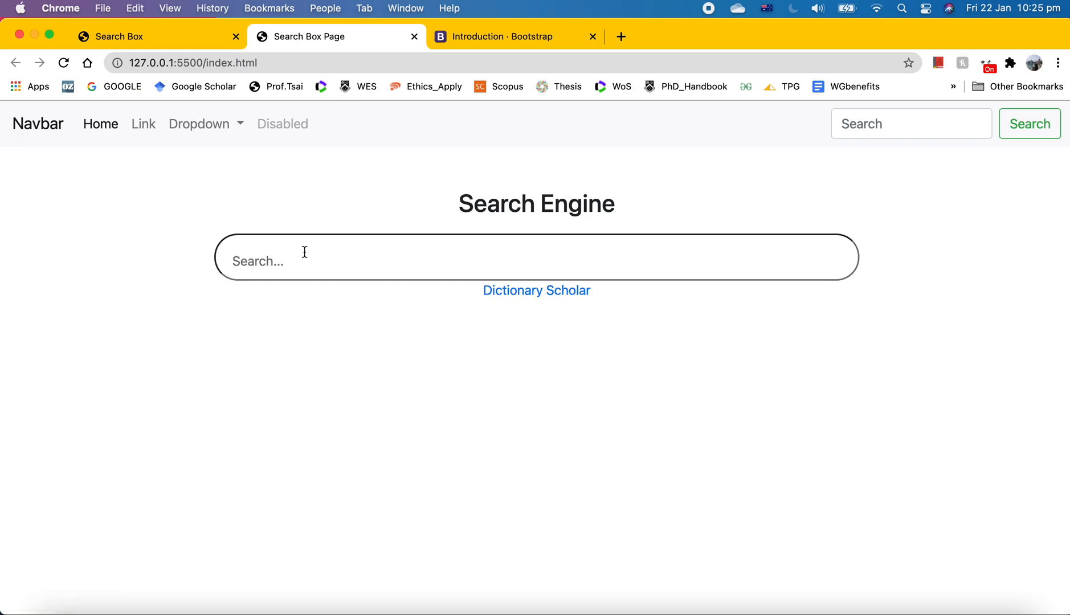
pyautogui.moveTo(910, 605)
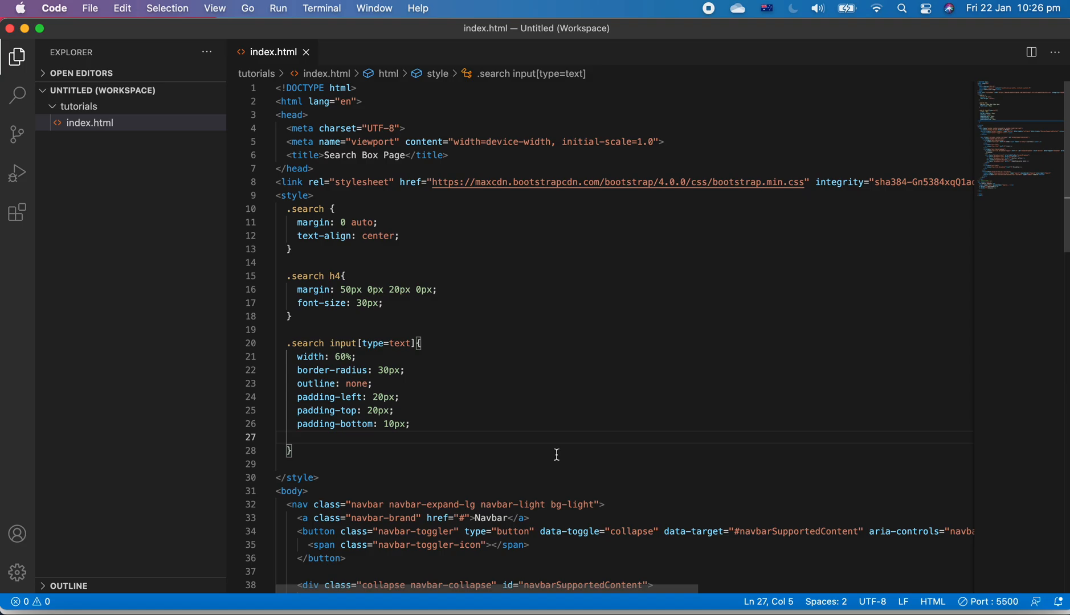
# Add a solid 1px pink border declaration to the search input rule.
pyautogui.write('border')
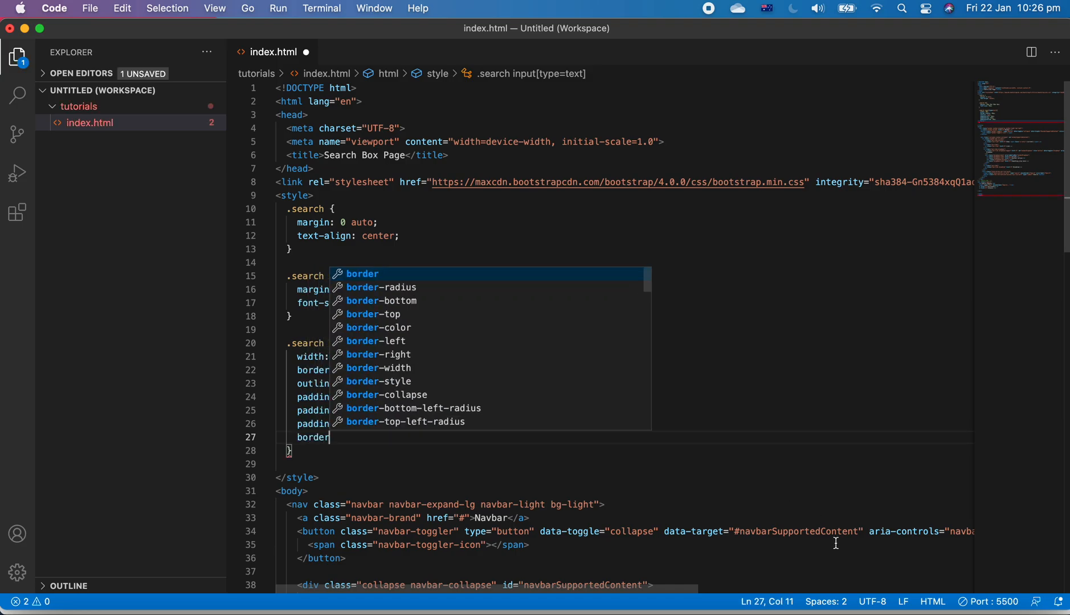
pyautogui.write(': solid')
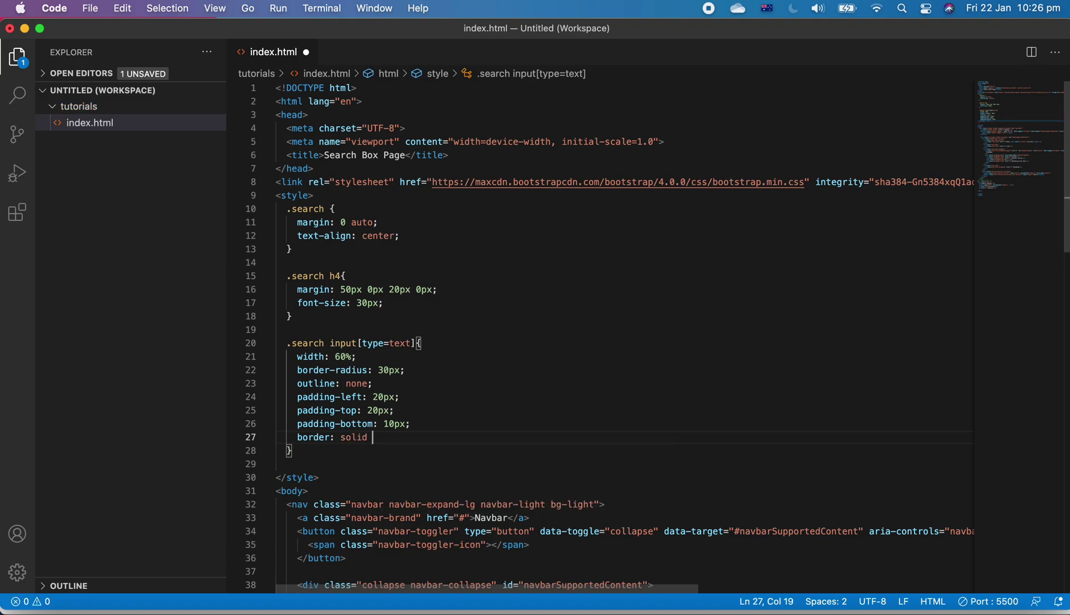
pyautogui.write('1px')
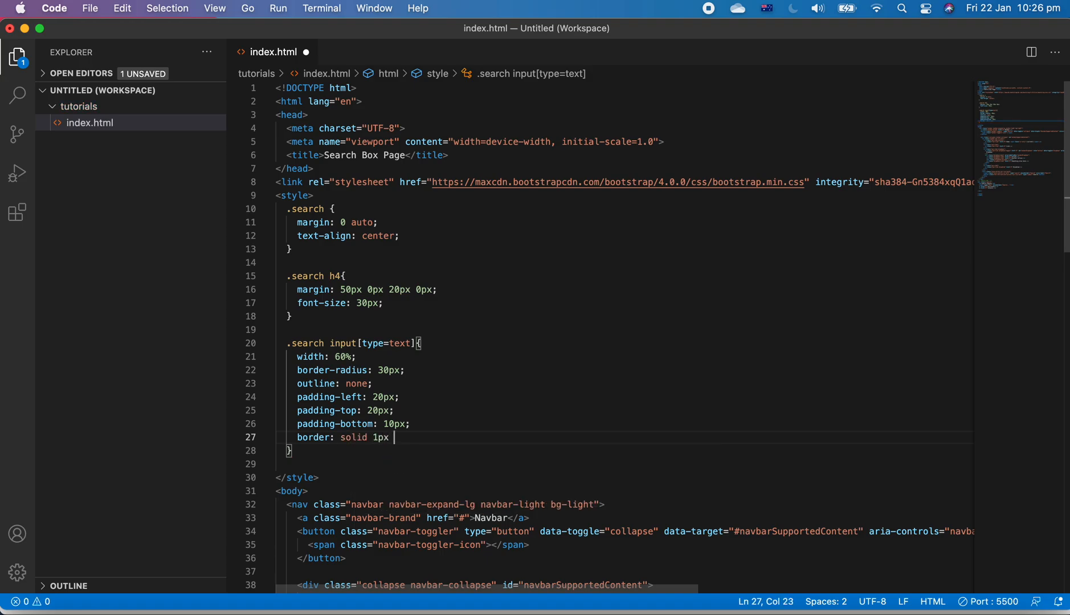
pyautogui.write('pink')
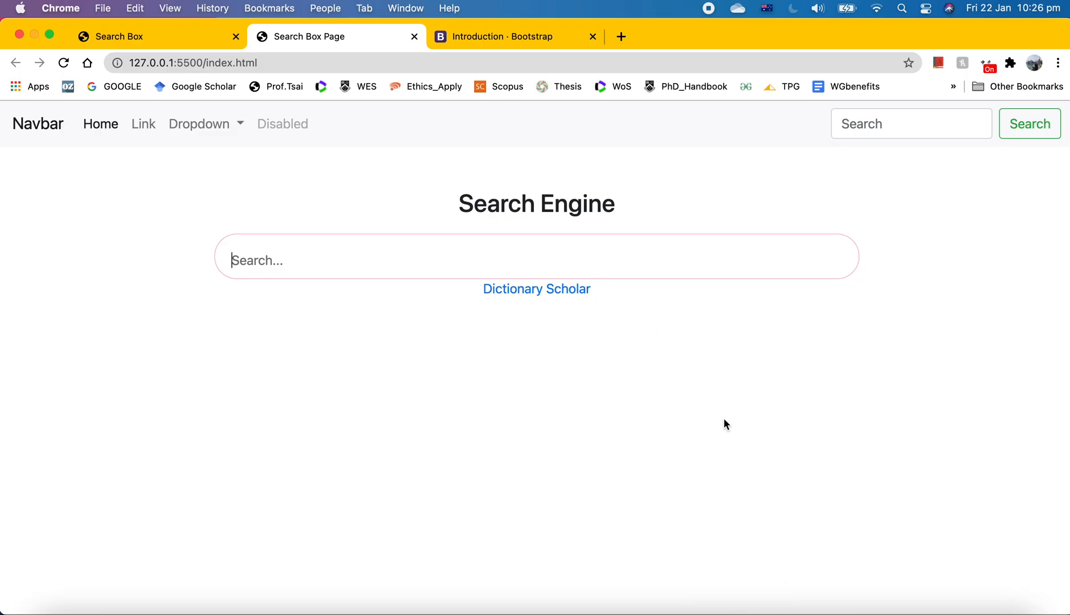
pyautogui.moveTo(850, 551)
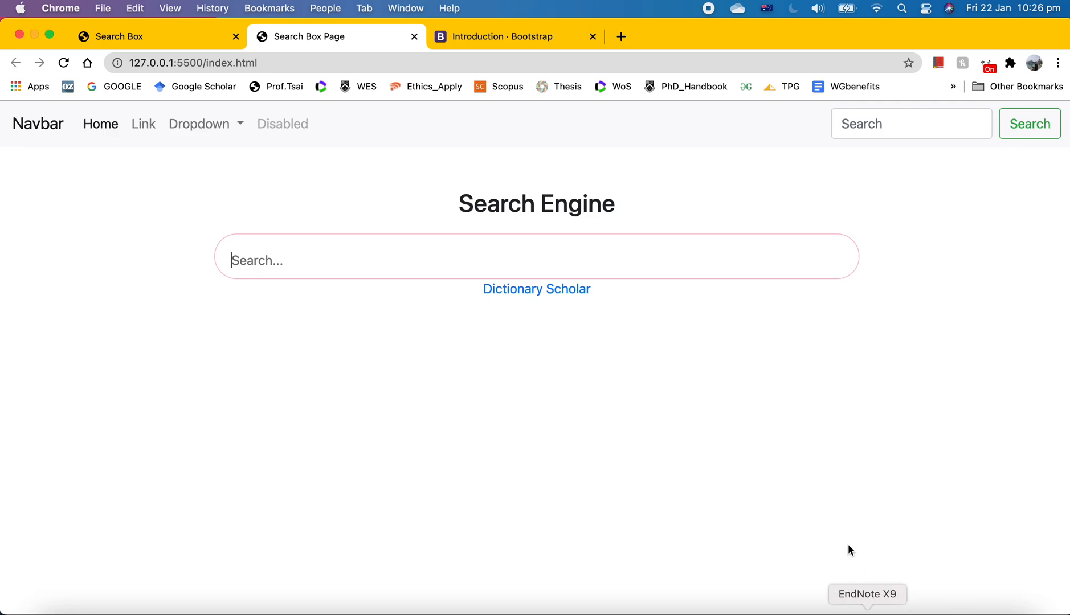
pyautogui.moveTo(603, 314)
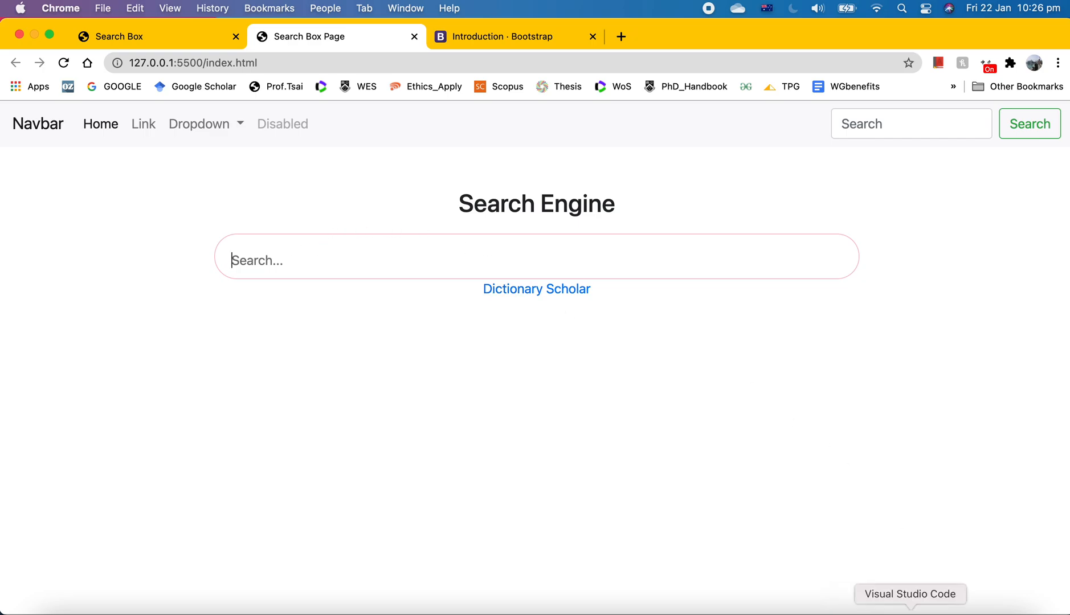
# Change the search input's padding-top to 15px and compare it with trial.html in Chrome.
pyautogui.click(910, 594)
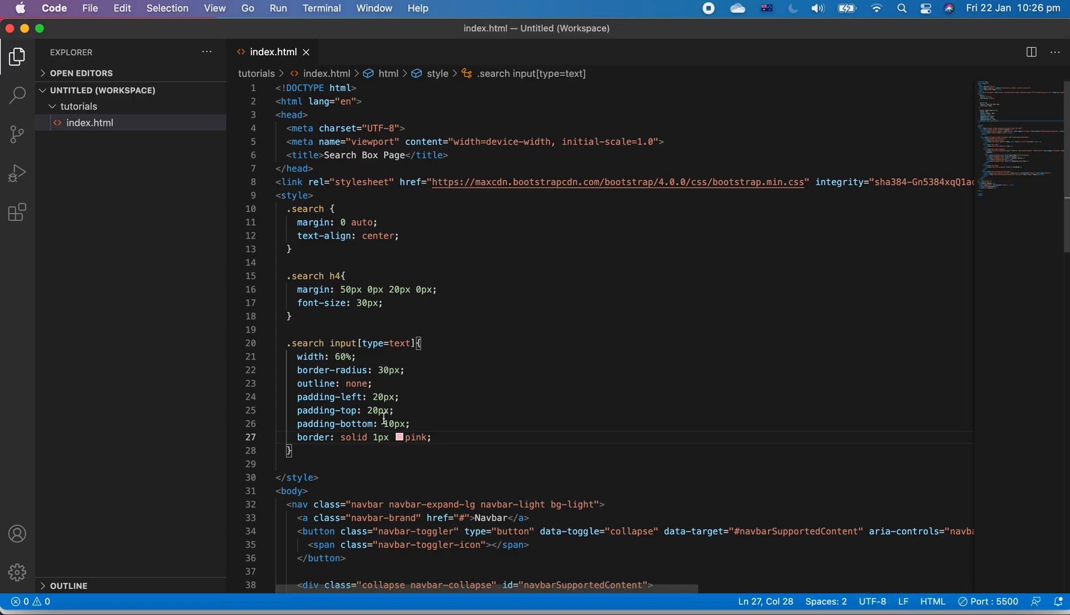
pyautogui.click(384, 423)
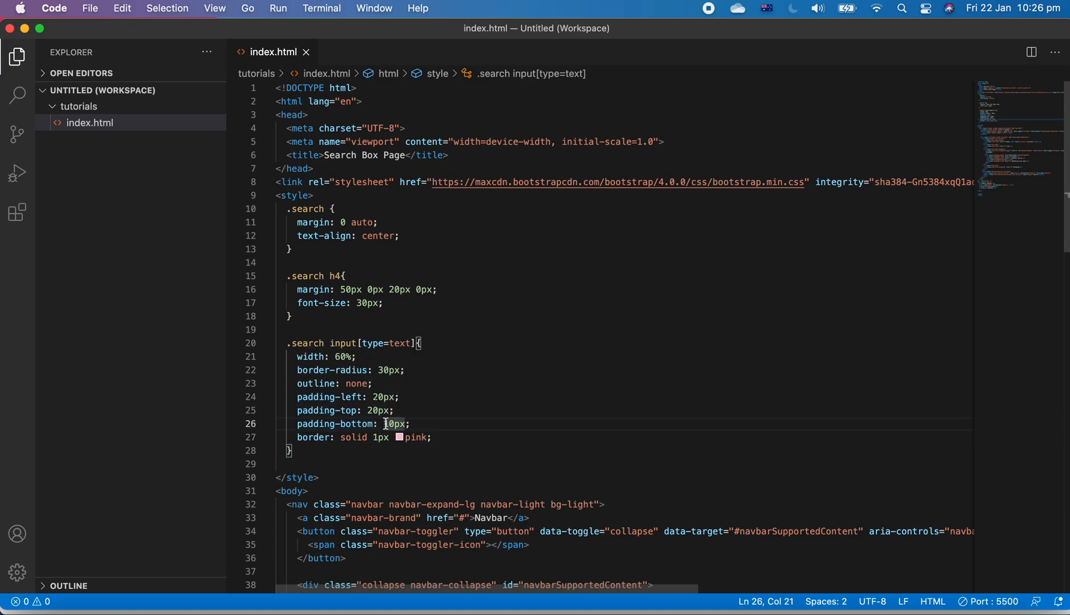
pyautogui.press('Backspace')
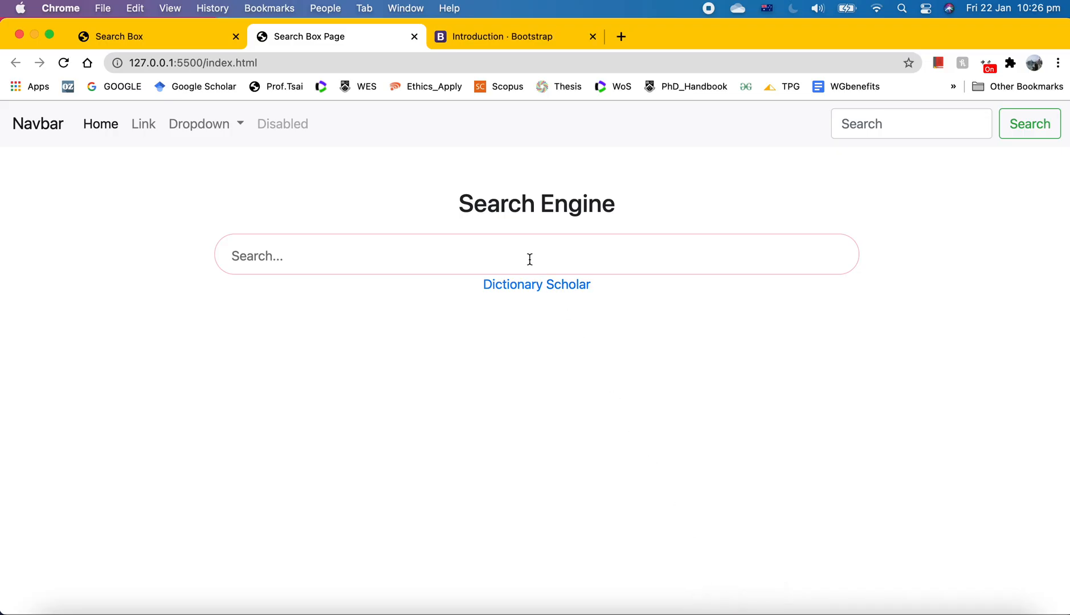
pyautogui.moveTo(910, 604)
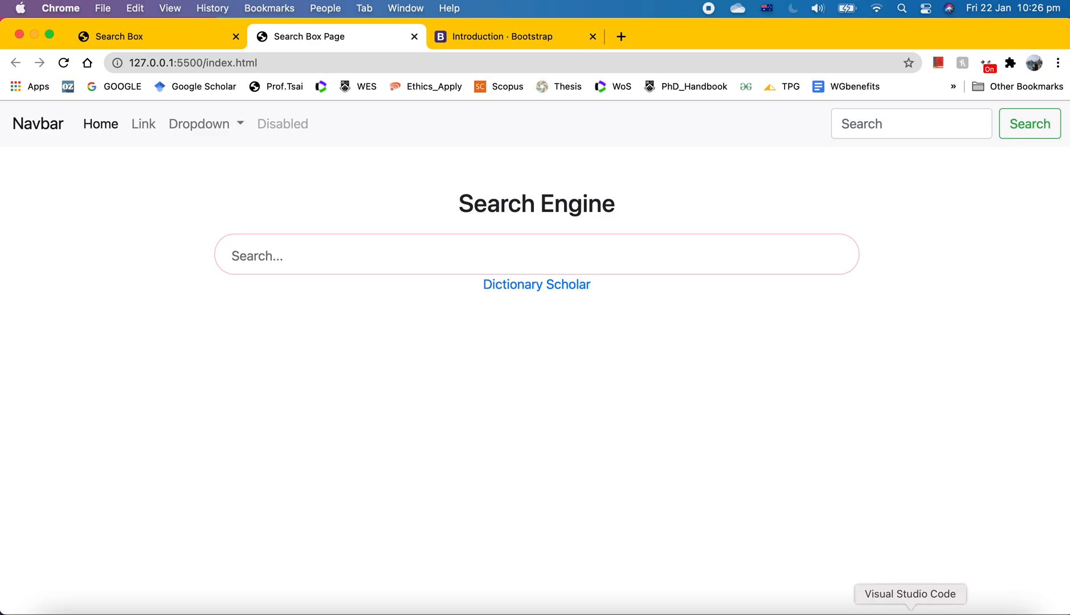
pyautogui.click(910, 595)
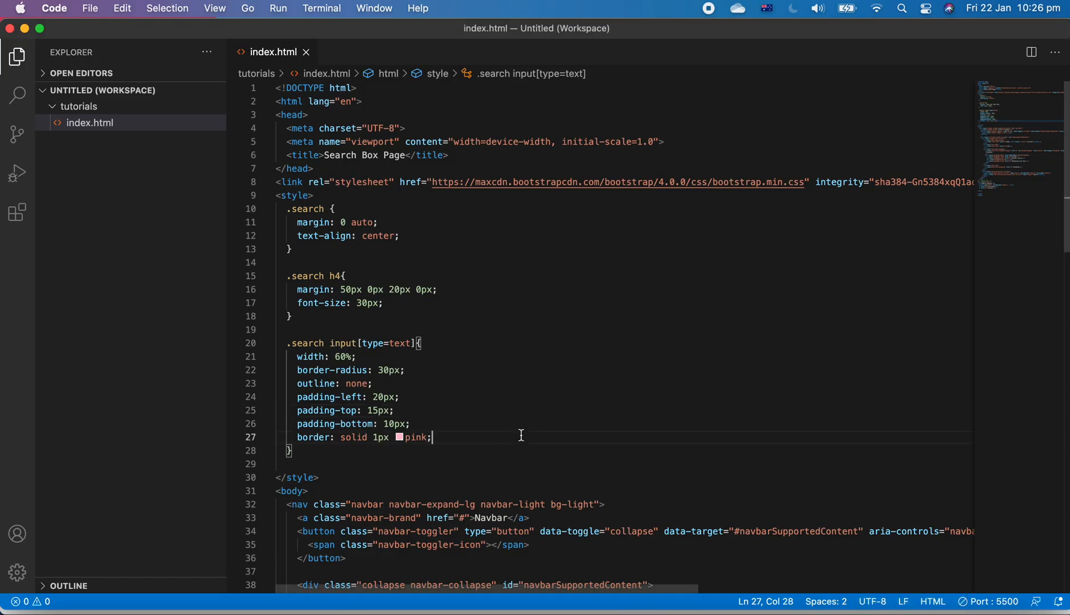
pyautogui.moveTo(429, 453)
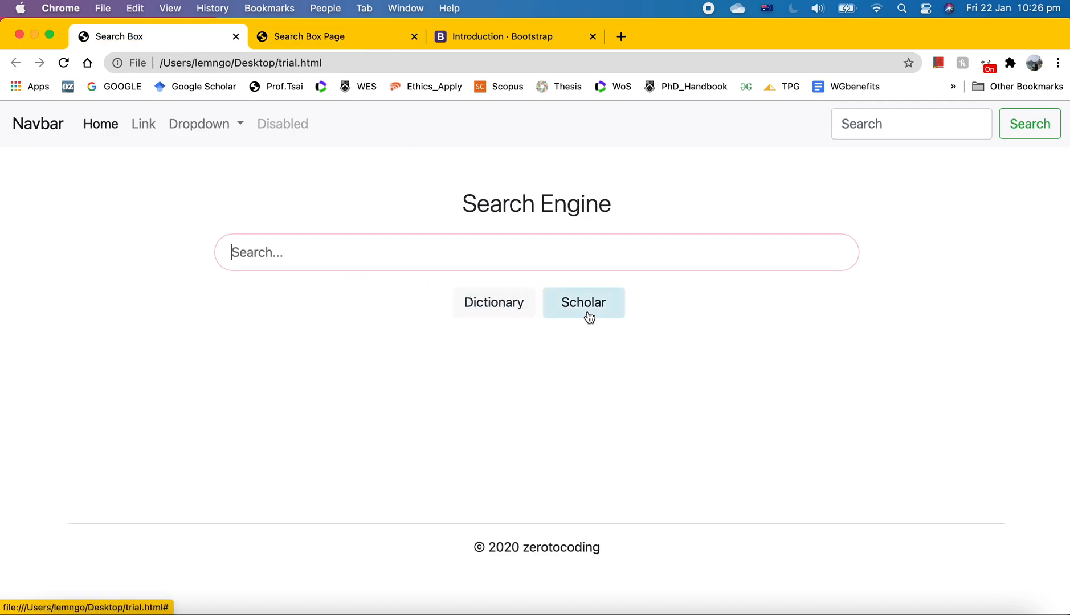
pyautogui.click(336, 36)
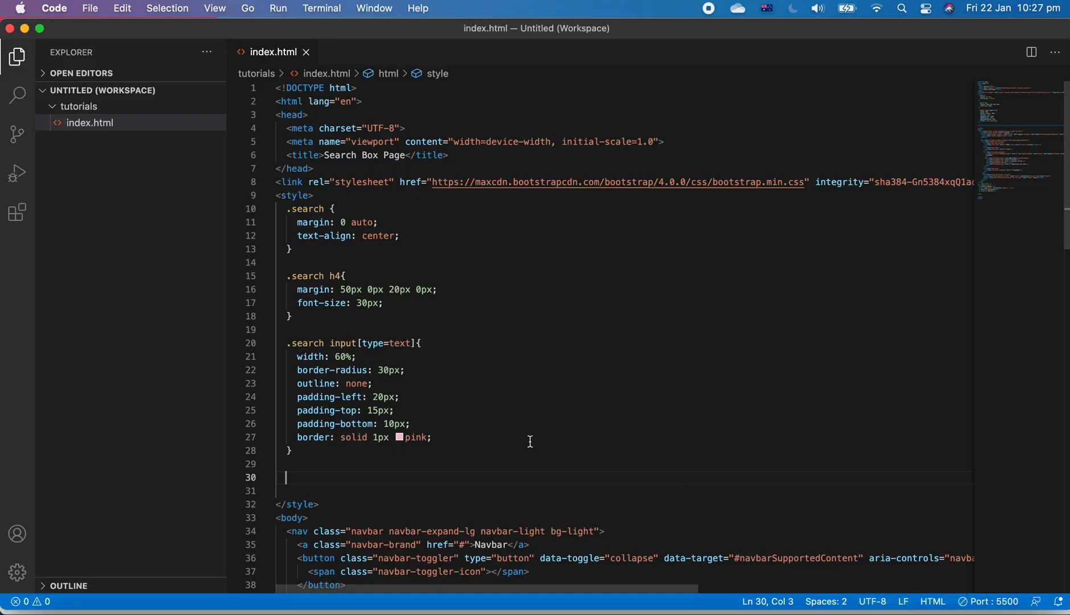
# Start a .search a rule with a background colour and 20px top margin, then preview it.
pyautogui.write('.search')
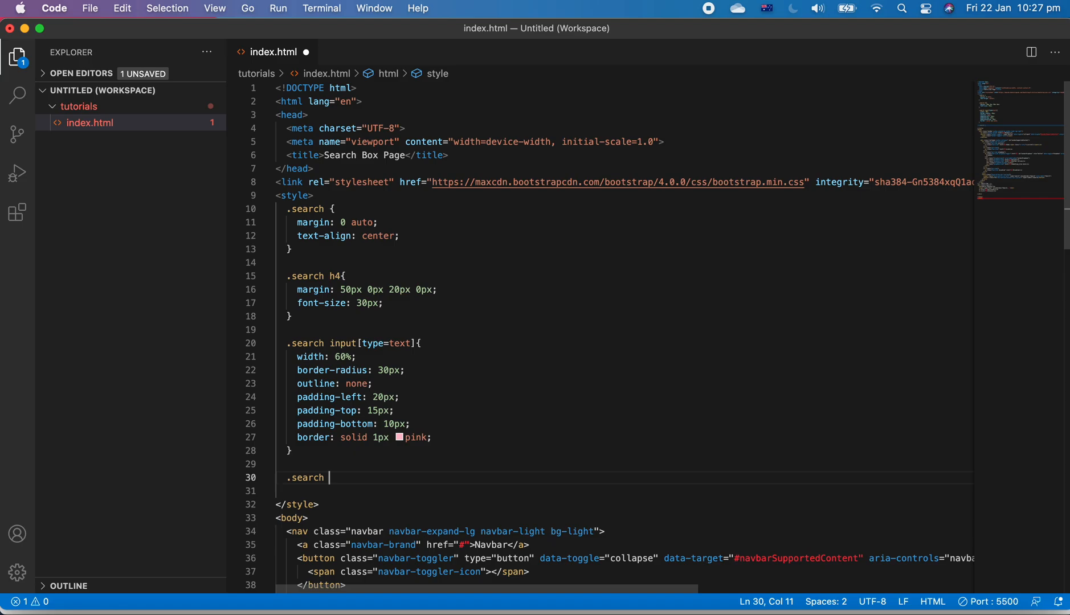
pyautogui.write('a{')
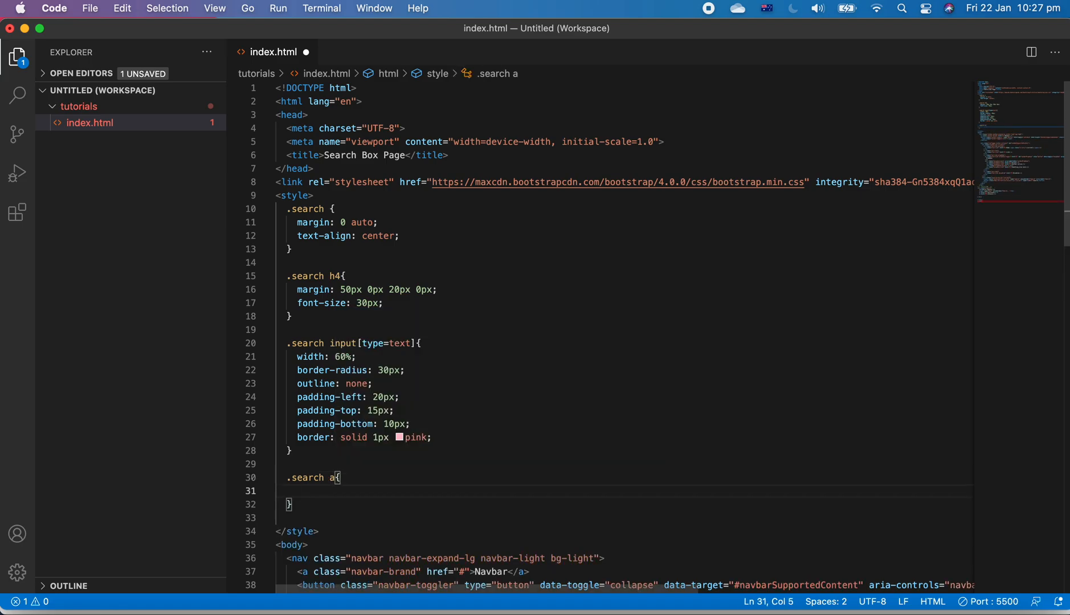
pyautogui.write('background-color: #;')
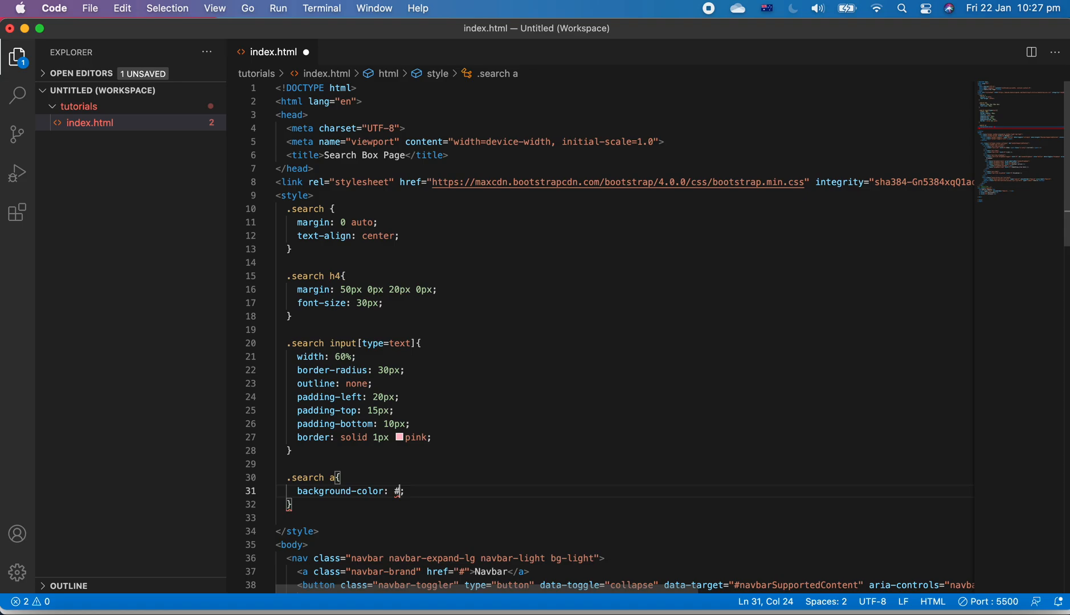
pyautogui.write('fcfafa')
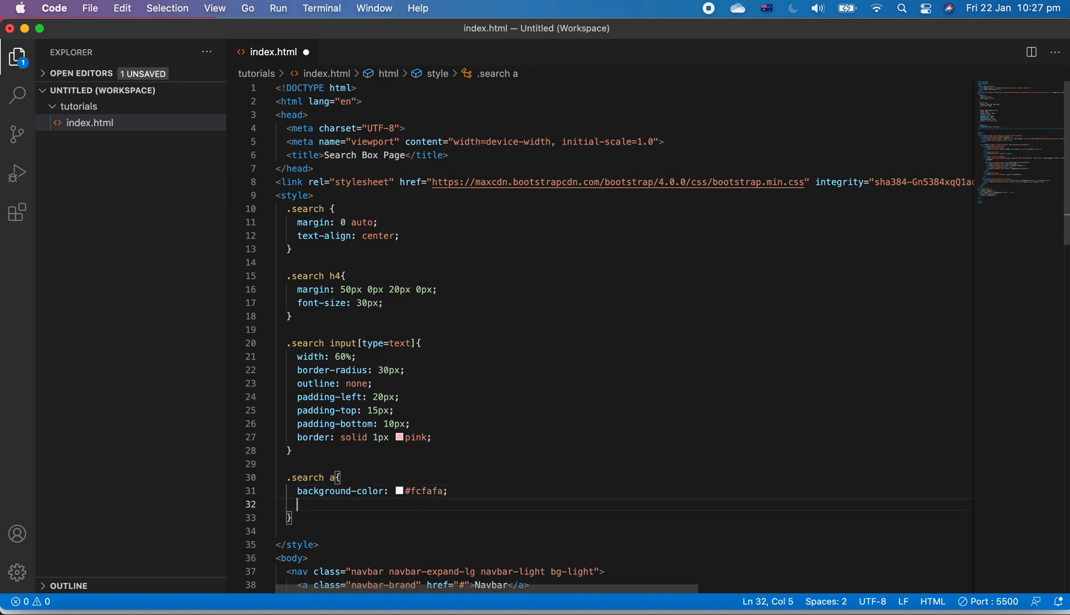
pyautogui.write('margin-top:')
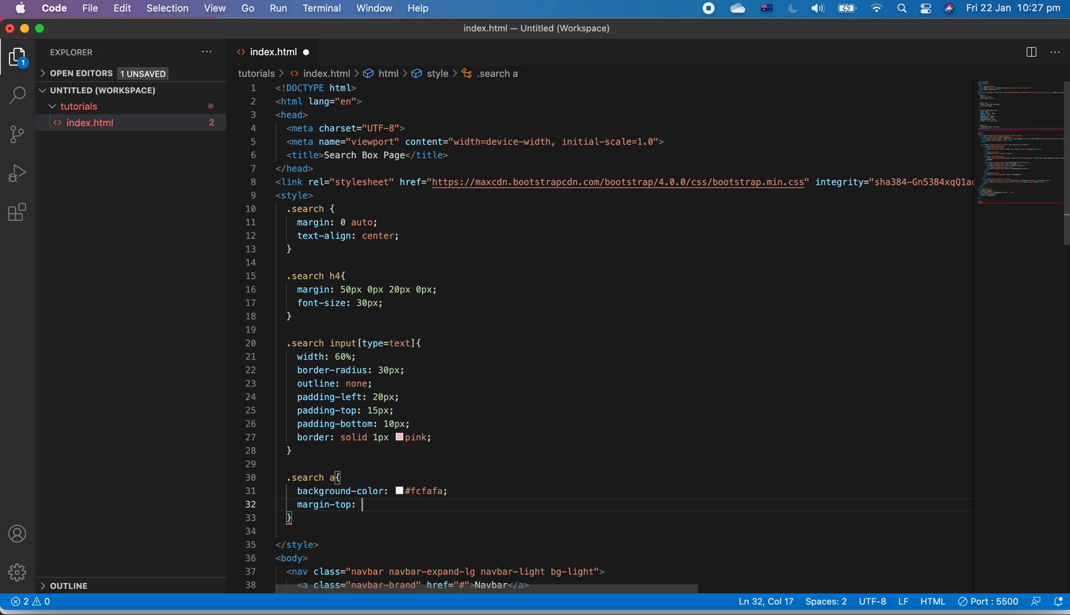
pyautogui.write('20px;')
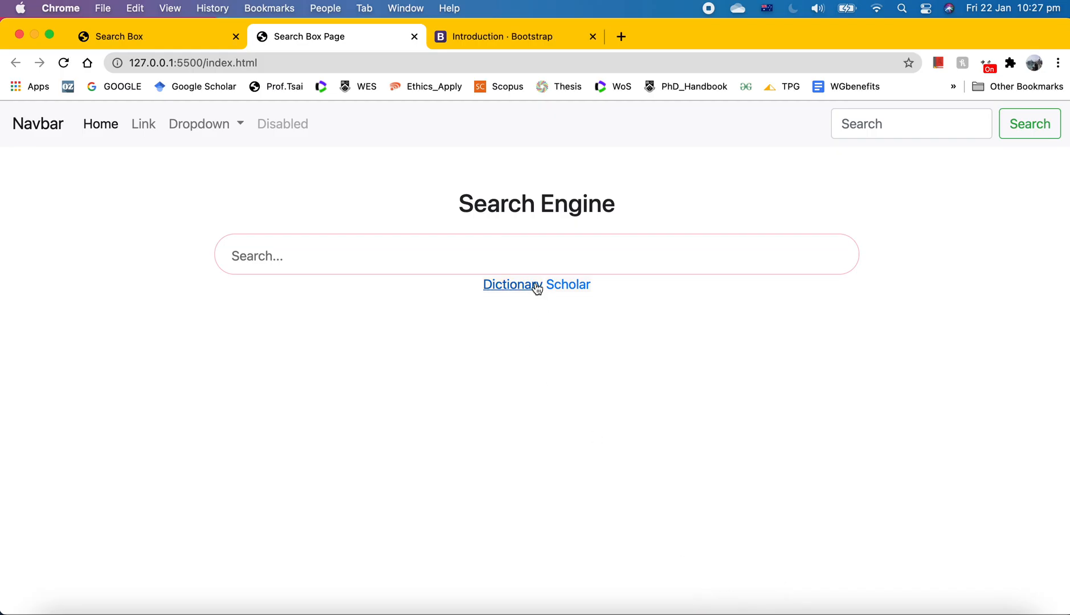
pyautogui.moveTo(539, 312)
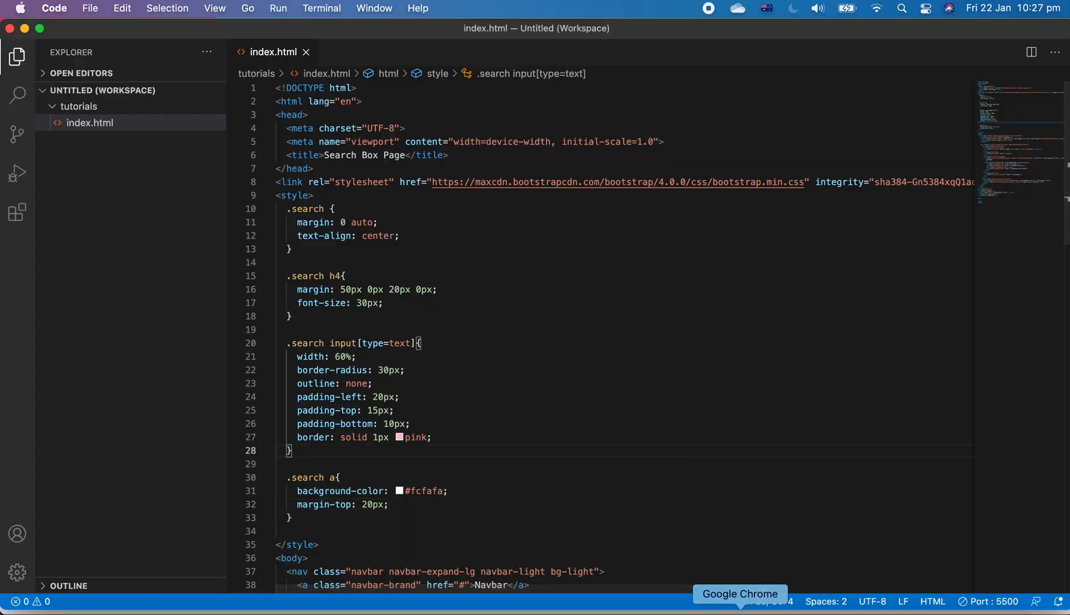
pyautogui.click(739, 594)
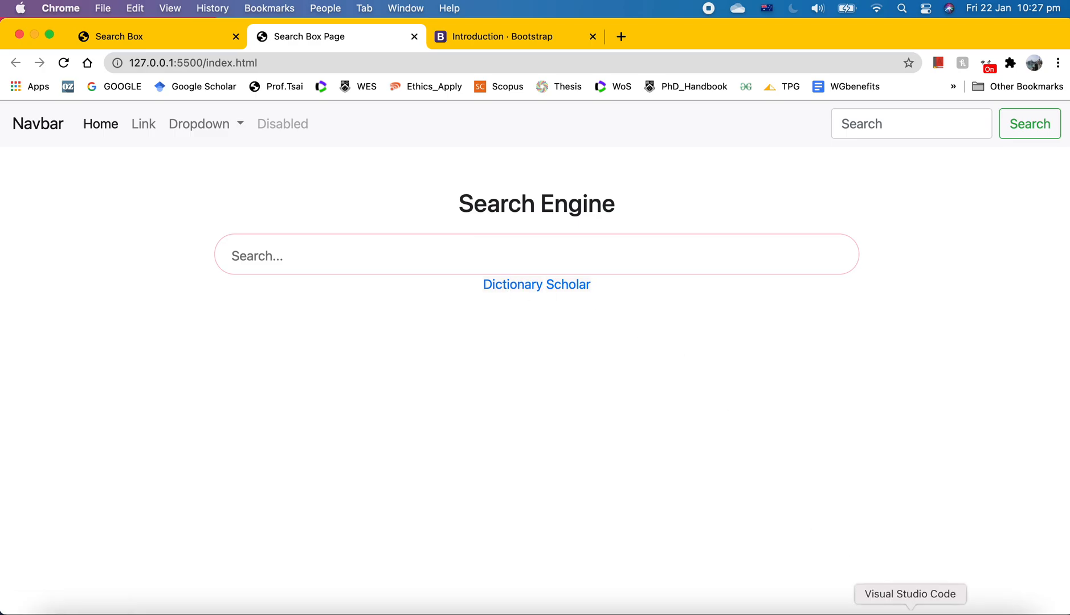
# Give the link rule width 100px, centred text and a 5px left margin.
pyautogui.click(909, 593)
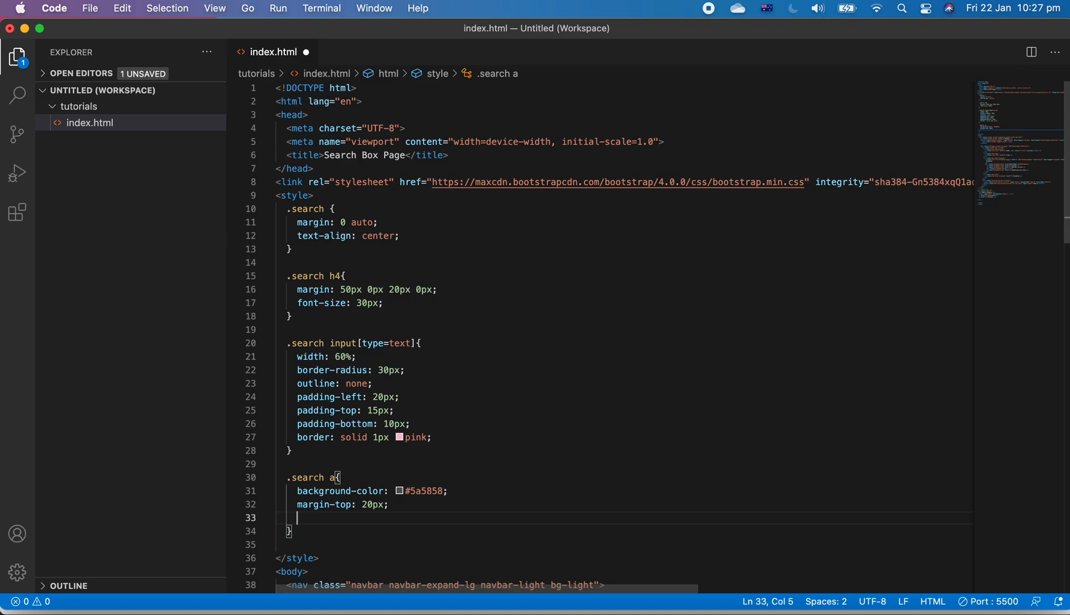
pyautogui.write('width:')
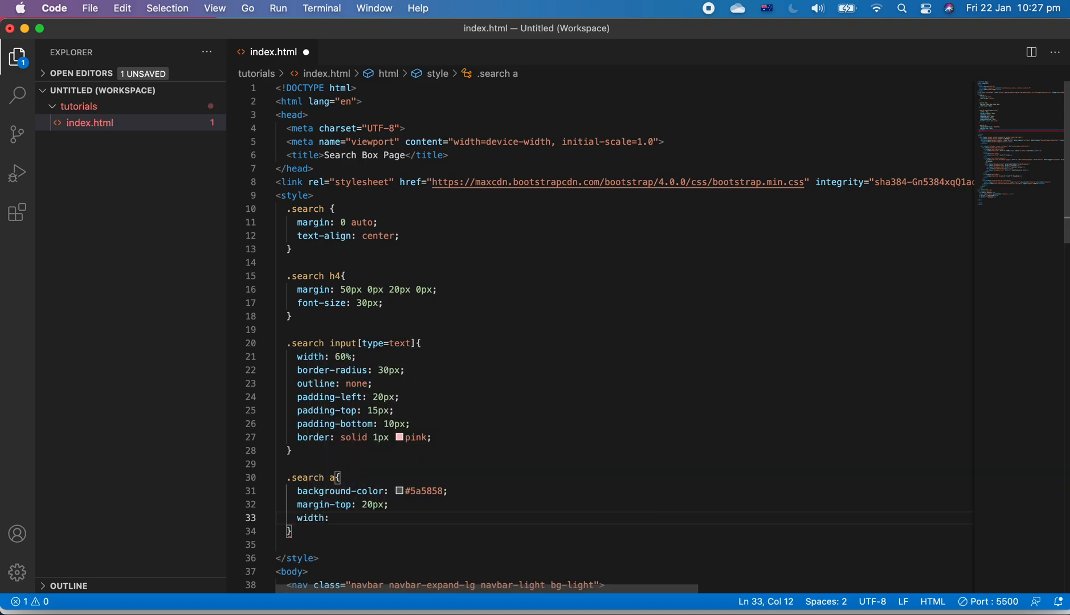
pyautogui.write('100px;')
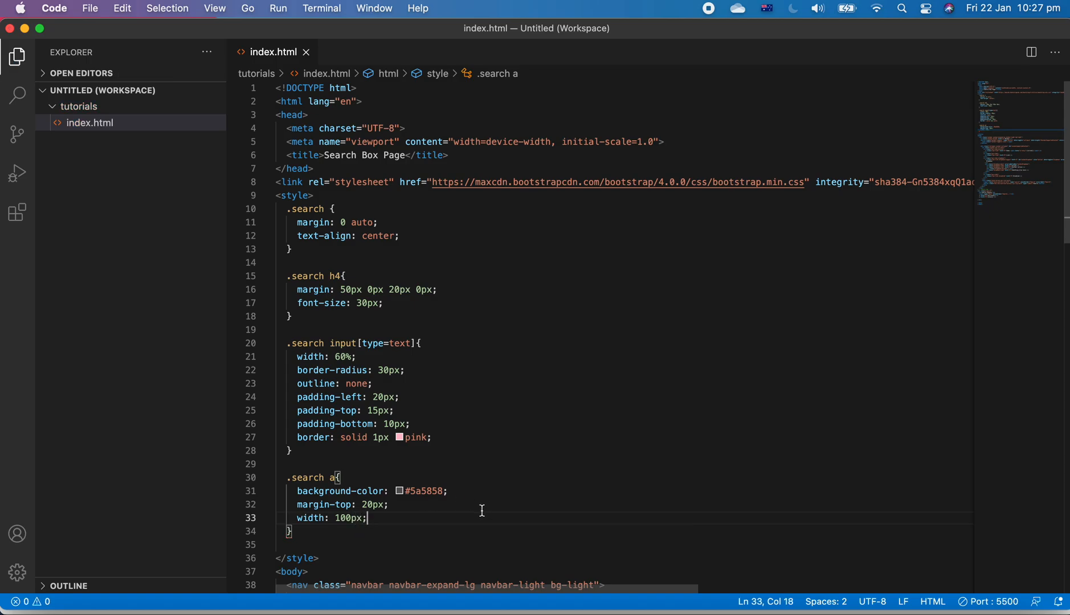
pyautogui.write('te')
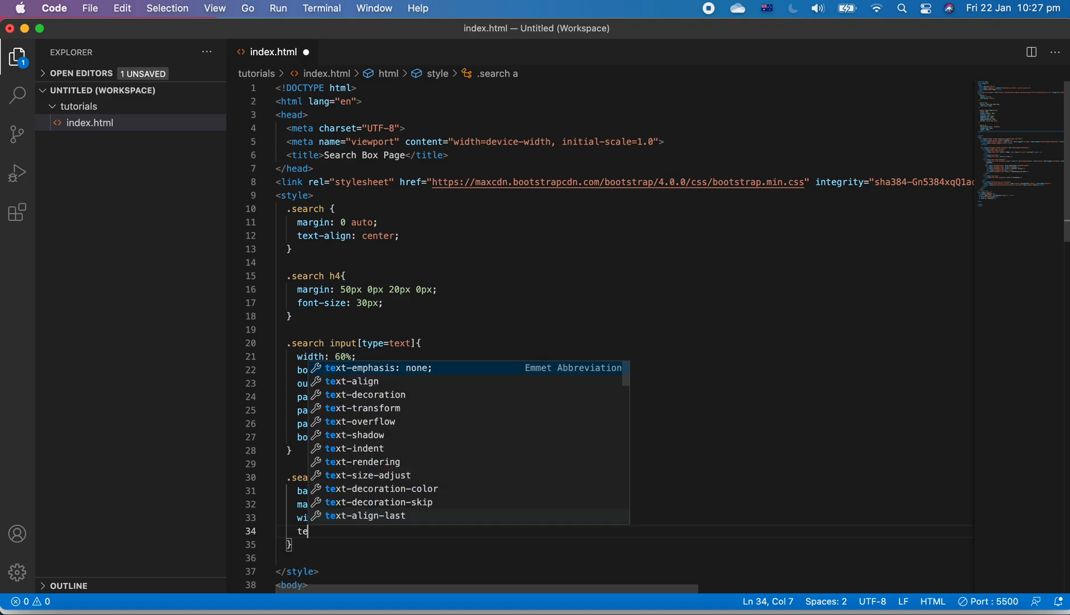
pyautogui.write('xt-align: center;')
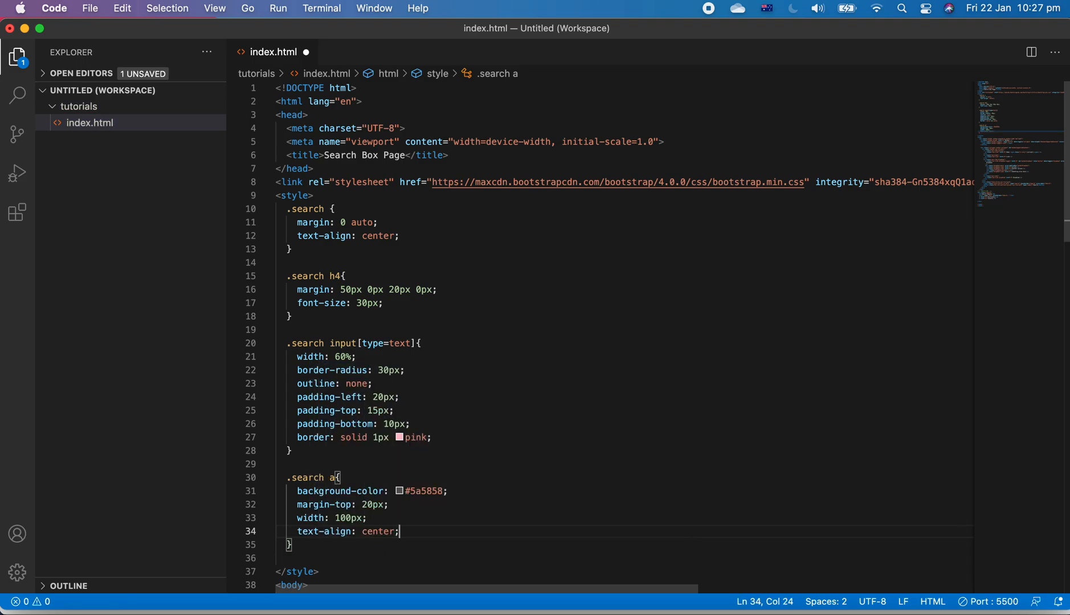
pyautogui.write('margin-left: 5px;')
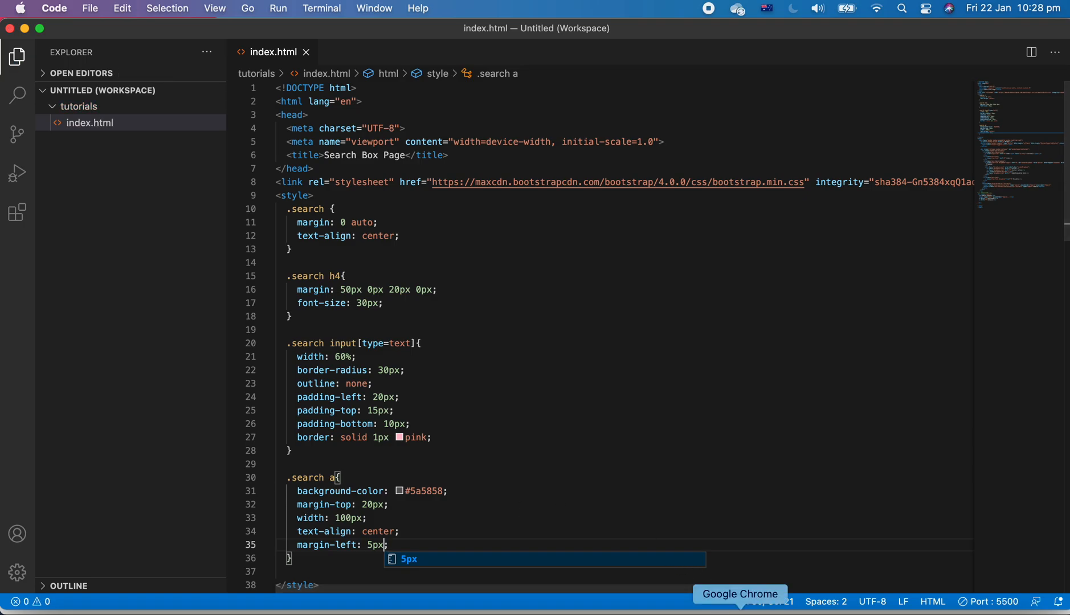
# Preview the links in Chrome, then add class="btn" to the Dictionary and Scholar anchors.
pyautogui.click(739, 594)
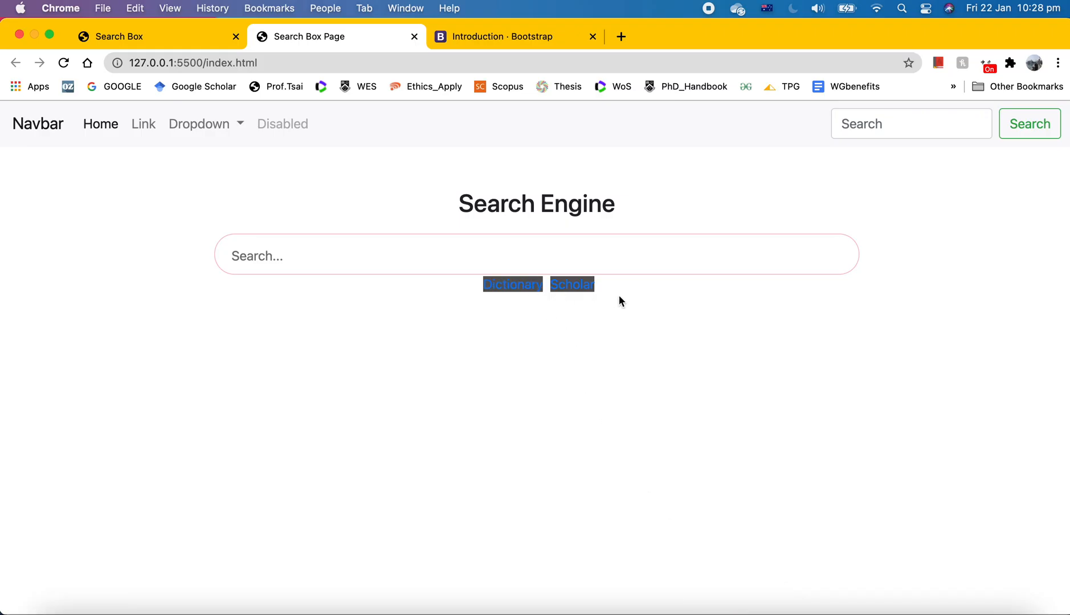
pyautogui.moveTo(588, 359)
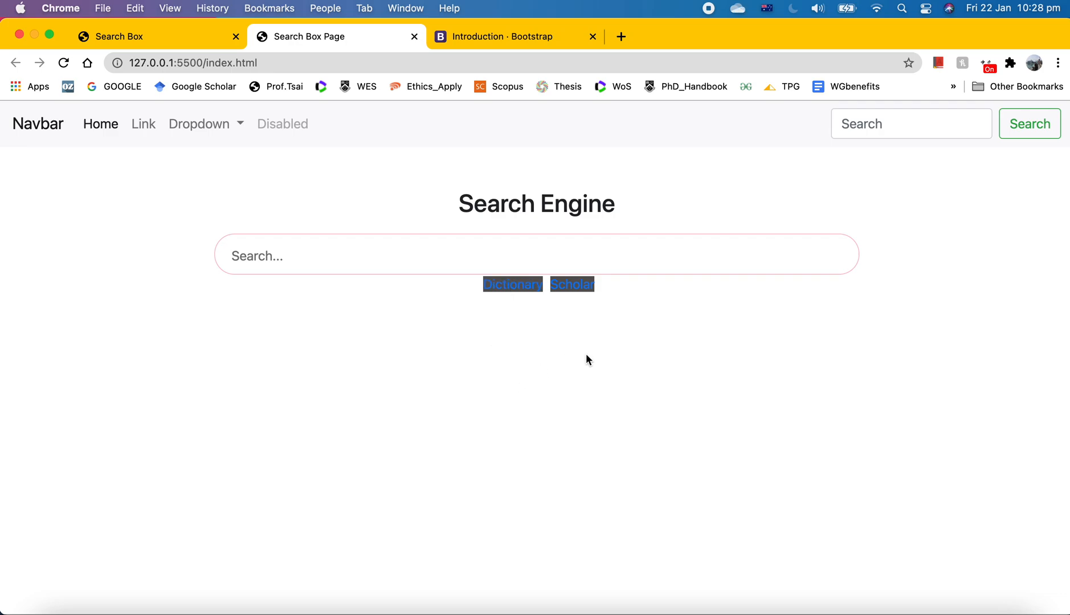
pyautogui.moveTo(688, 459)
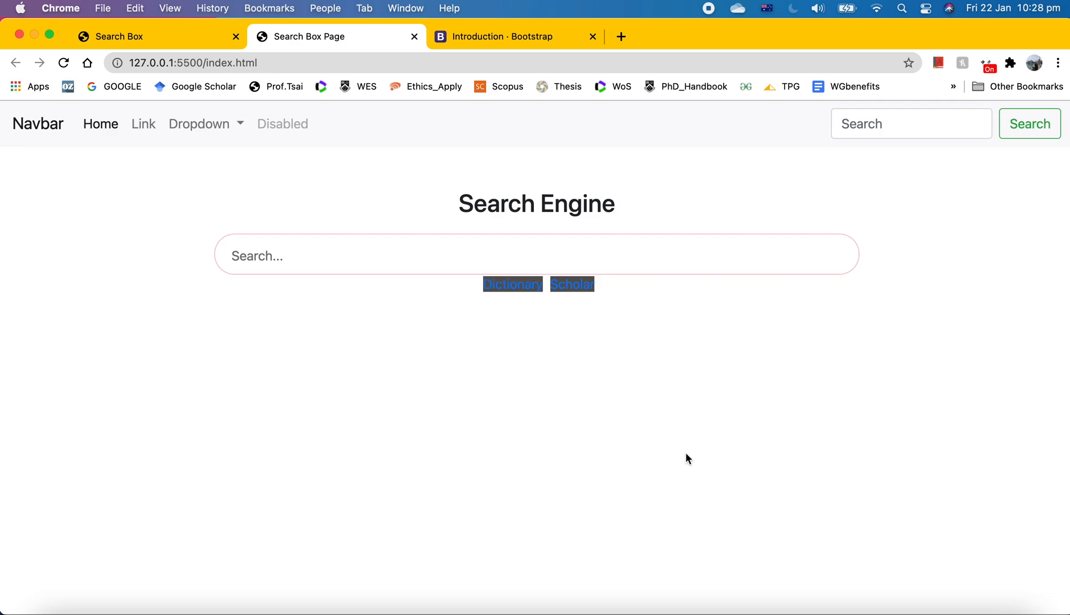
pyautogui.click(910, 594)
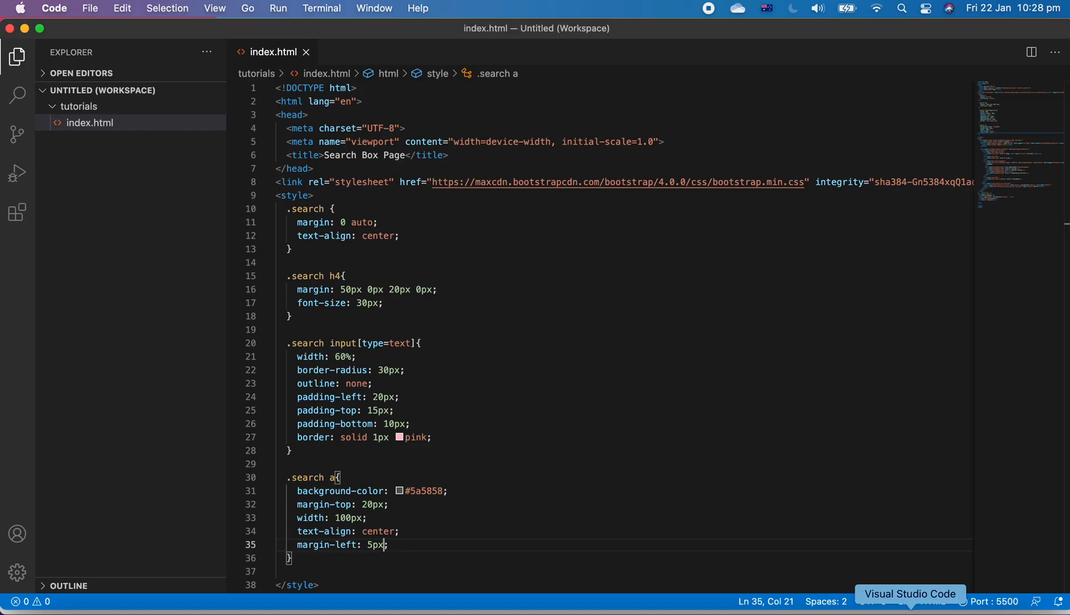
pyautogui.moveTo(568, 432)
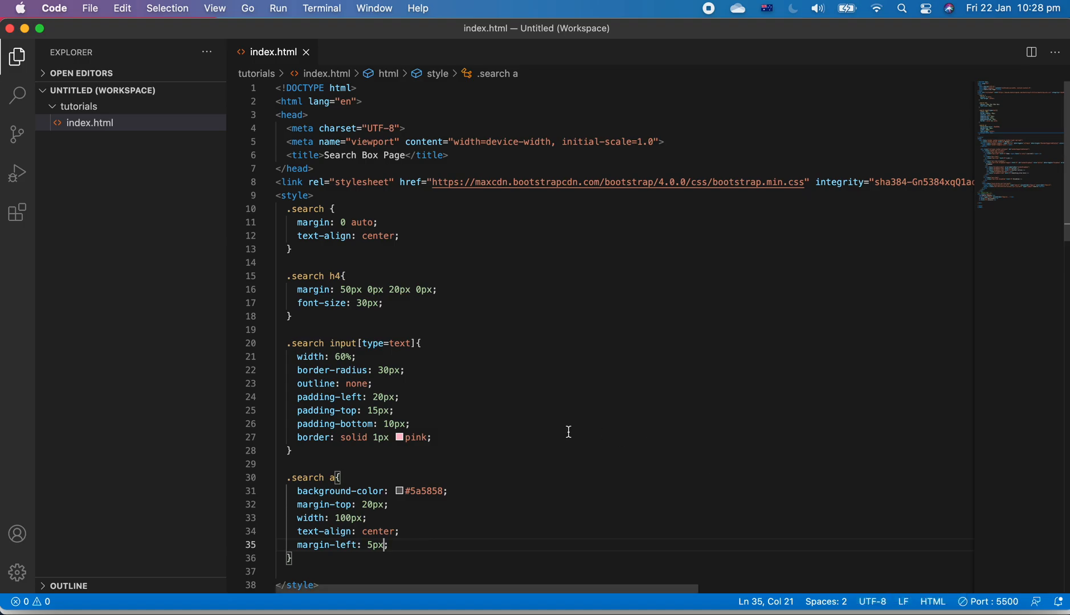
pyautogui.scroll(-3)
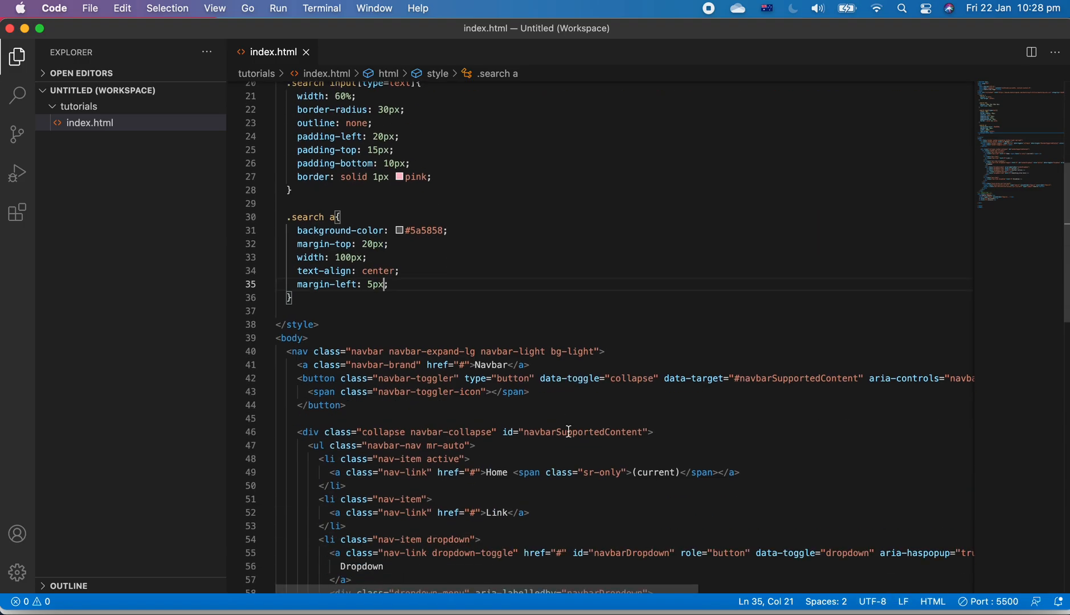
pyautogui.scroll(-3)
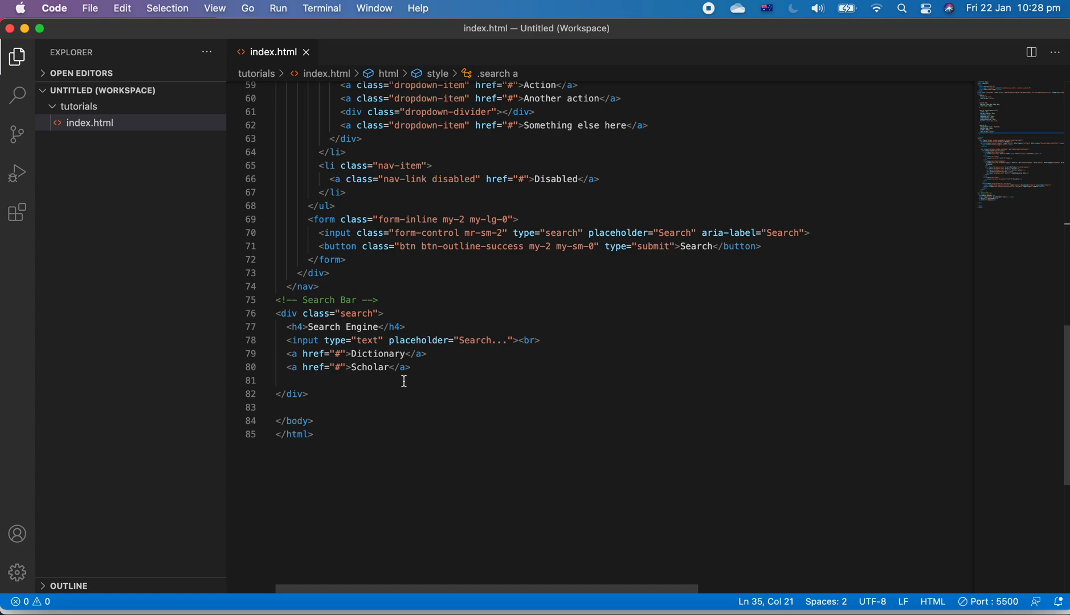
pyautogui.click(294, 380)
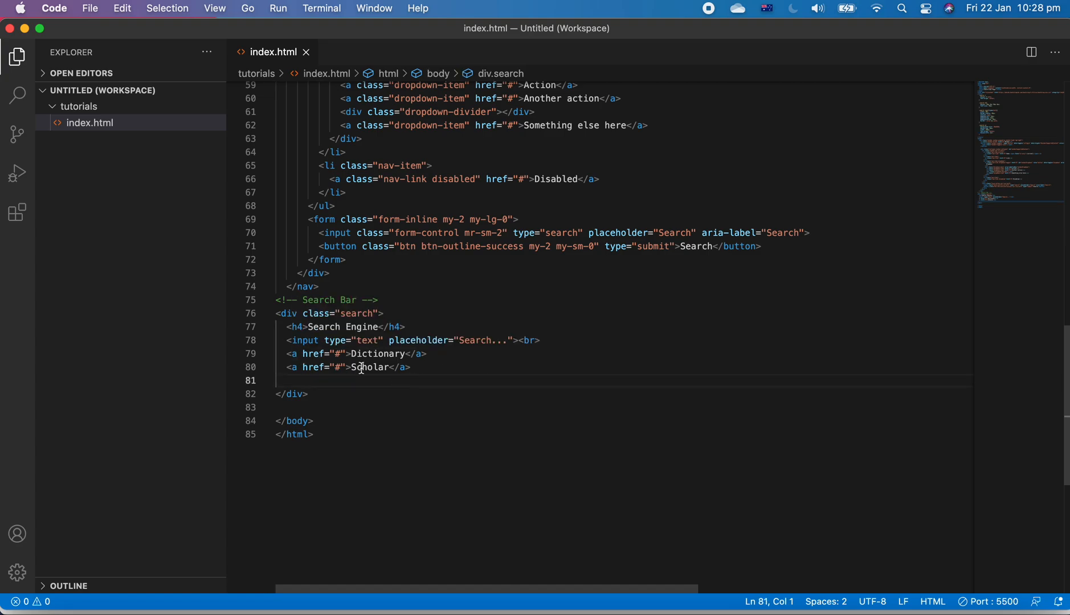
pyautogui.moveTo(421, 404)
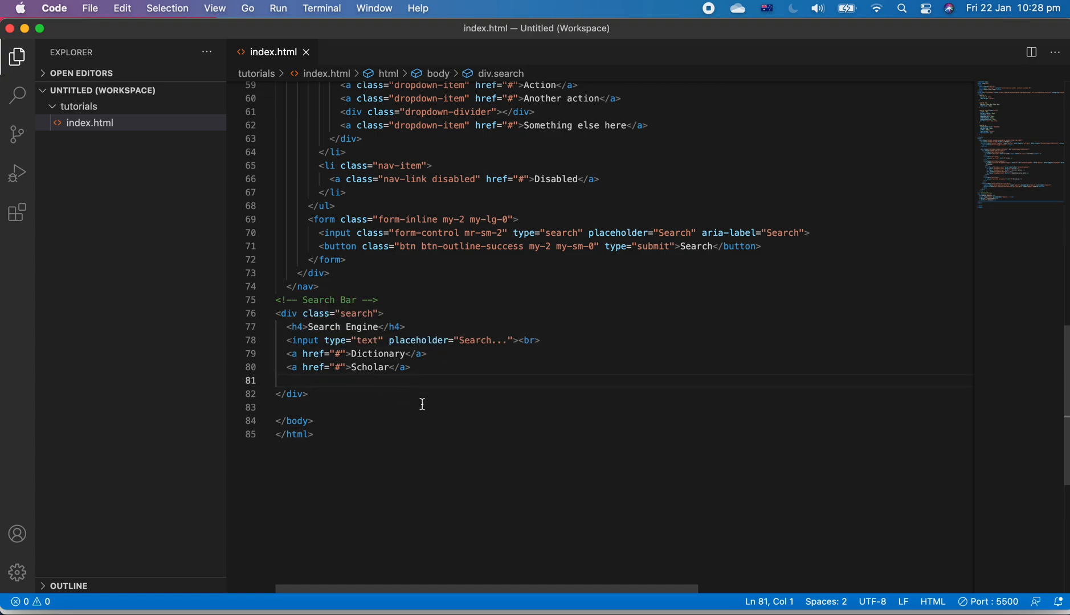
pyautogui.moveTo(345, 357)
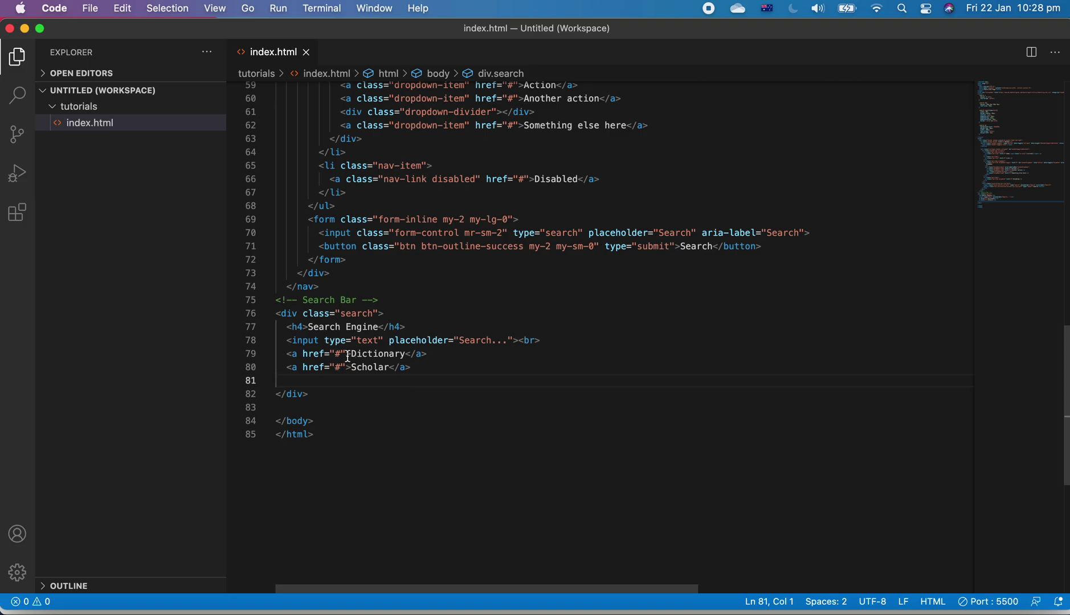
pyautogui.write('clas')
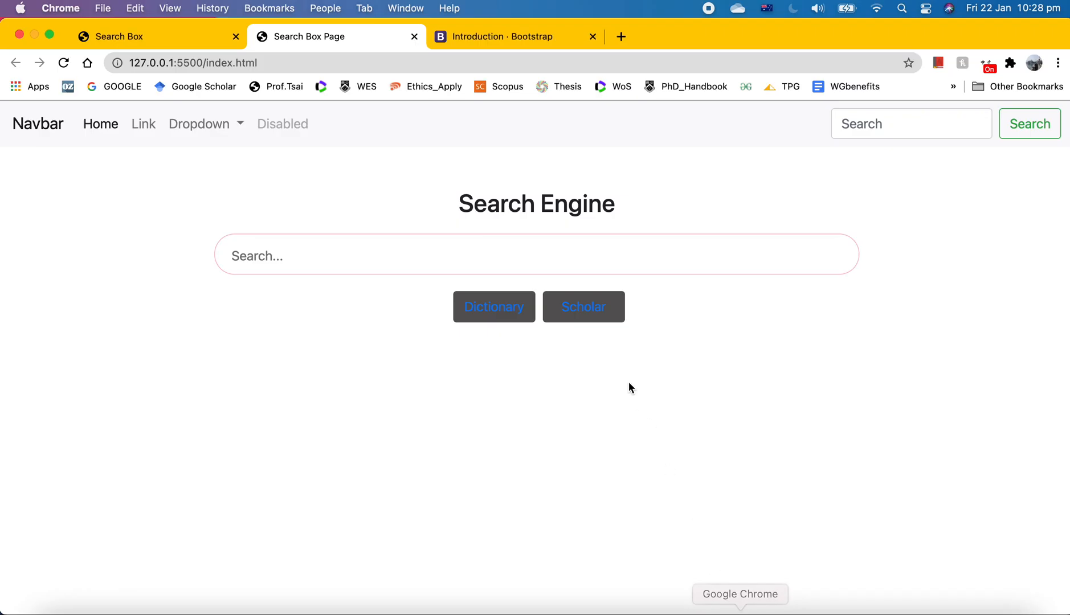
pyautogui.moveTo(809, 568)
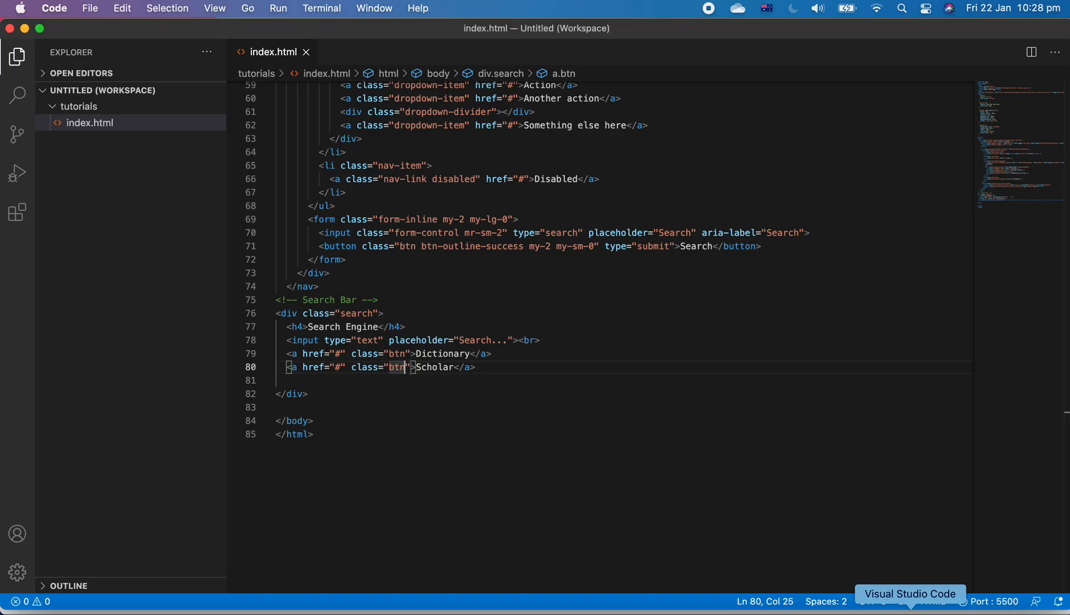
# Replace the .search a background colour with a near-white value and check the light buttons.
pyautogui.scroll(3)
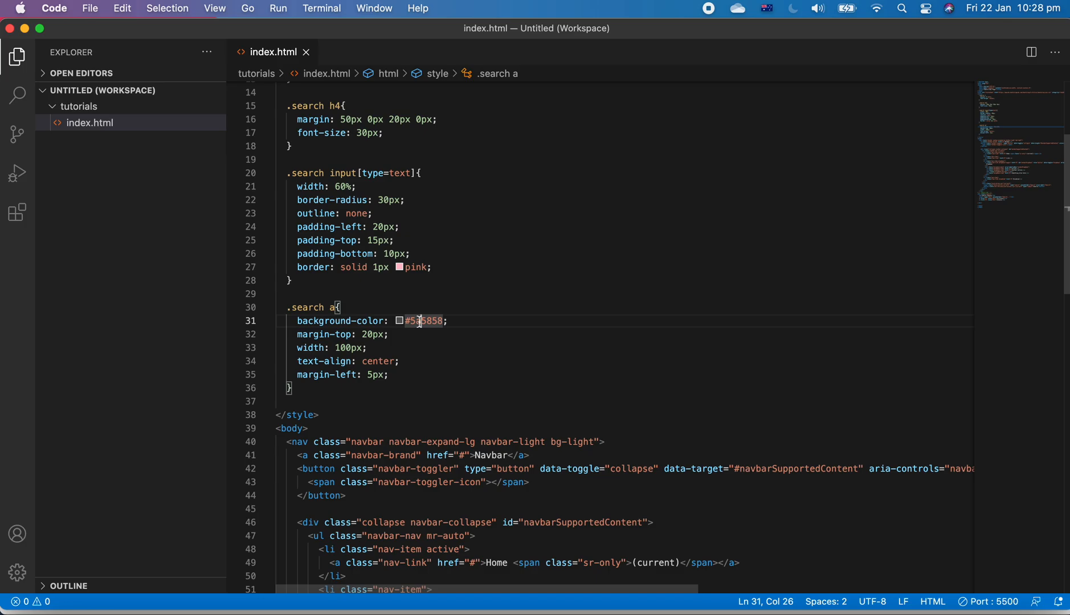
pyautogui.press('Backspace')
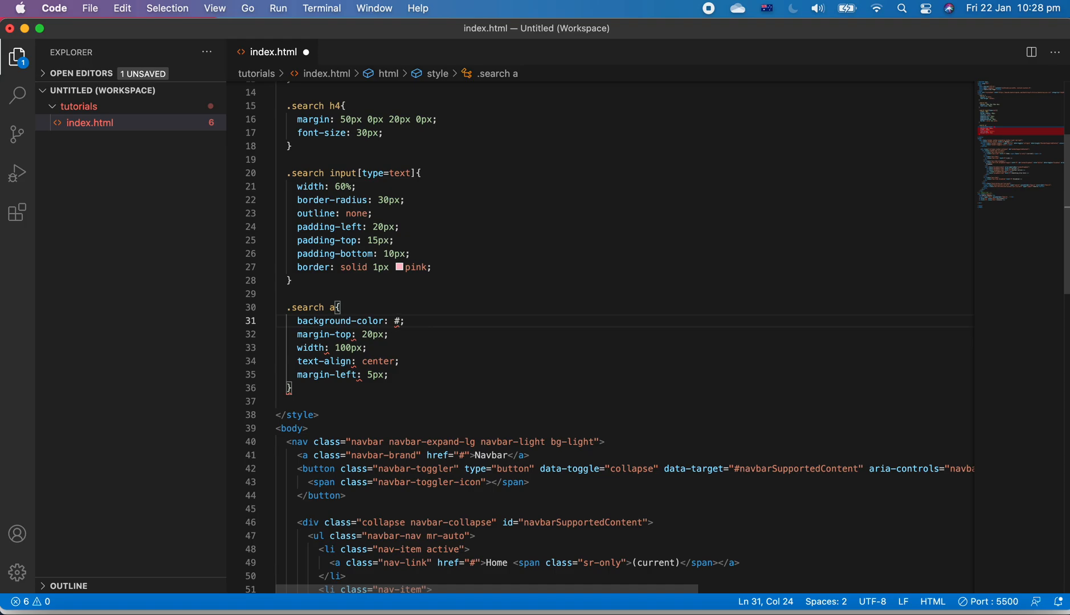
pyautogui.write('f')
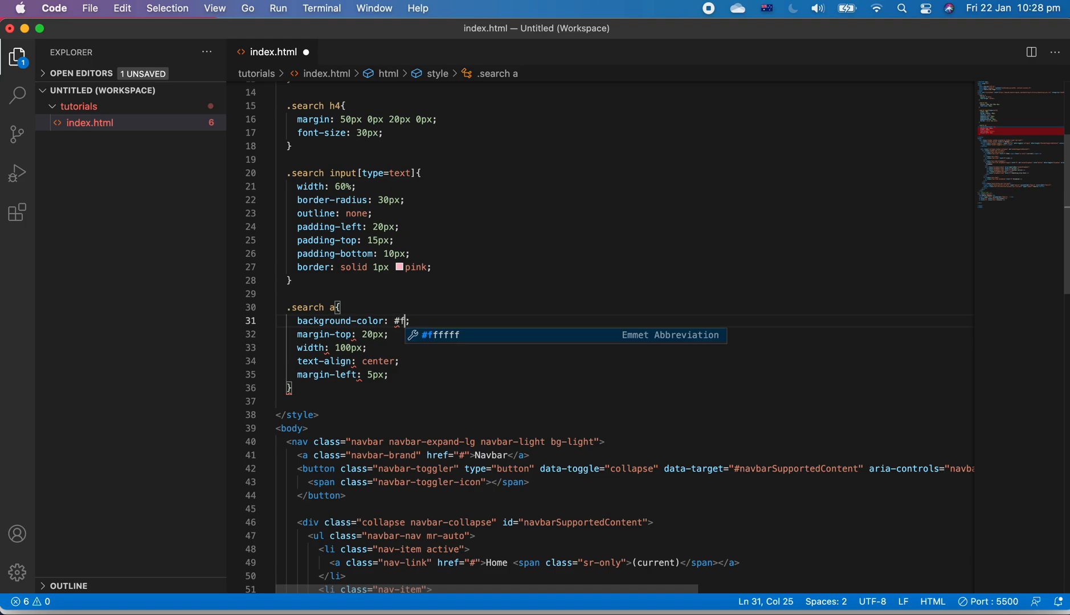
pyautogui.write('cfaaf')
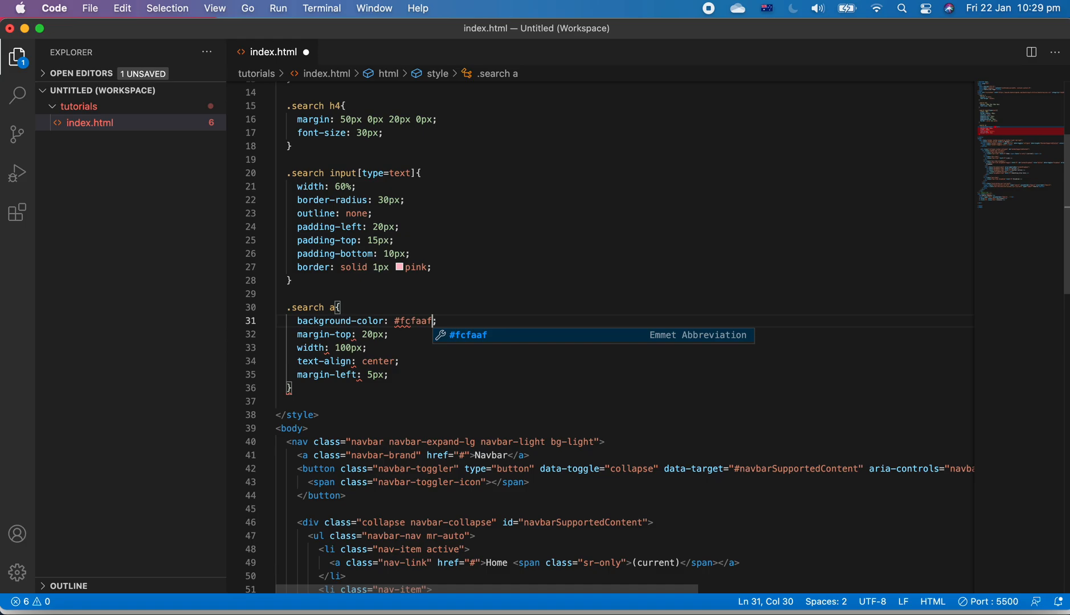
pyautogui.write('a')
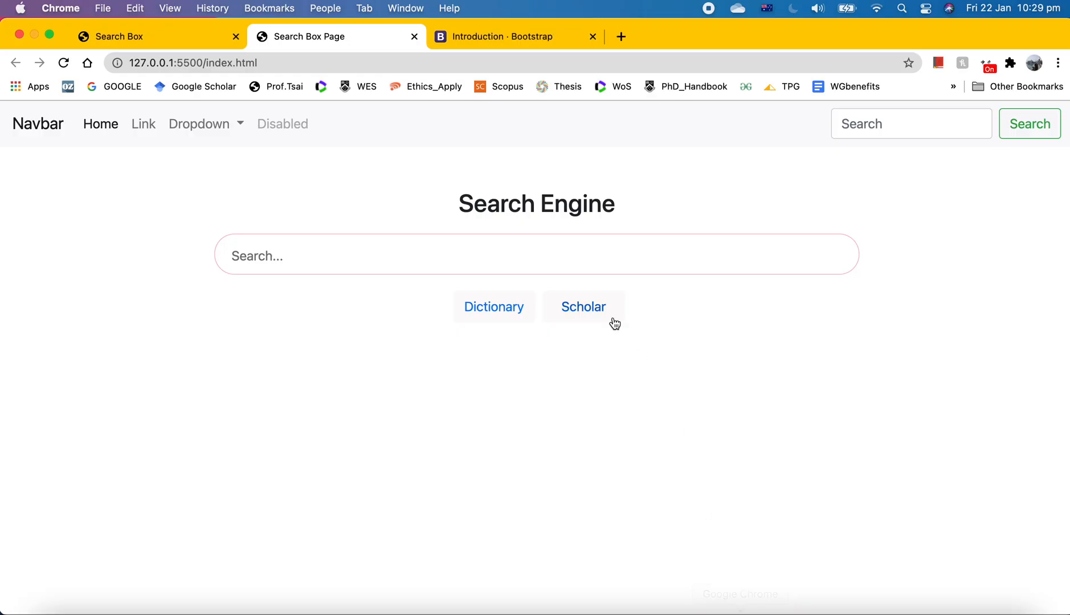
pyautogui.moveTo(555, 321)
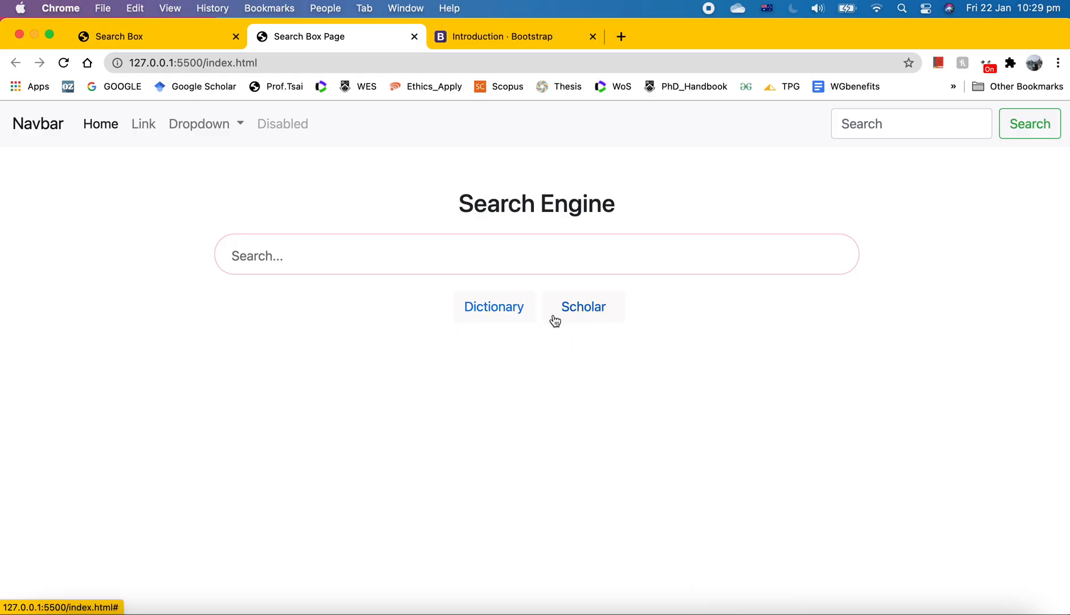
pyautogui.moveTo(839, 609)
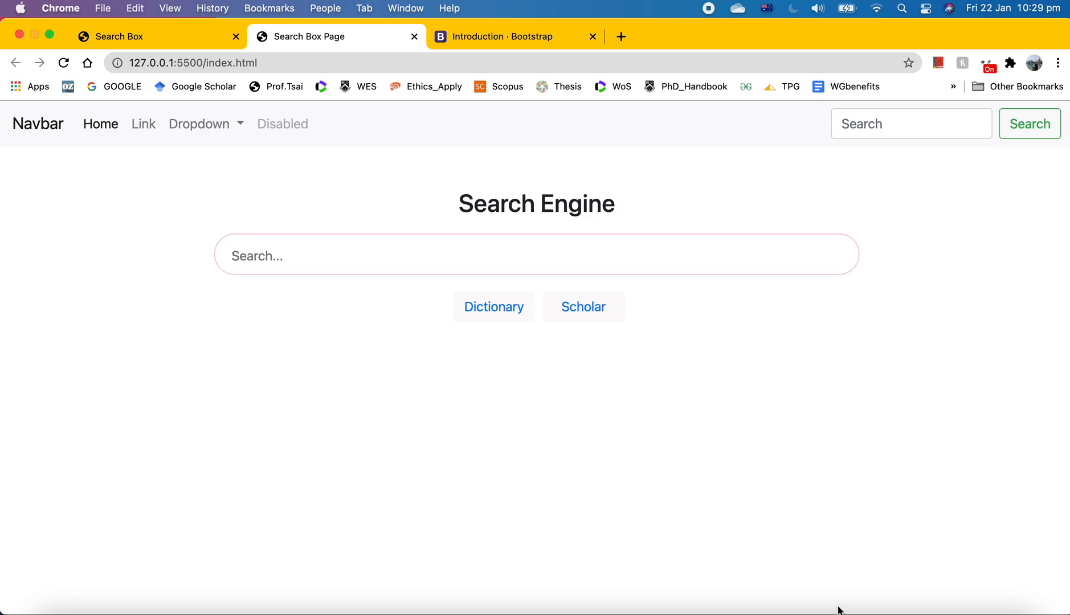
pyautogui.moveTo(807, 485)
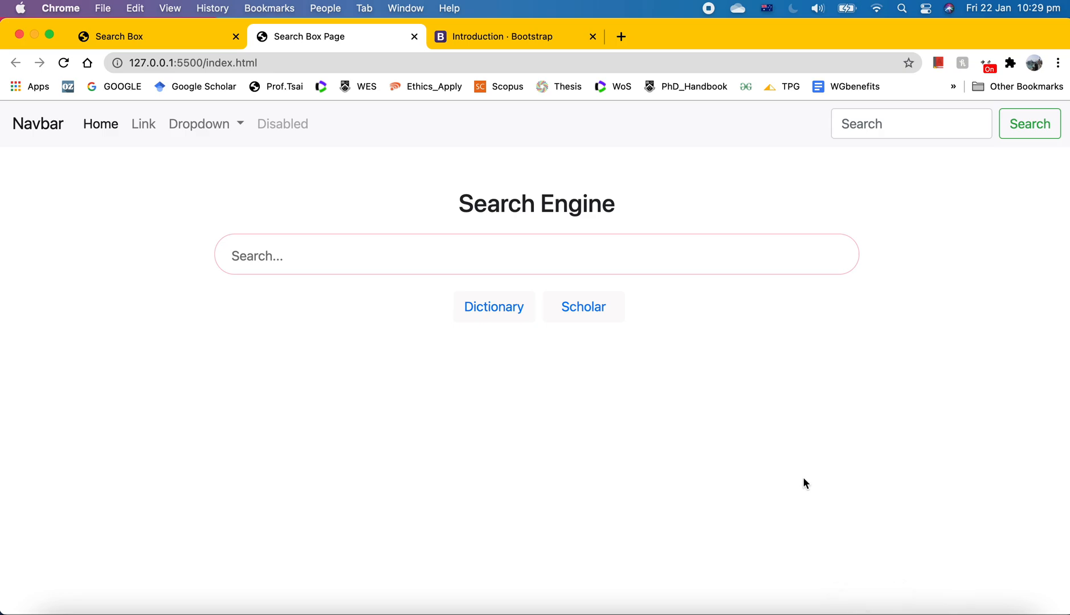
pyautogui.moveTo(654, 342)
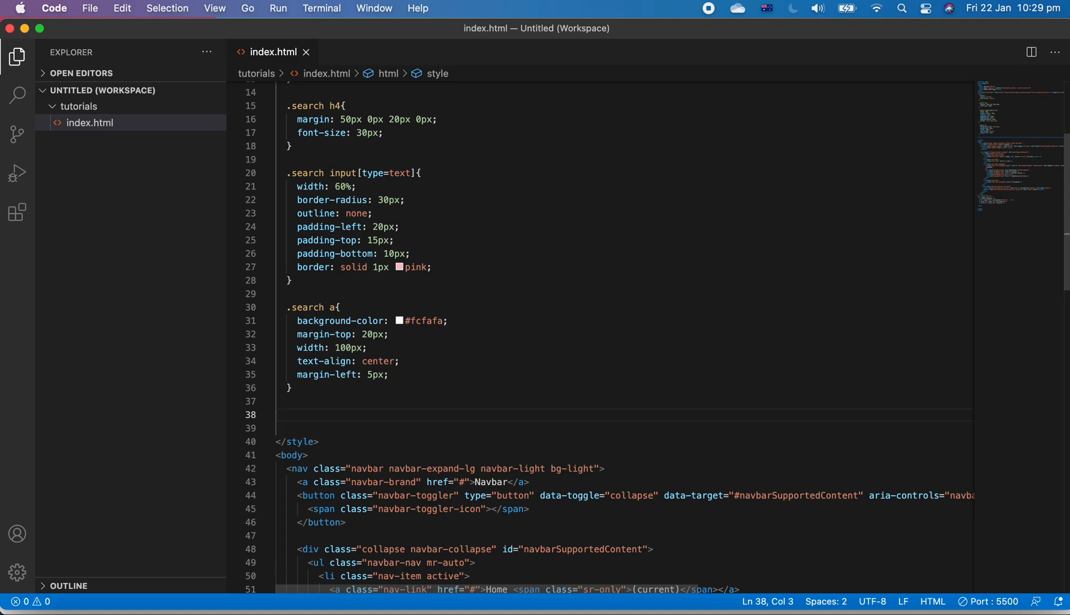
# Add a .search a:hover rule with background-color #d6edf3.
pyautogui.write('.sear')
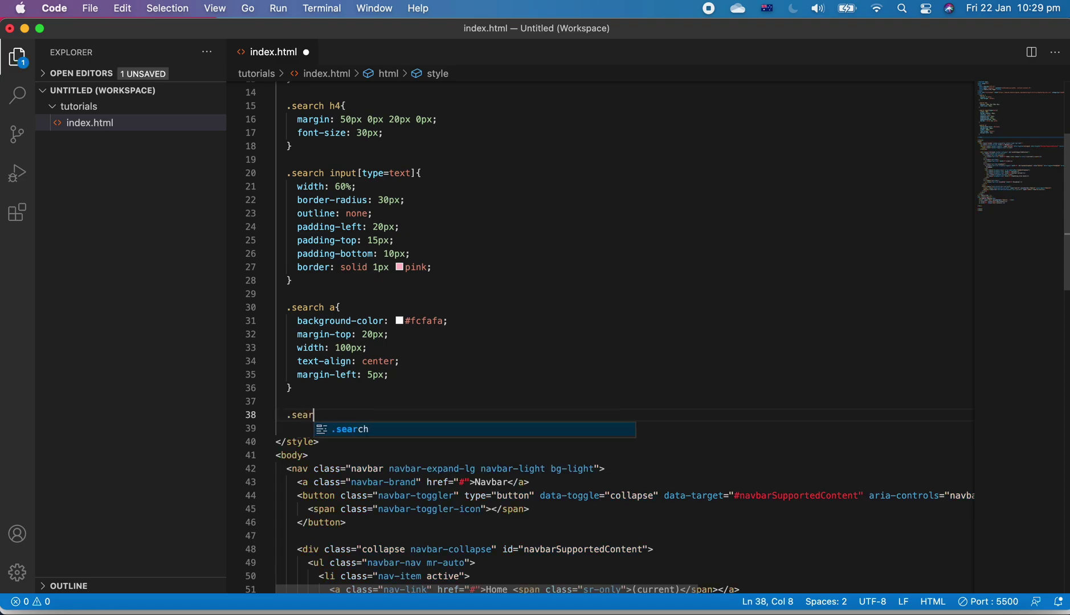
pyautogui.write('ch a:hover{')
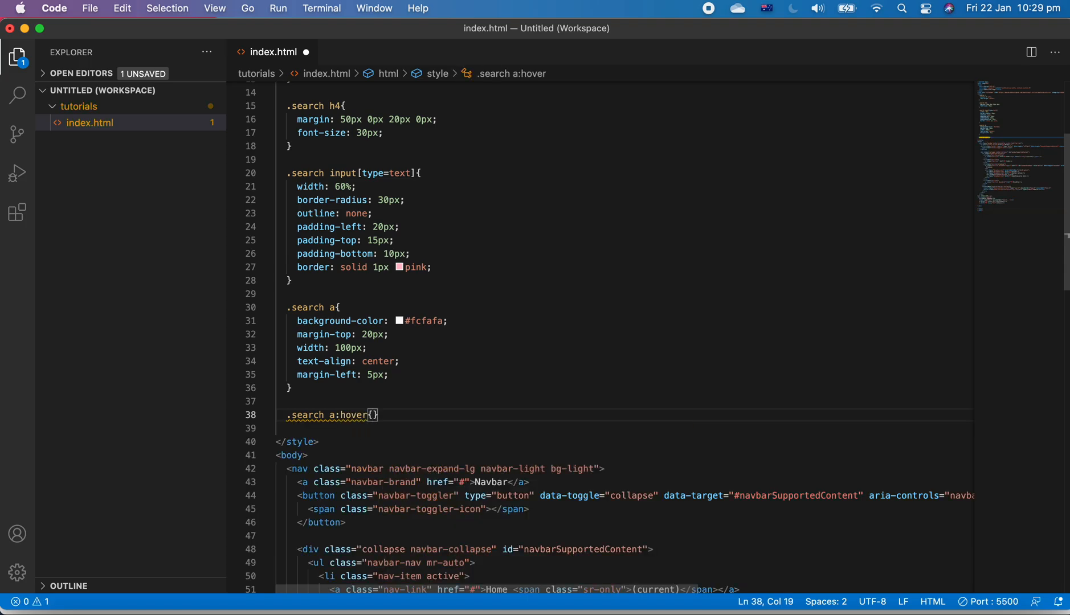
pyautogui.write('background-color: ;')
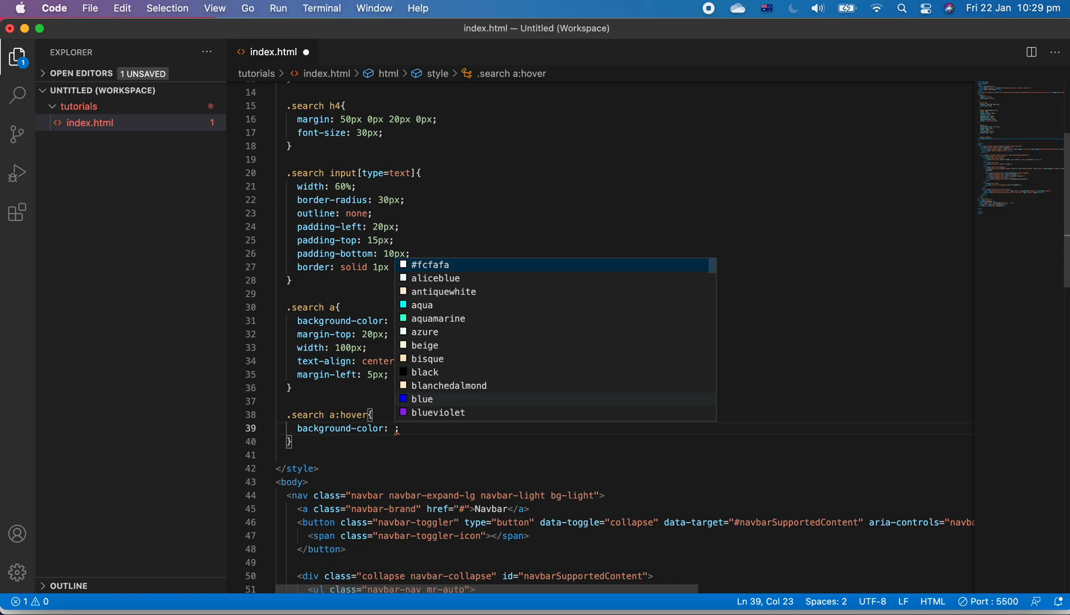
pyautogui.write('#d6')
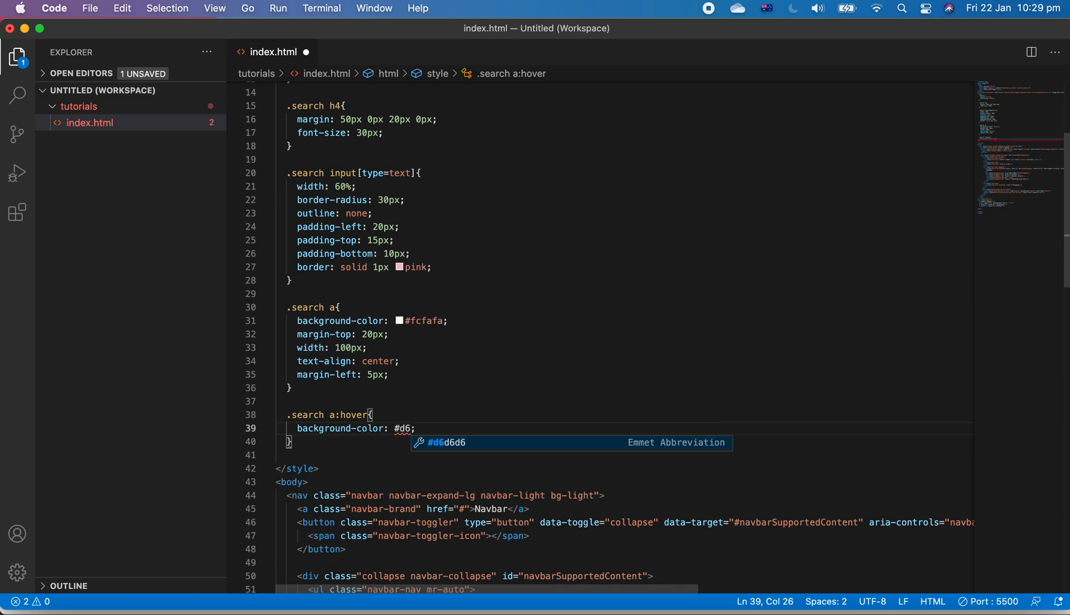
pyautogui.write('edf3')
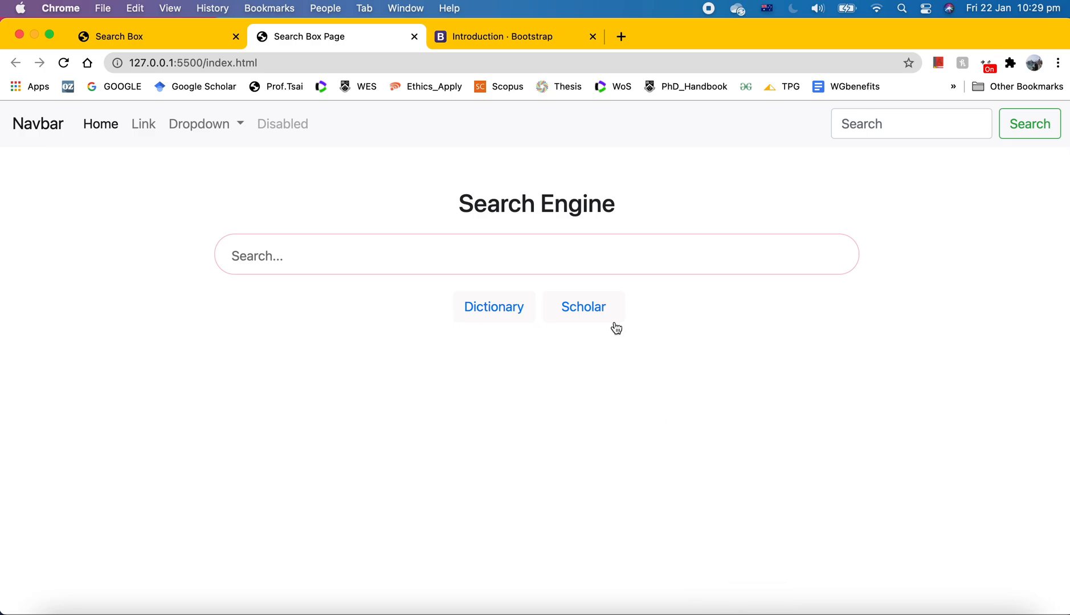
# Hover over the Dictionary button in Chrome to check its pale blue hover colour.
pyautogui.click(584, 307)
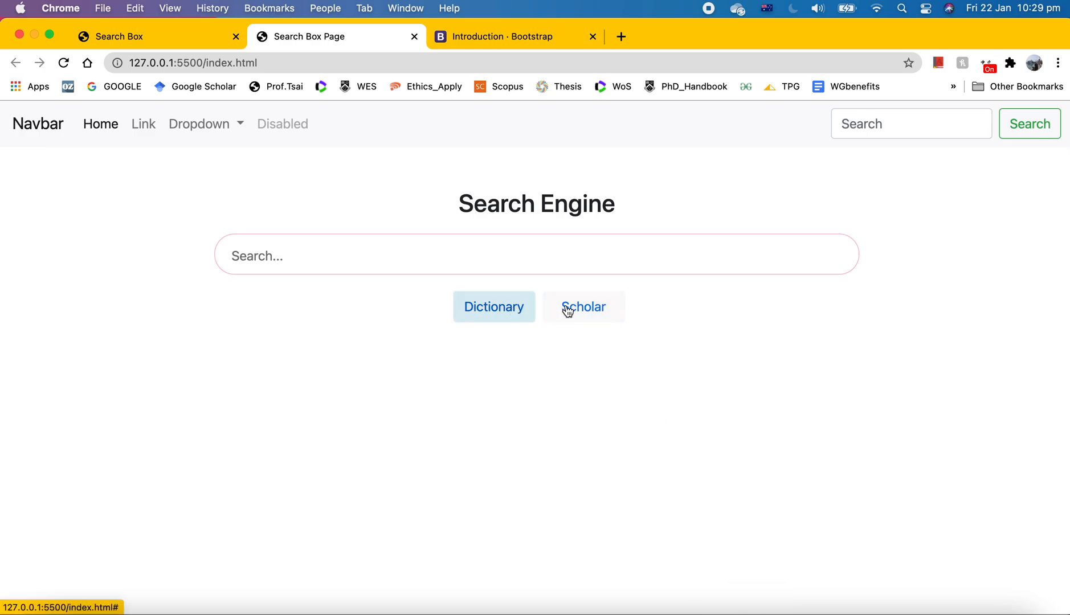
pyautogui.moveTo(572, 315)
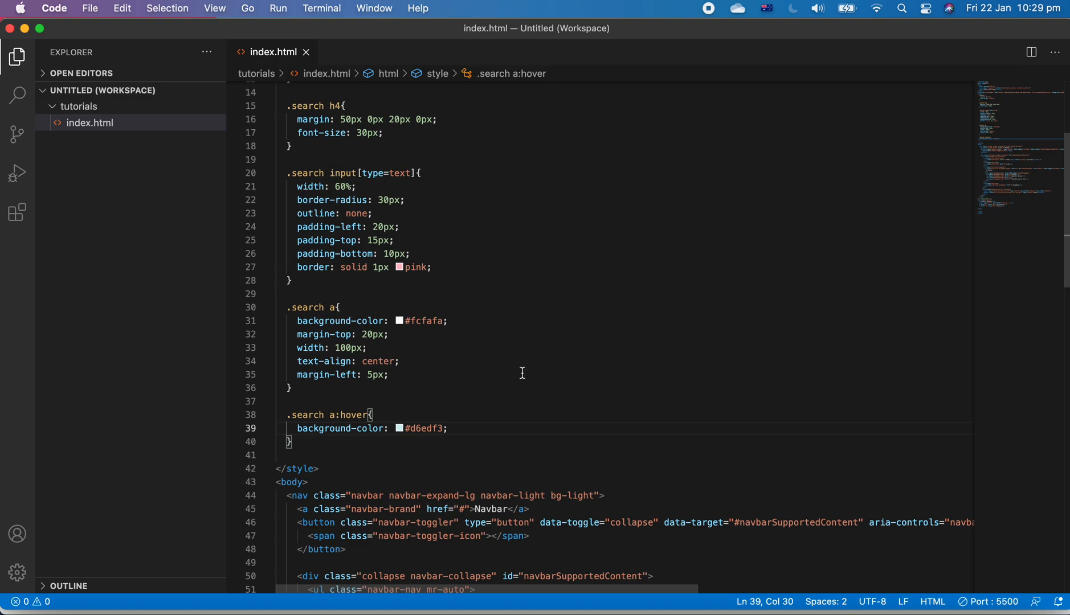
pyautogui.scroll(-3)
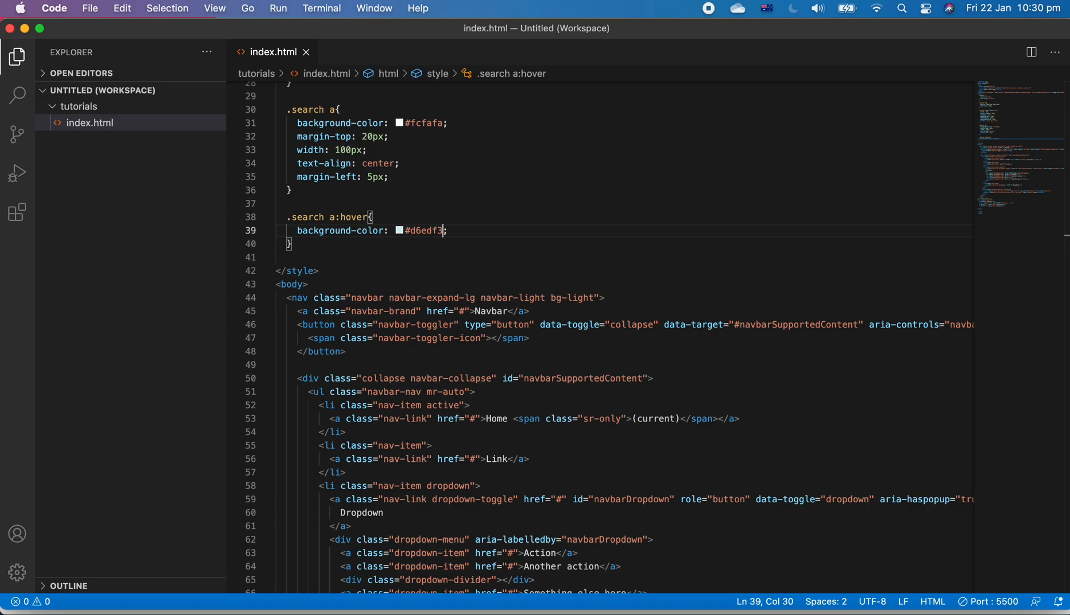
pyautogui.moveTo(484, 196)
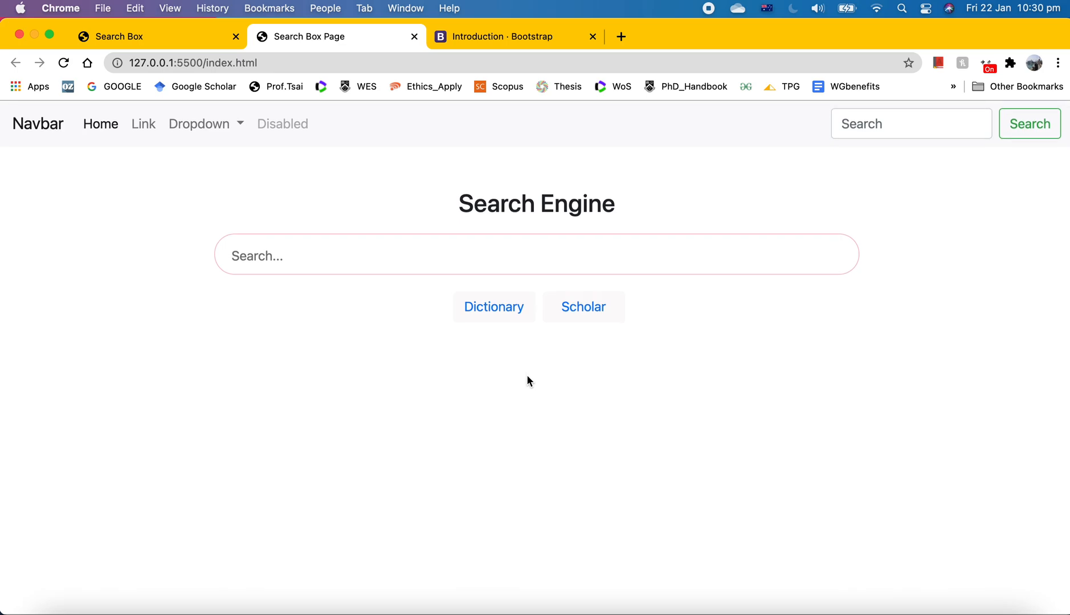
pyautogui.moveTo(470, 342)
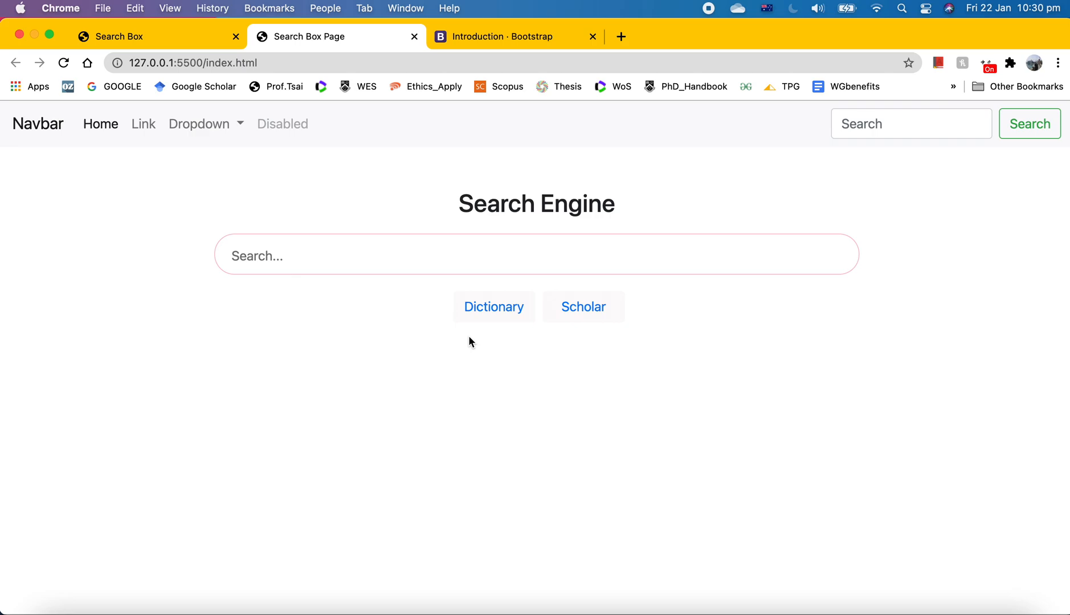
pyautogui.moveTo(424, 353)
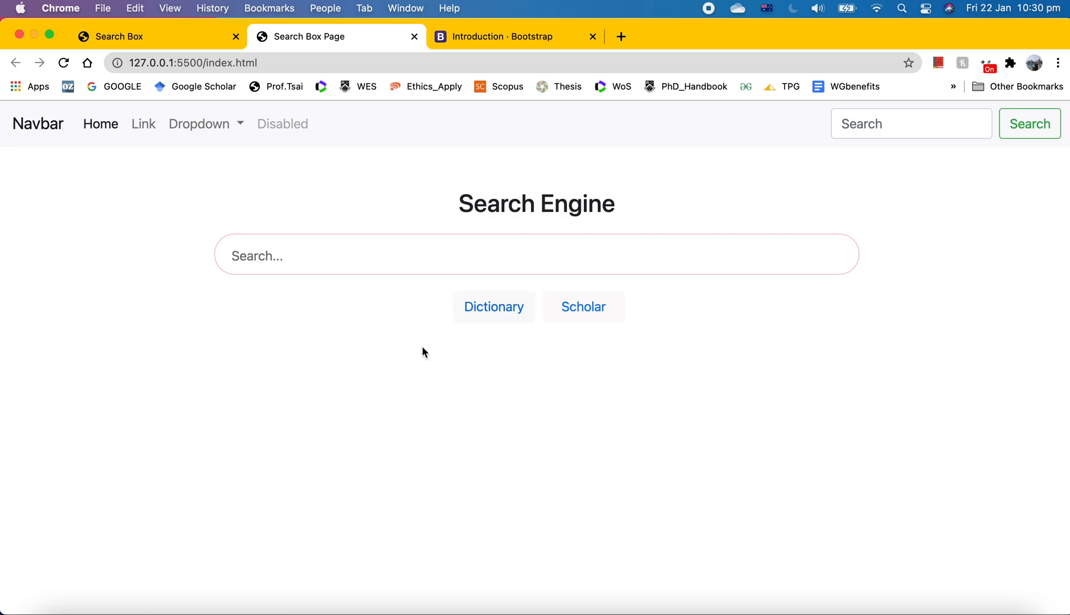
pyautogui.moveTo(484, 369)
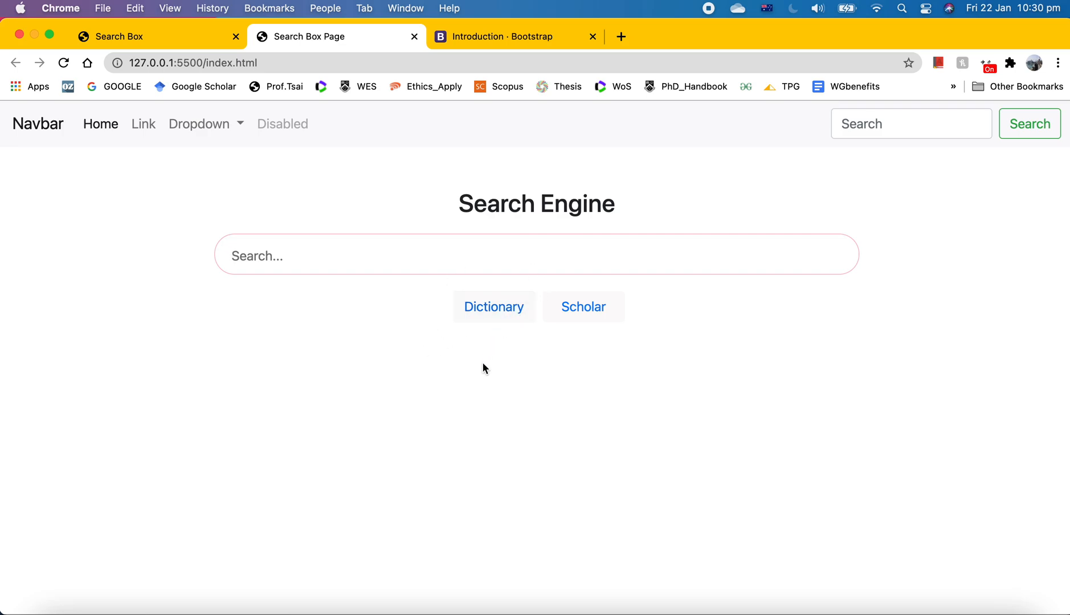
pyautogui.moveTo(494, 307)
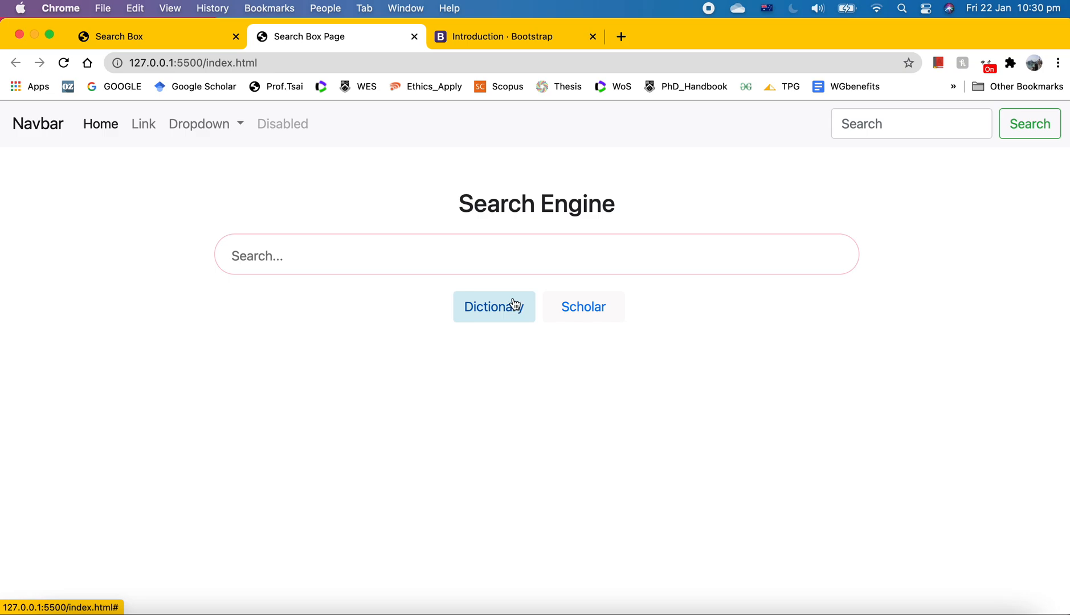